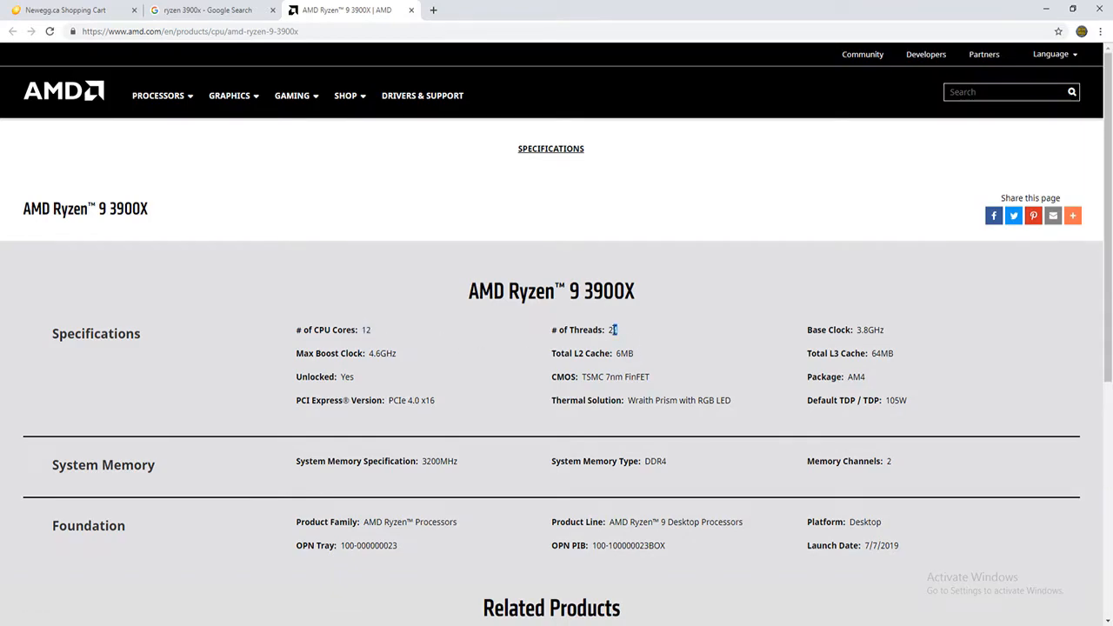
Step: Compare the Ryzen 9 3900X thread count against the 3950X listing on AMD's spec pages
{"action": "double_click", "coordinate": [612, 331]}
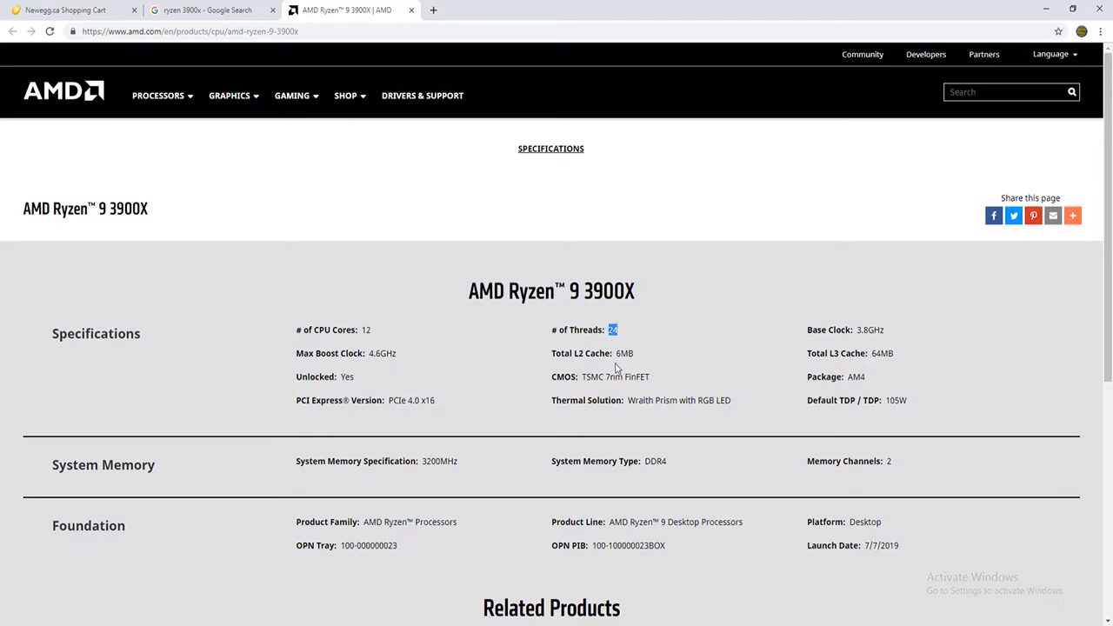
{"action": "scroll", "scroll_direction": "down", "scroll_amount": 3}
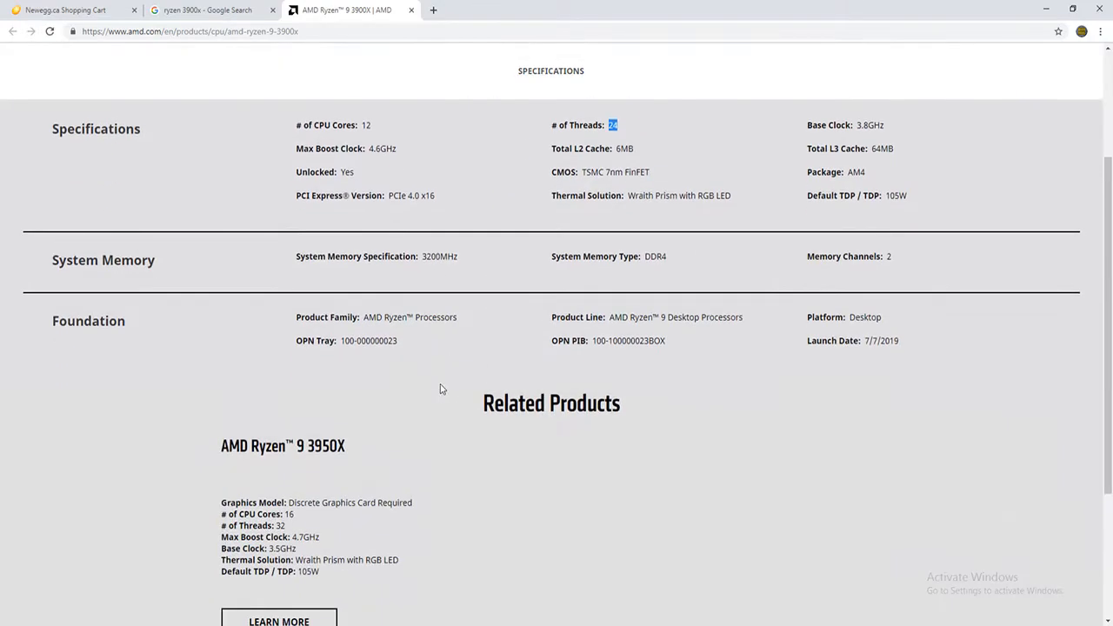
{"action": "scroll", "scroll_direction": "down", "scroll_amount": 3}
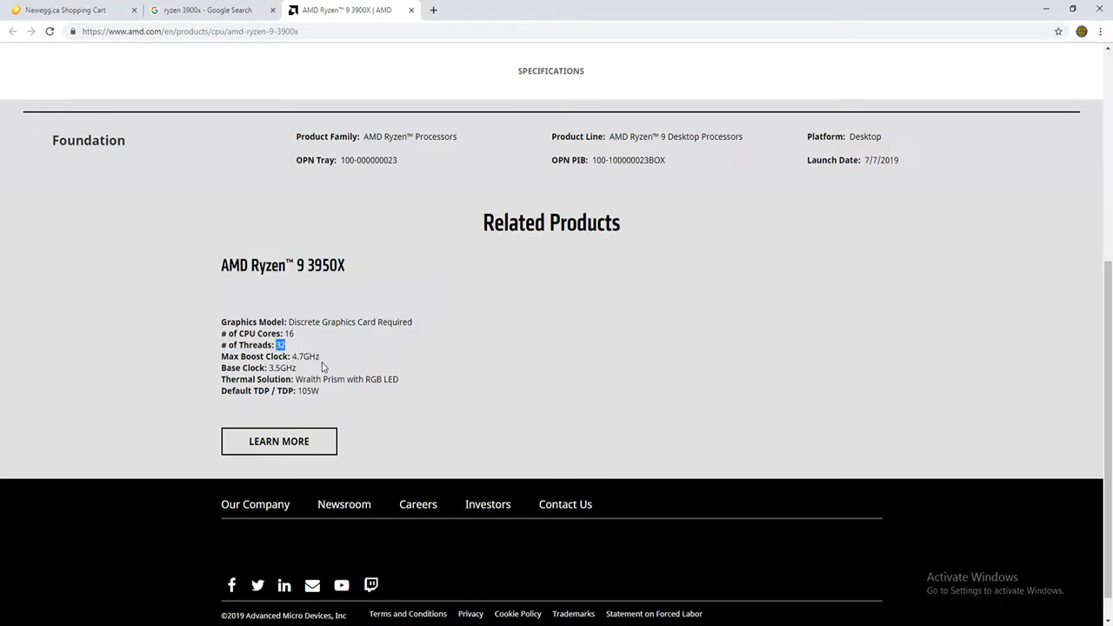
{"action": "mouse_move", "coordinate": [344, 276]}
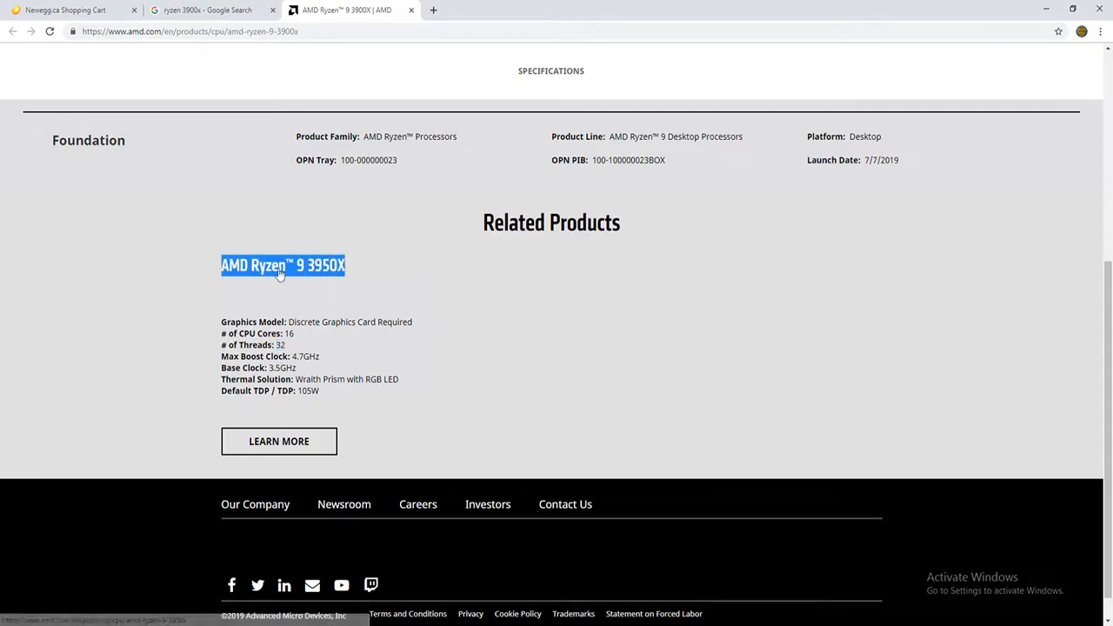
{"action": "mouse_move", "coordinate": [380, 320]}
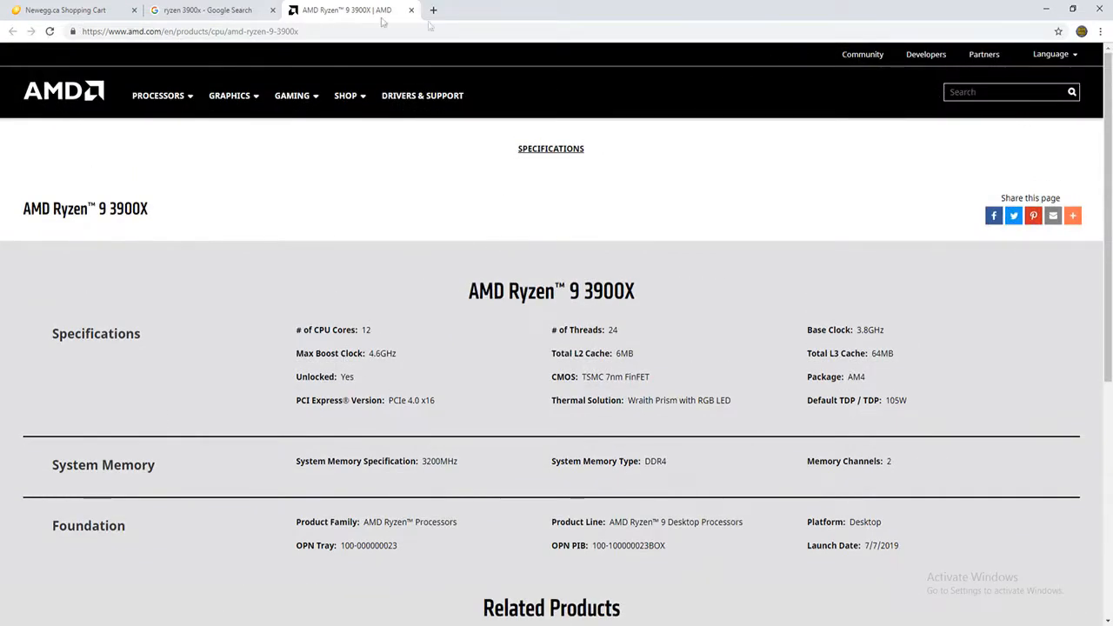
{"action": "scroll", "scroll_direction": "down", "scroll_amount": 3}
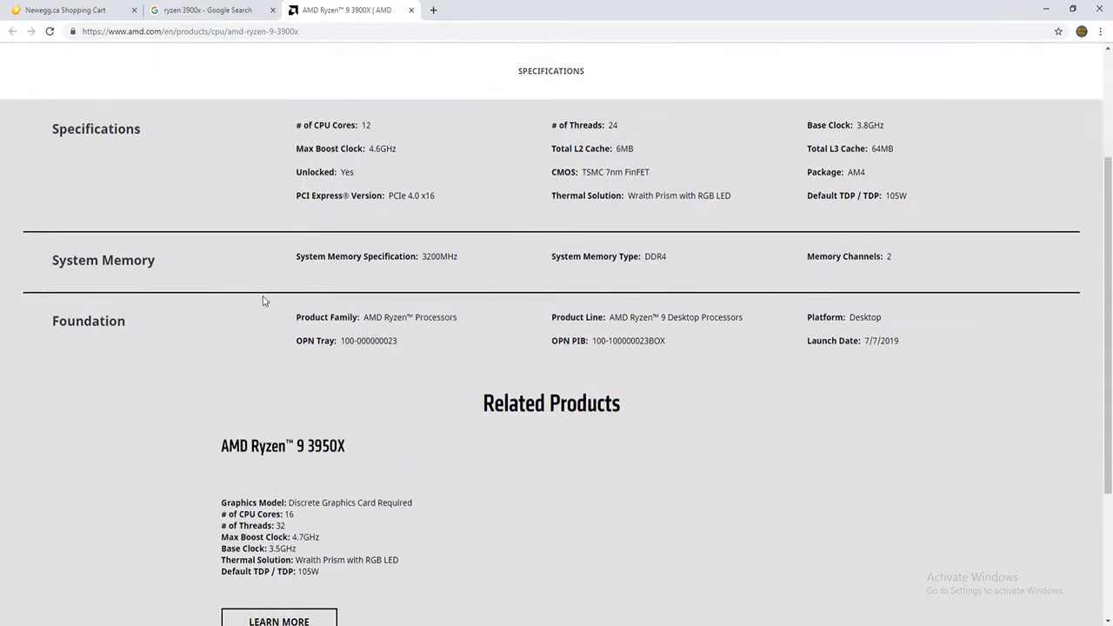
{"action": "double_click", "coordinate": [327, 445]}
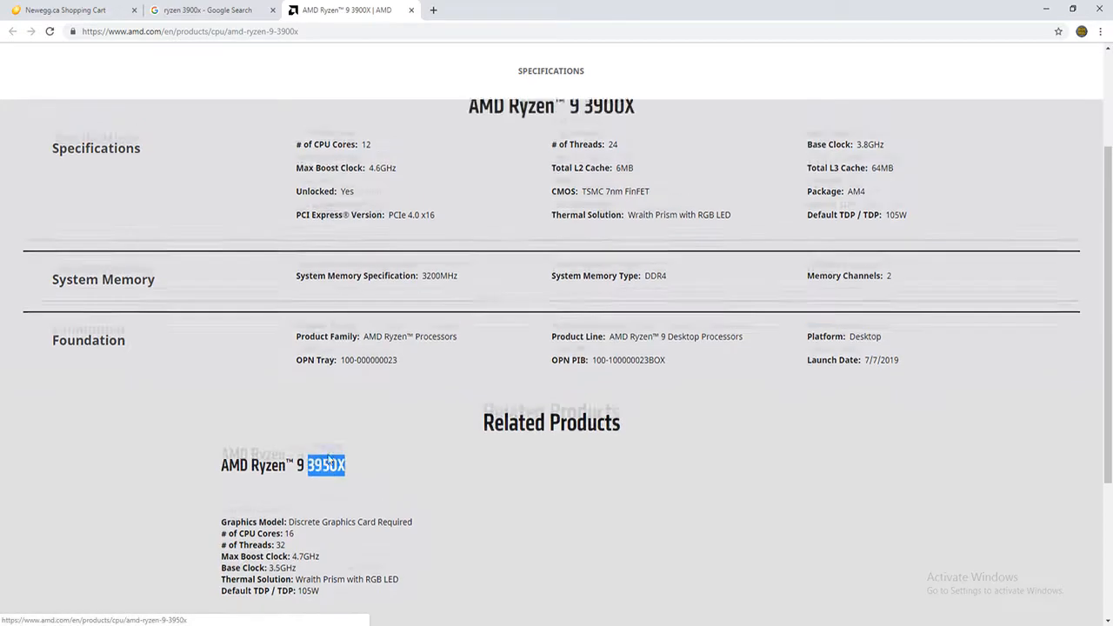
{"action": "scroll", "scroll_direction": "down", "scroll_amount": 3}
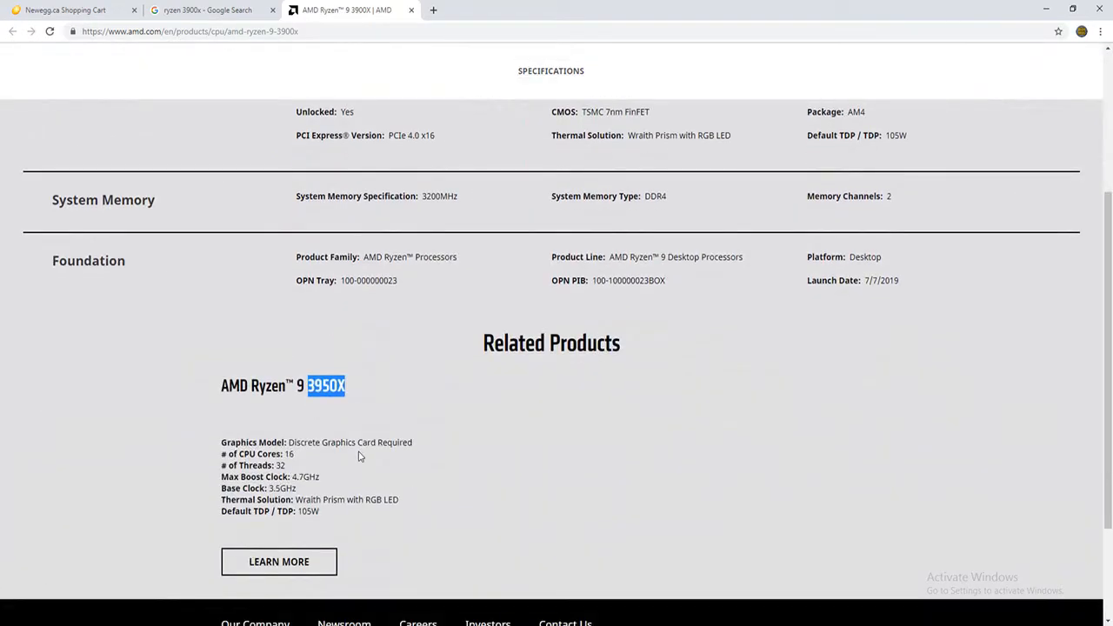
{"action": "scroll", "scroll_direction": "up", "scroll_amount": 3}
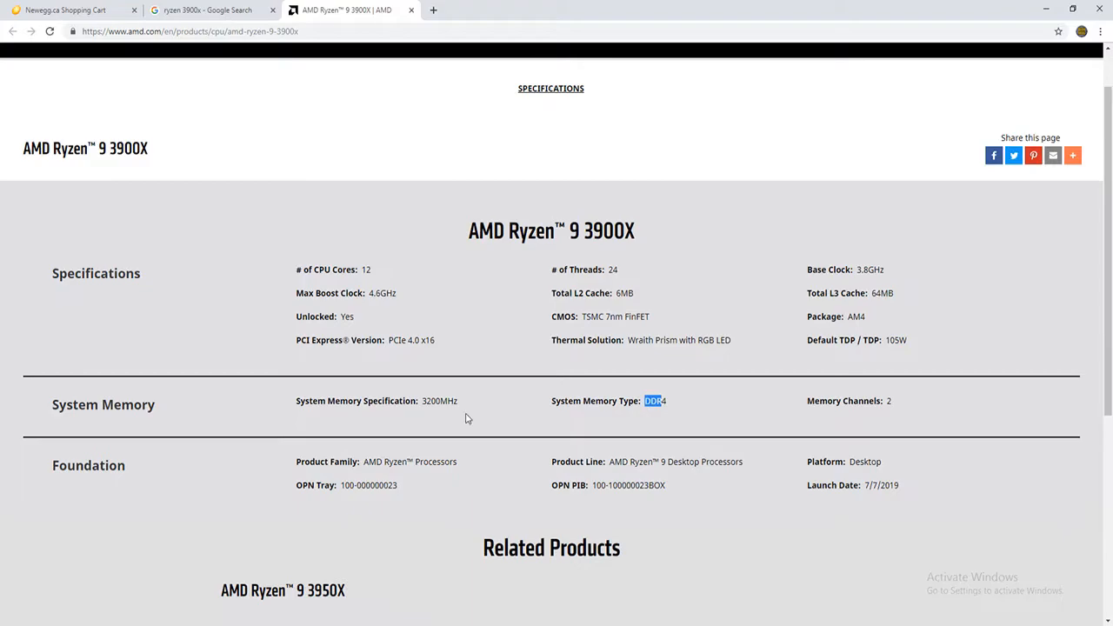
Step: Confirm the 3900X's 3200MHz memory spec and add the G.SKILL Ripjaws V 32GB DDR4-3200 kit to the cart
{"action": "left_click", "coordinate": [205, 11]}
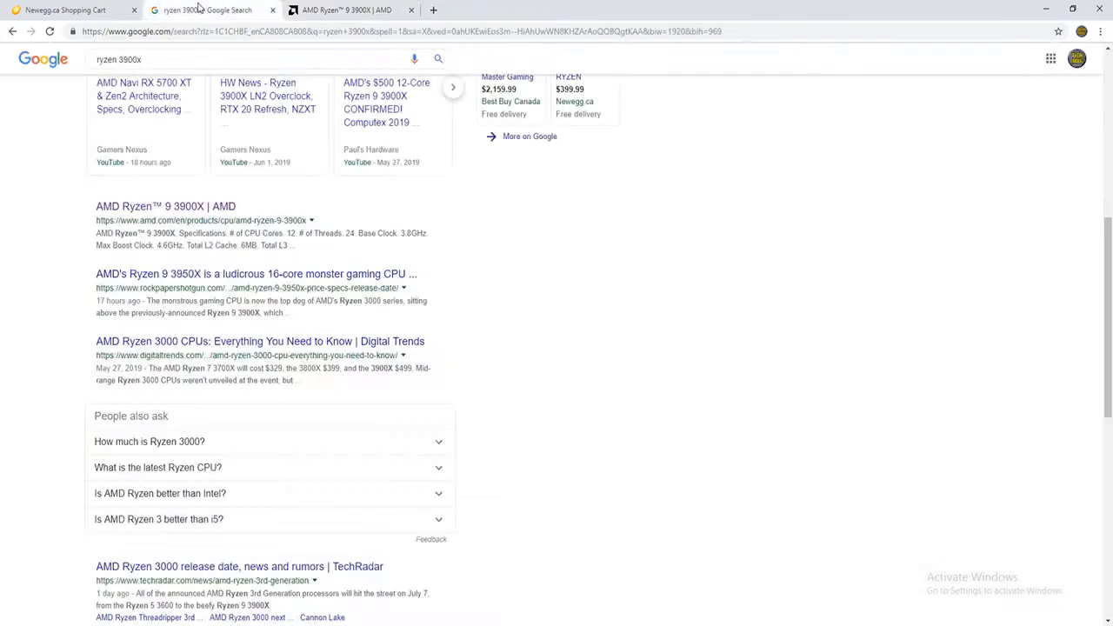
{"action": "left_click", "coordinate": [67, 10]}
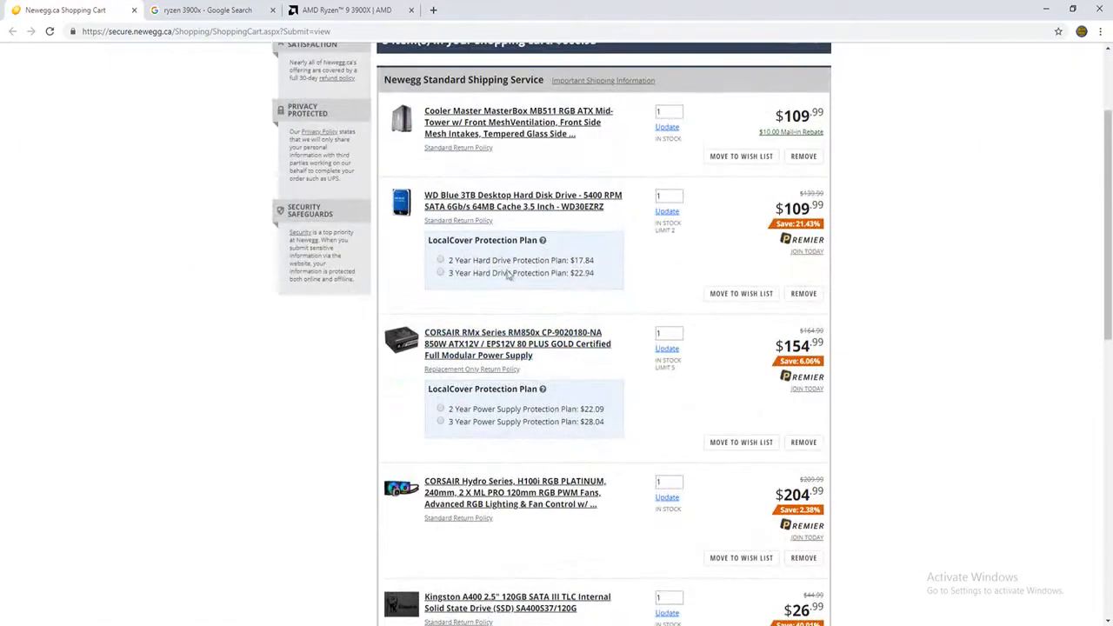
{"action": "scroll", "scroll_direction": "down", "scroll_amount": 3}
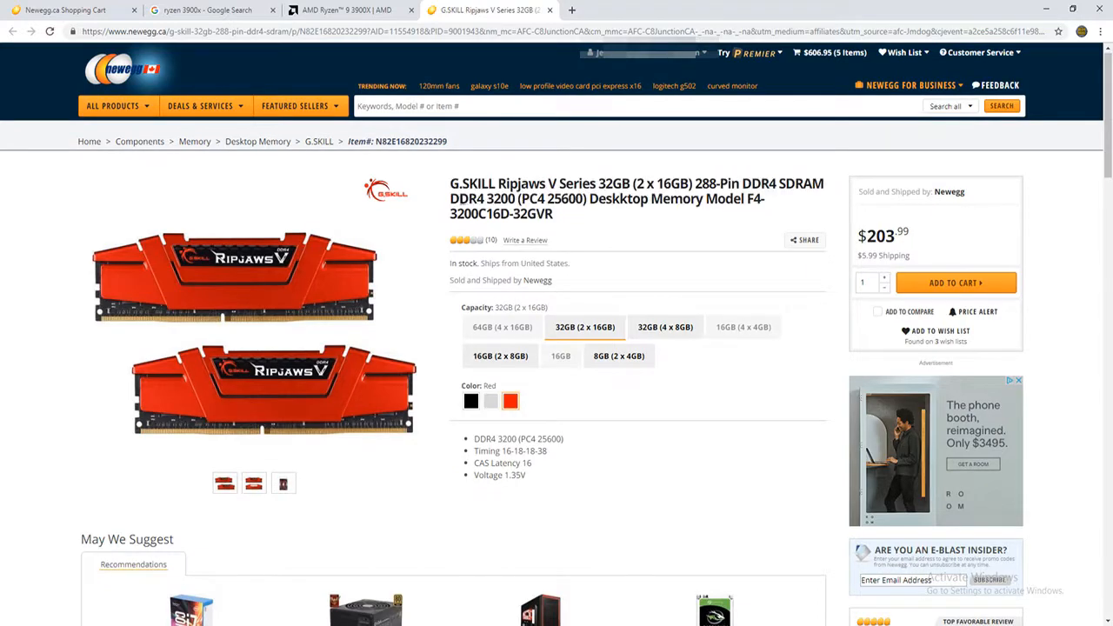
{"action": "double_click", "coordinate": [499, 199]}
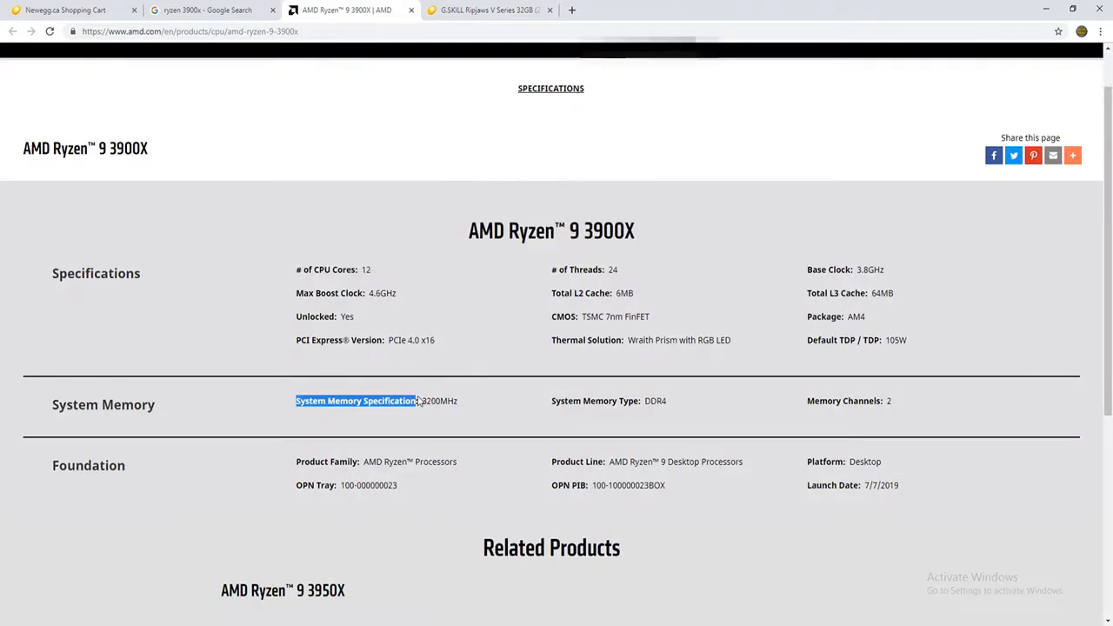
{"action": "left_click", "coordinate": [487, 10]}
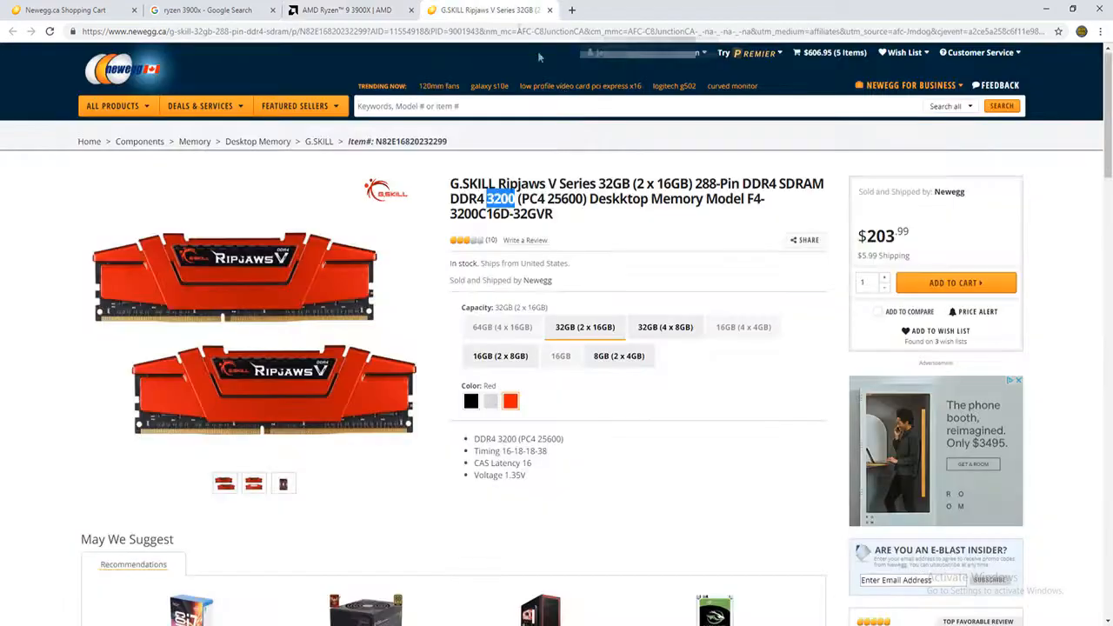
{"action": "left_click", "coordinate": [957, 281]}
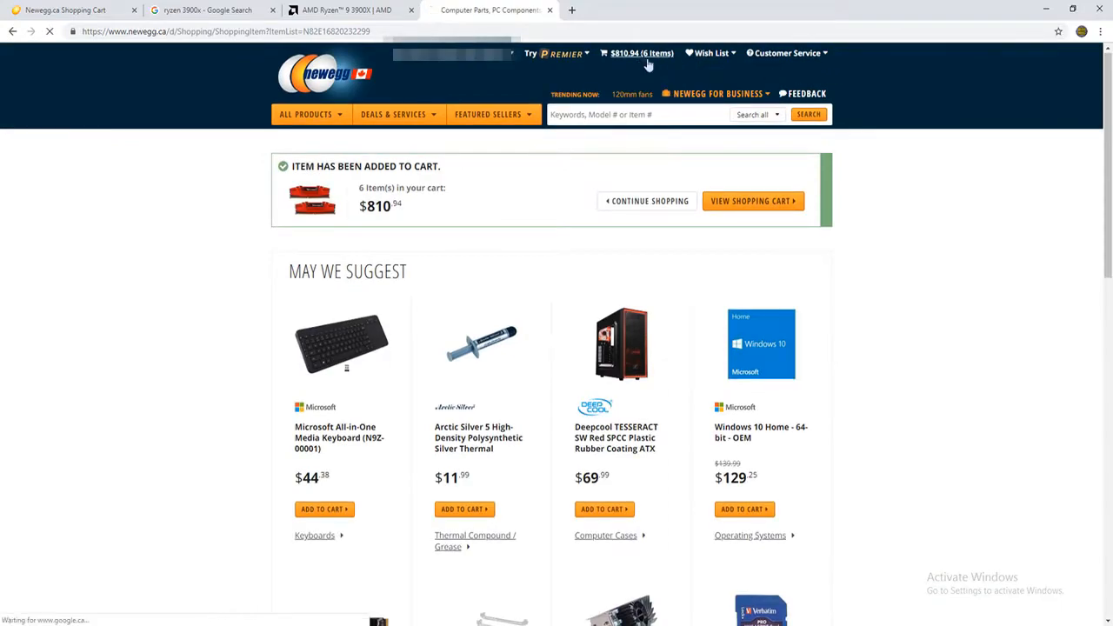
Step: Review the cart's case, 3TB drive, RMx 850W PSU, H100i cooler and SSD — six items, $810.94
{"action": "left_click", "coordinate": [752, 202]}
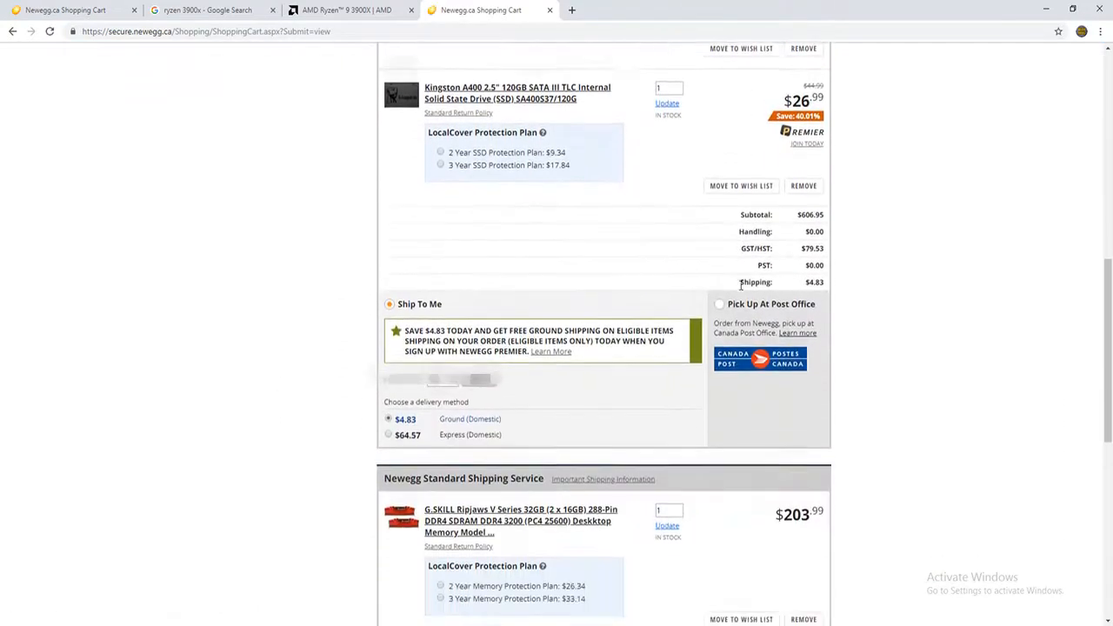
{"action": "scroll", "scroll_direction": "down", "scroll_amount": 3}
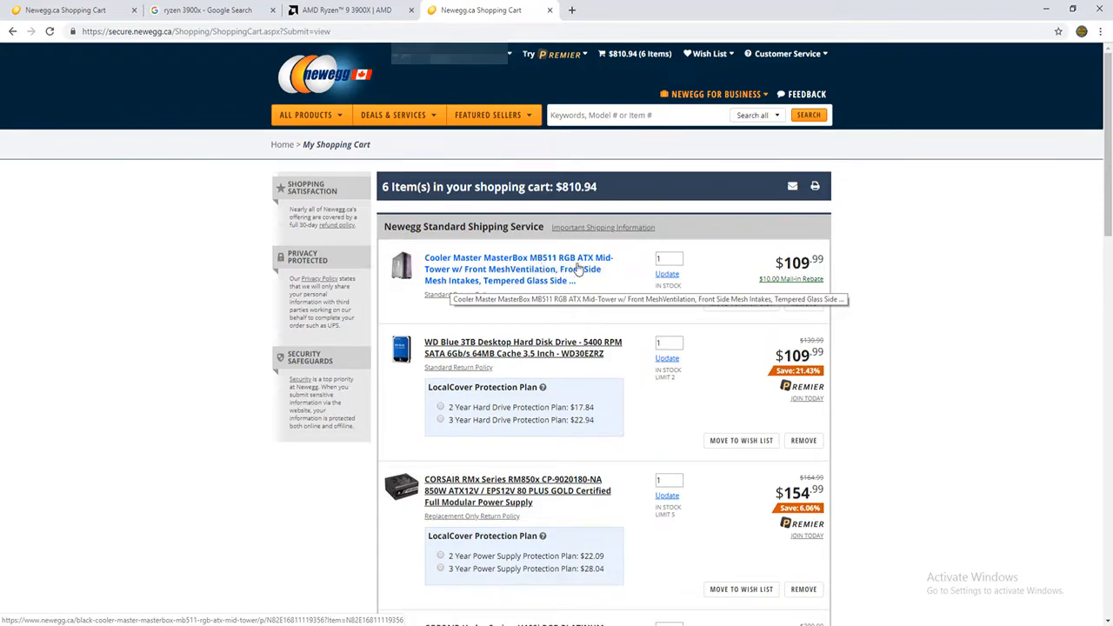
{"action": "scroll", "scroll_direction": "down", "scroll_amount": 3}
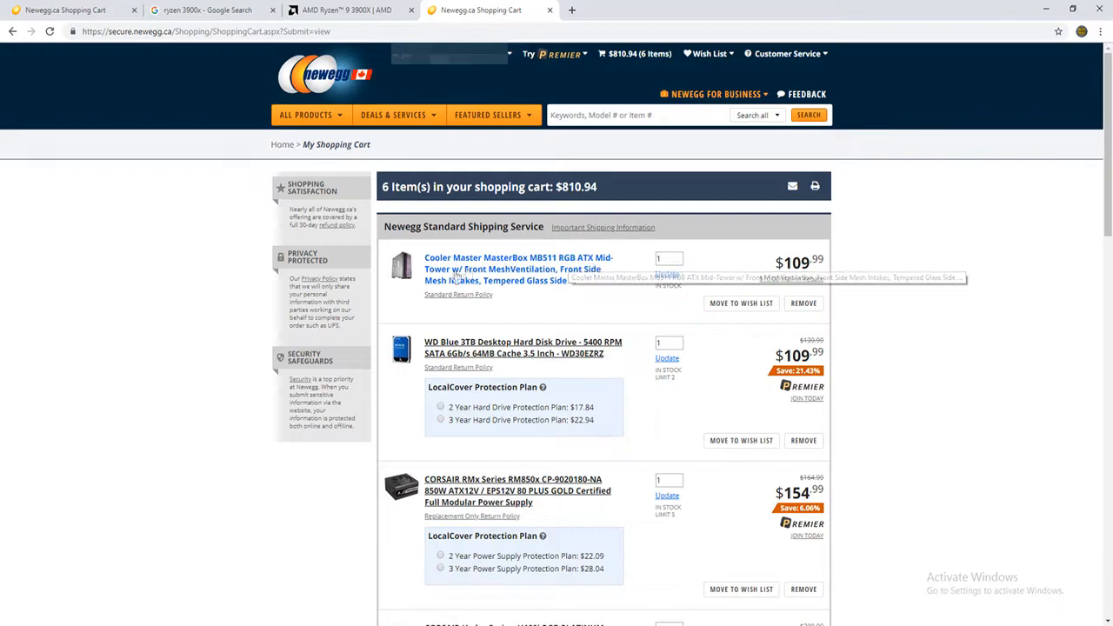
{"action": "scroll", "scroll_direction": "down", "scroll_amount": 3}
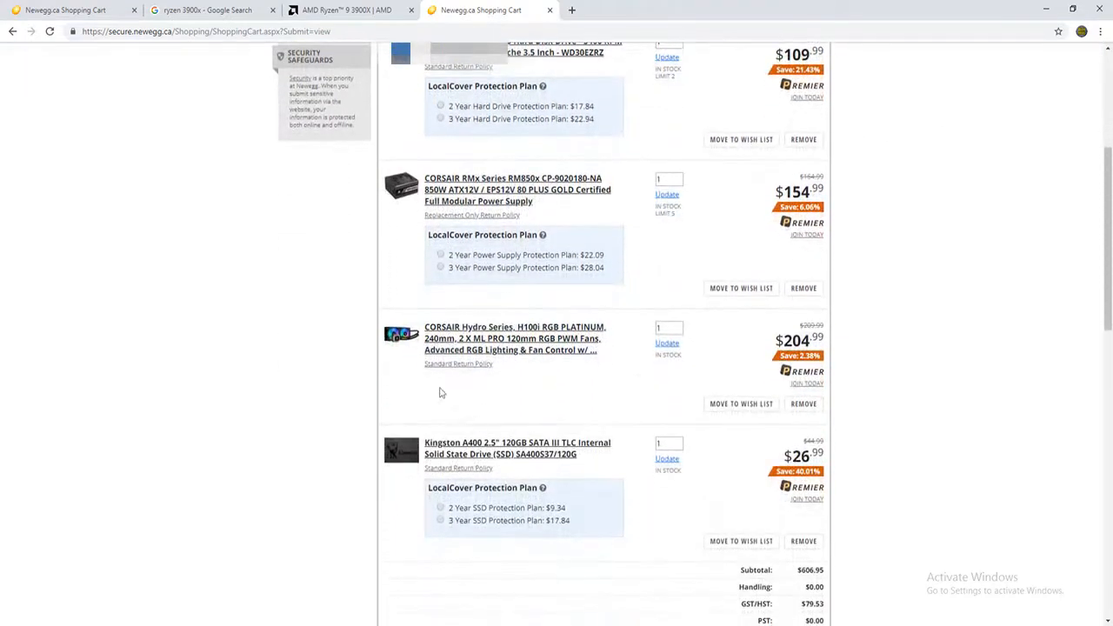
{"action": "mouse_move", "coordinate": [525, 350]}
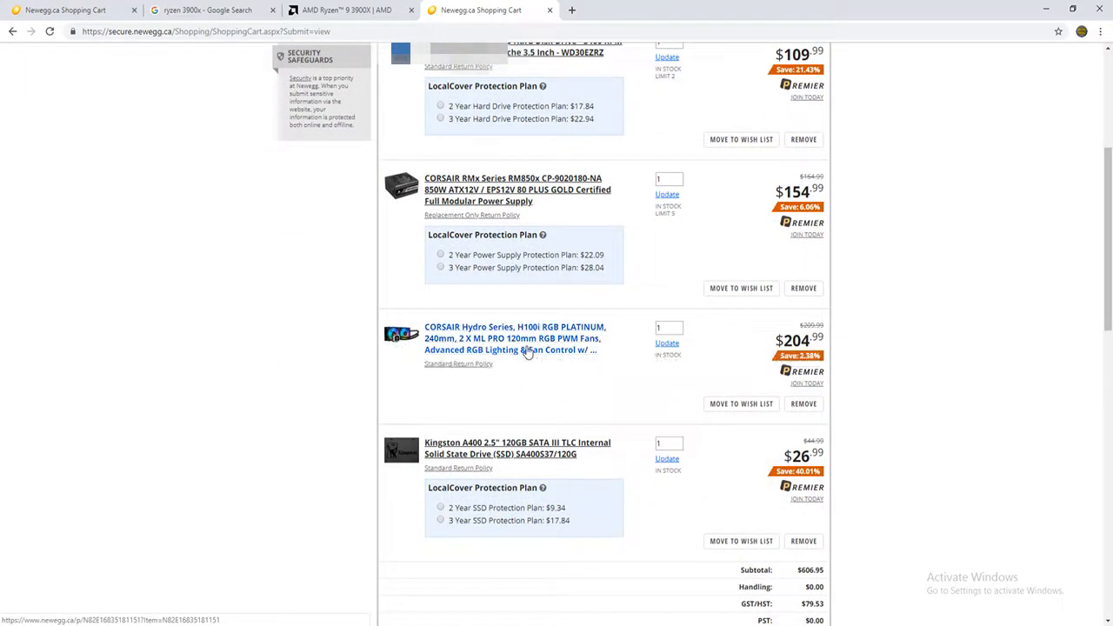
{"action": "mouse_move", "coordinate": [515, 344]}
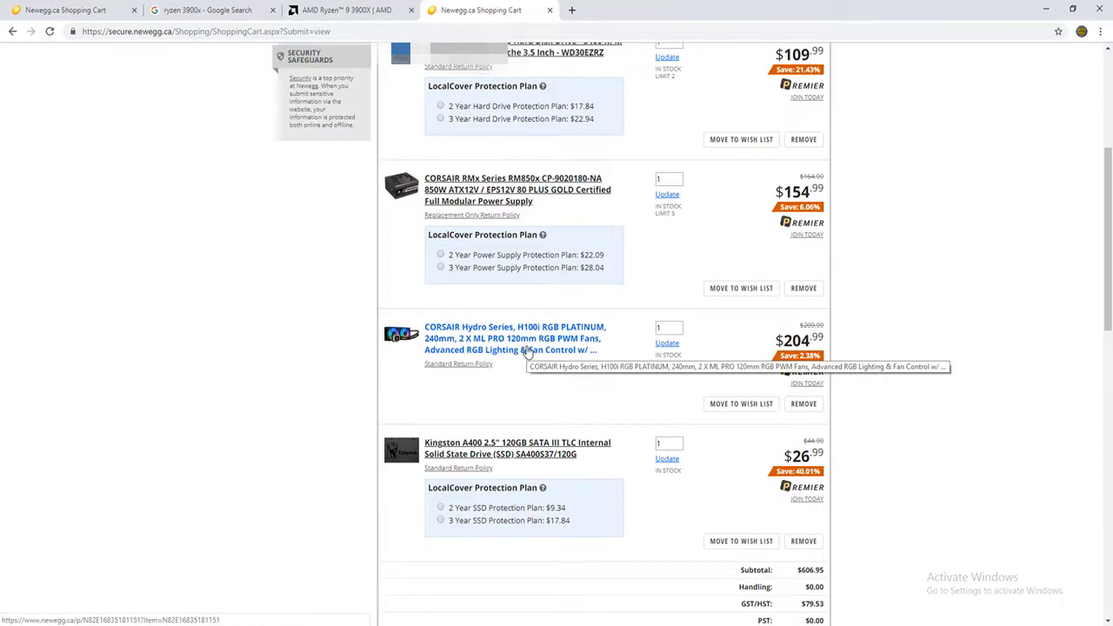
{"action": "mouse_move", "coordinate": [487, 356]}
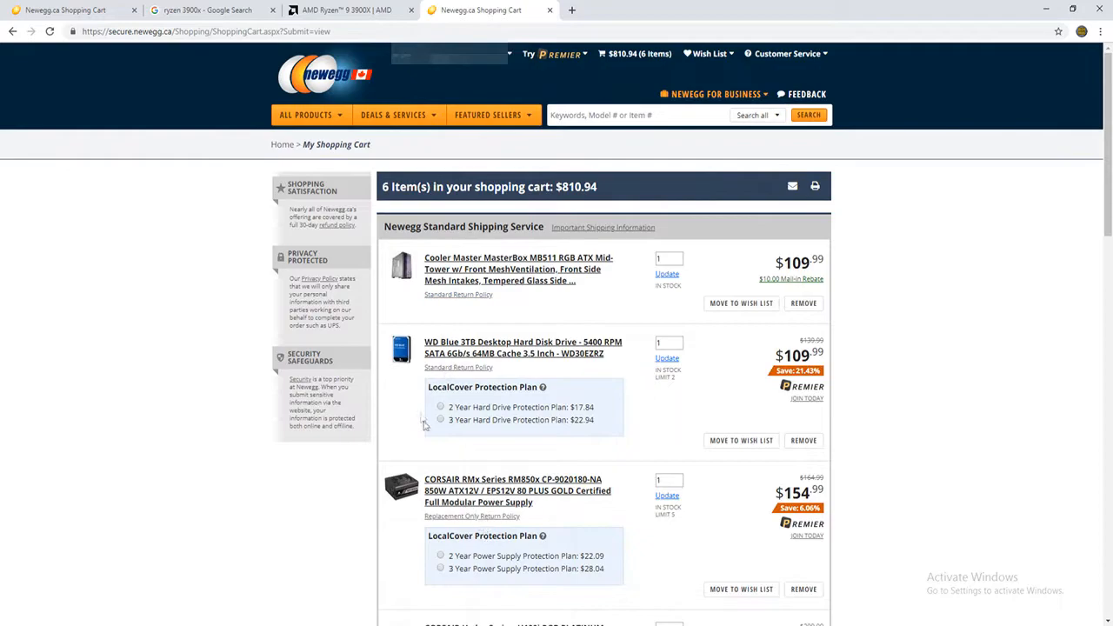
{"action": "mouse_move", "coordinate": [466, 453]}
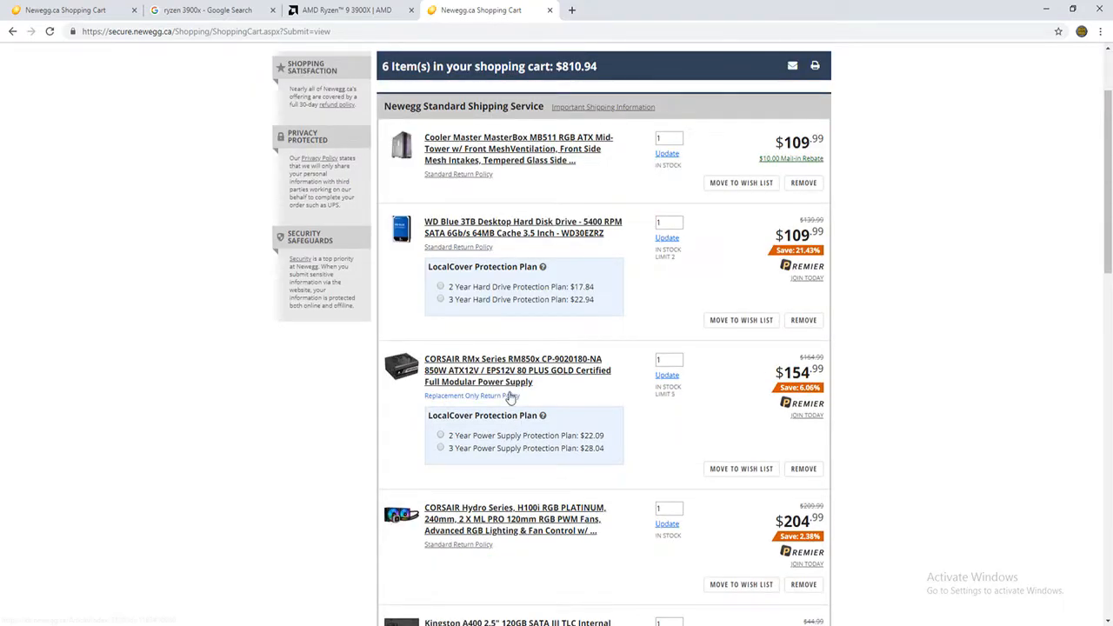
{"action": "scroll", "scroll_direction": "down", "scroll_amount": 3}
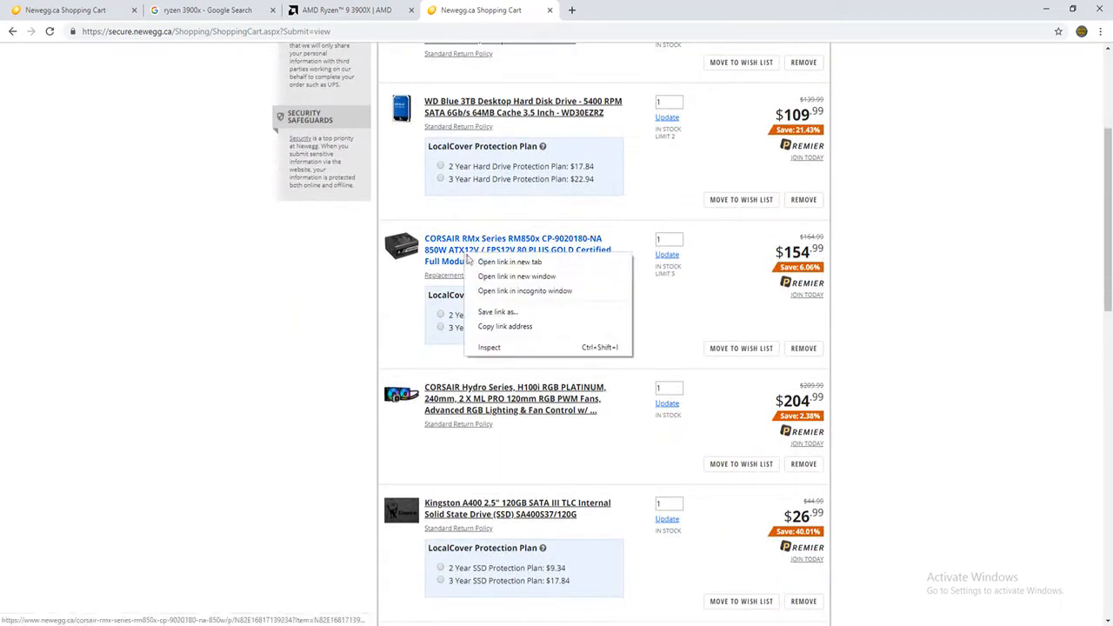
Step: Bring up the CORSAIR RMx power supply page and select the RM1000X 1000W model at $349.99
{"action": "left_click", "coordinate": [508, 261]}
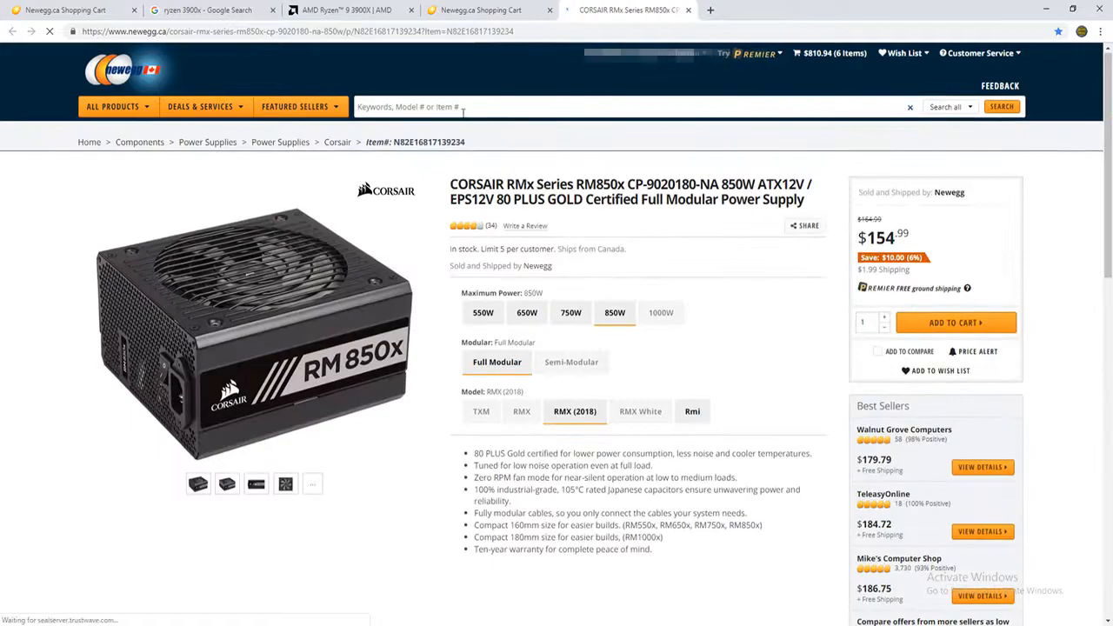
{"action": "type", "text": "1200"}
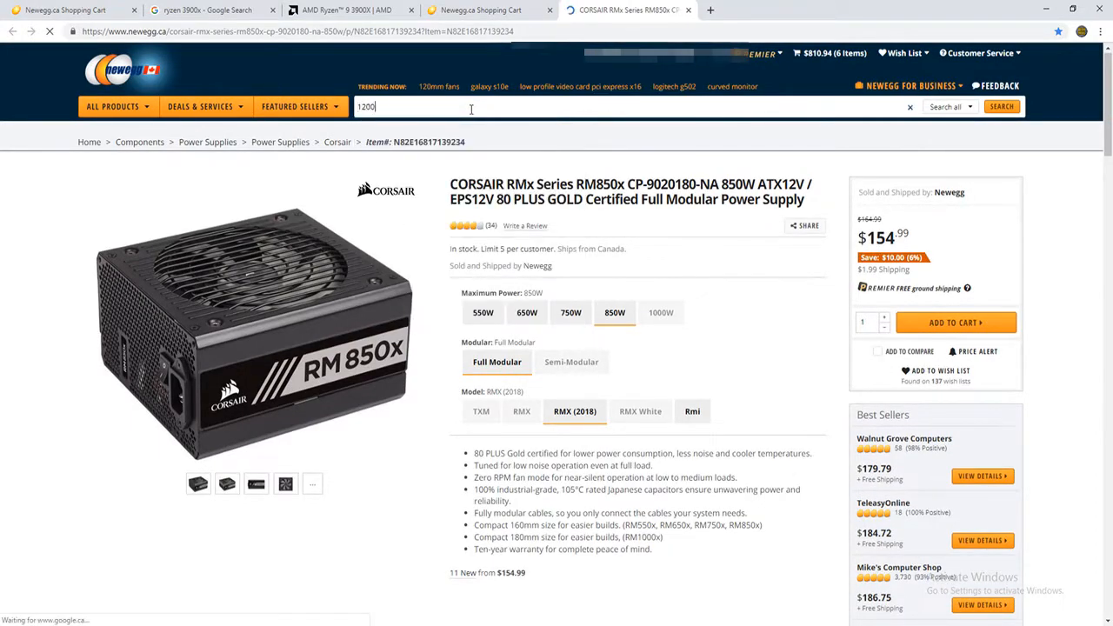
{"action": "type", "text": "rm"}
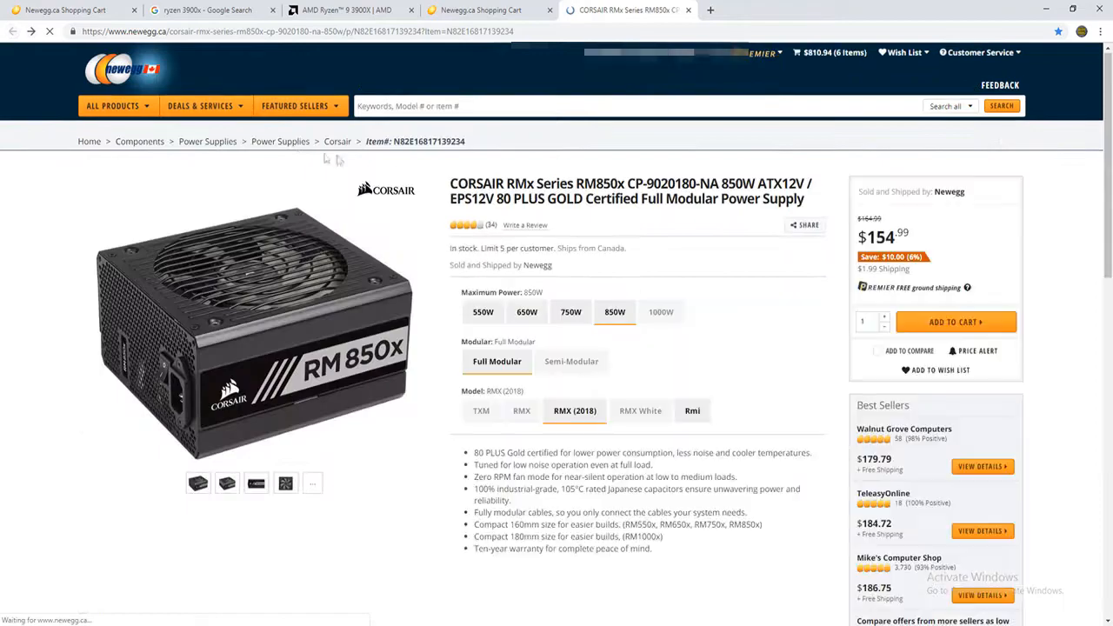
{"action": "left_click", "coordinate": [660, 311]}
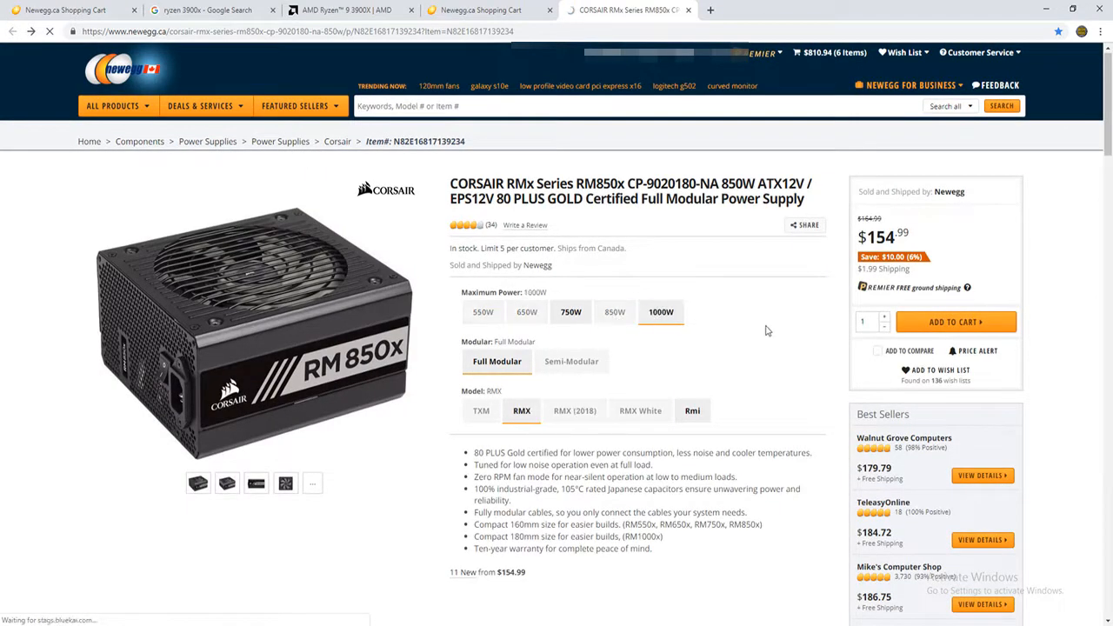
{"action": "left_click", "coordinate": [661, 311]}
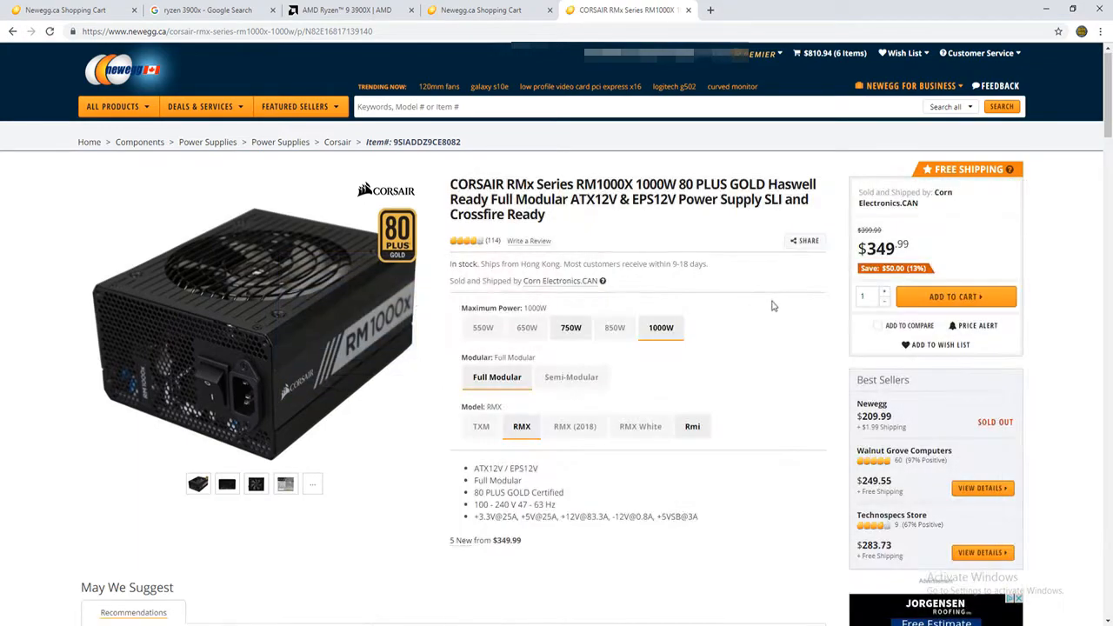
Step: Check the account options, then return to the RM1000X power supply page
{"action": "left_click", "coordinate": [661, 52]}
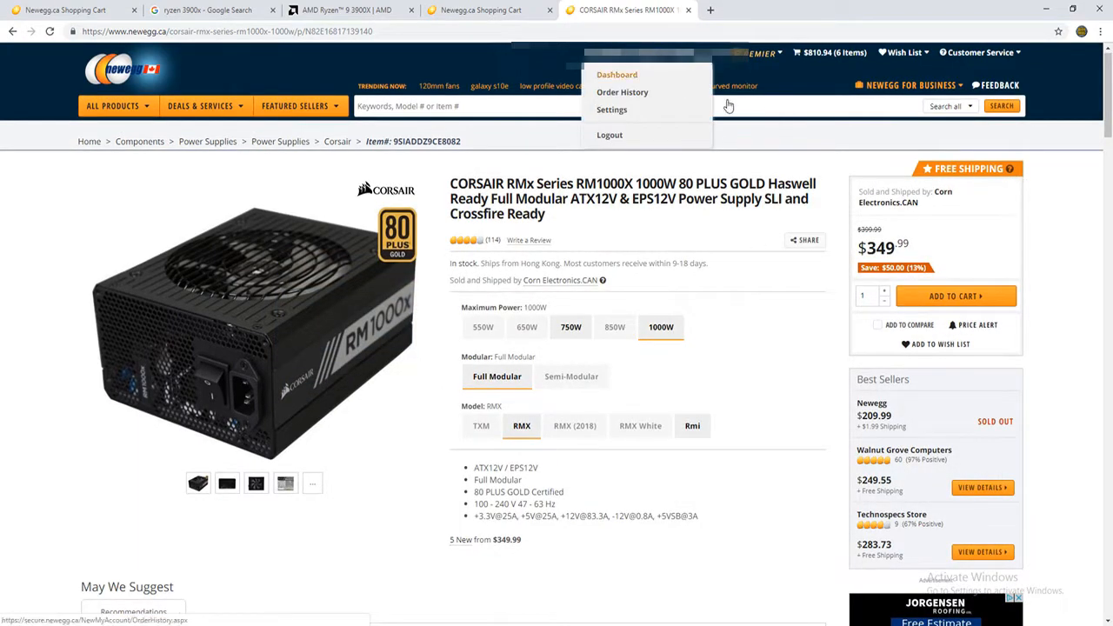
{"action": "mouse_move", "coordinate": [676, 104]}
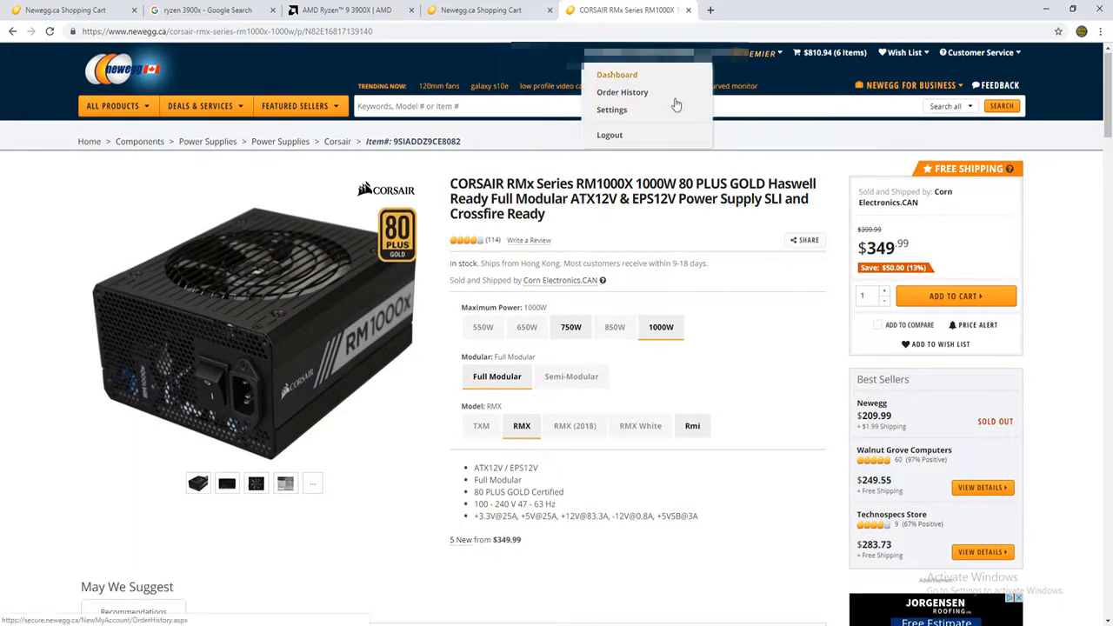
{"action": "left_click", "coordinate": [623, 90]}
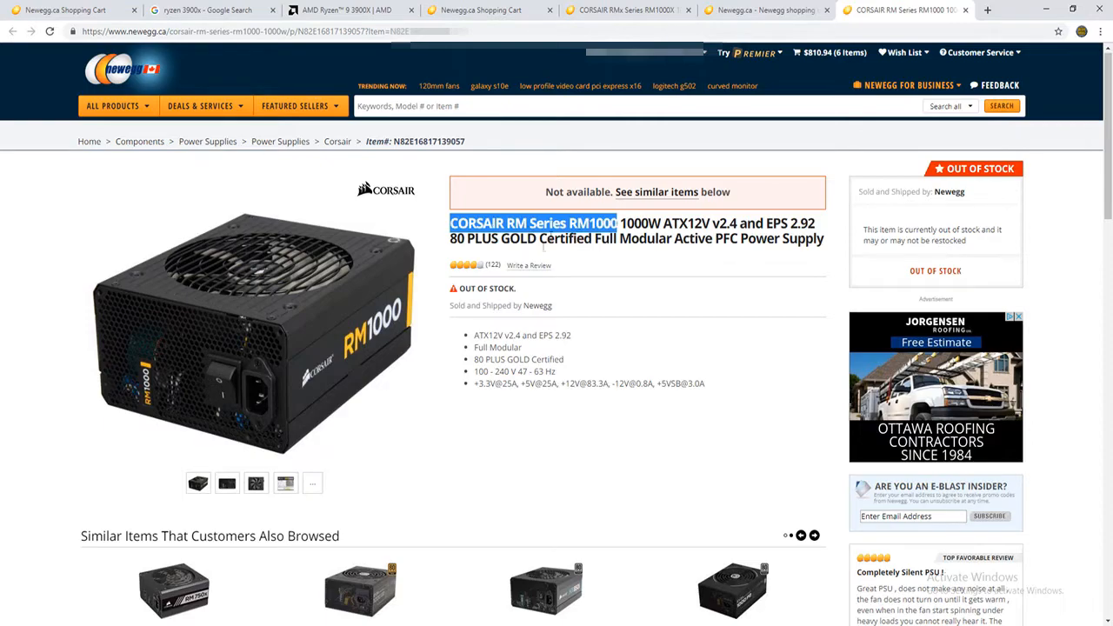
{"action": "left_click", "coordinate": [626, 11]}
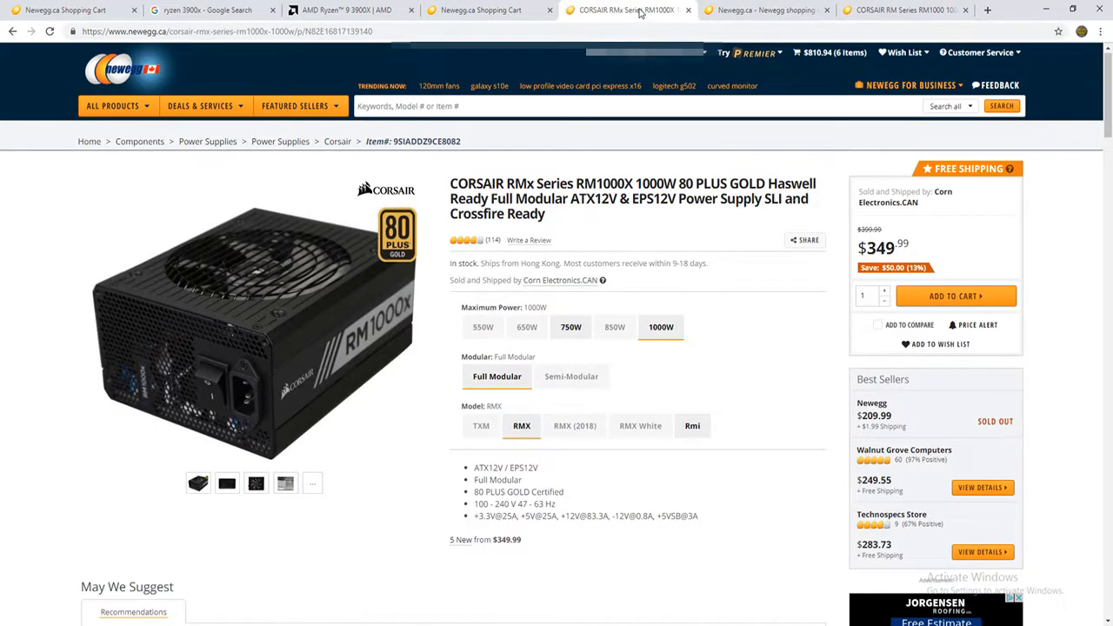
{"action": "mouse_move", "coordinate": [626, 25]}
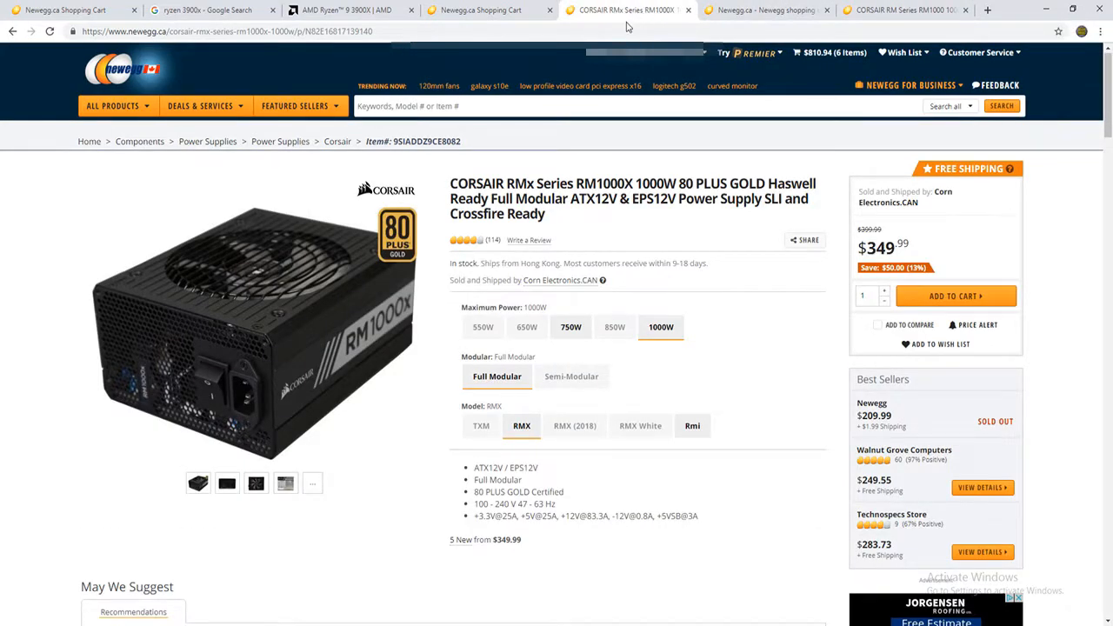
Step: Recheck the 2014 RM1000 order and its out-of-stock page, copying the RM Series RM1000 title for a search
{"action": "left_click", "coordinate": [765, 10]}
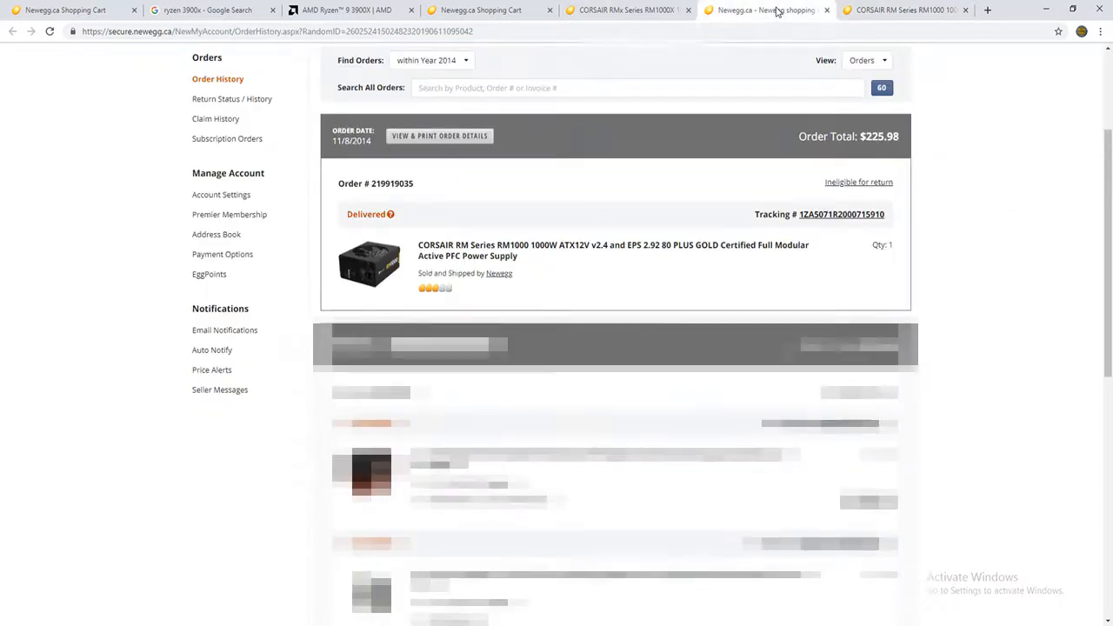
{"action": "mouse_move", "coordinate": [680, 170]}
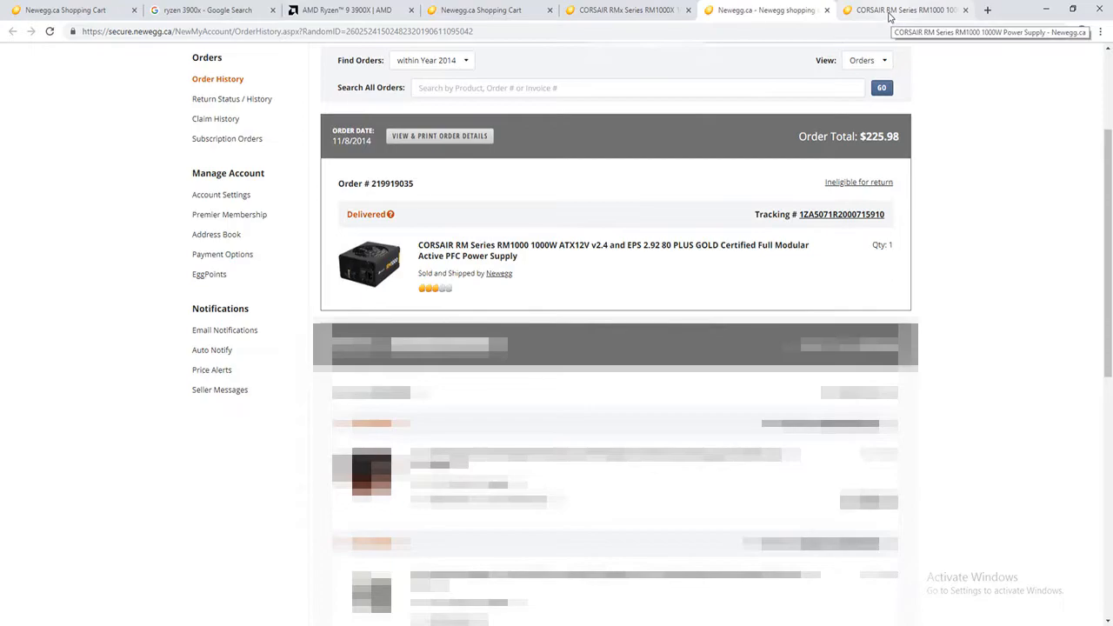
{"action": "left_click", "coordinate": [904, 11]}
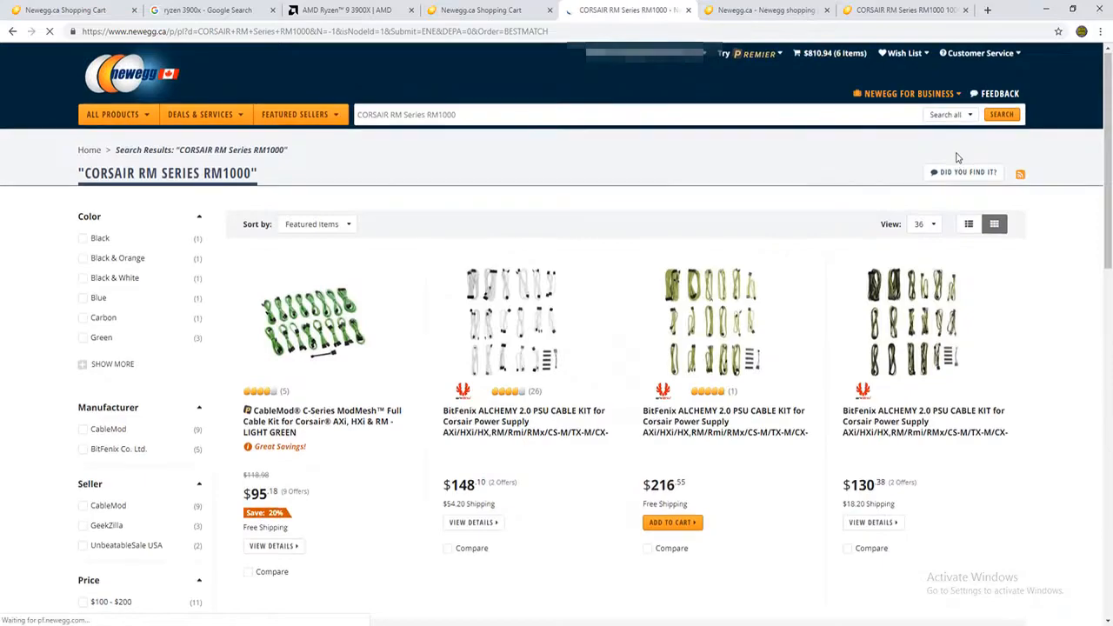
{"action": "scroll", "scroll_direction": "down", "scroll_amount": 3}
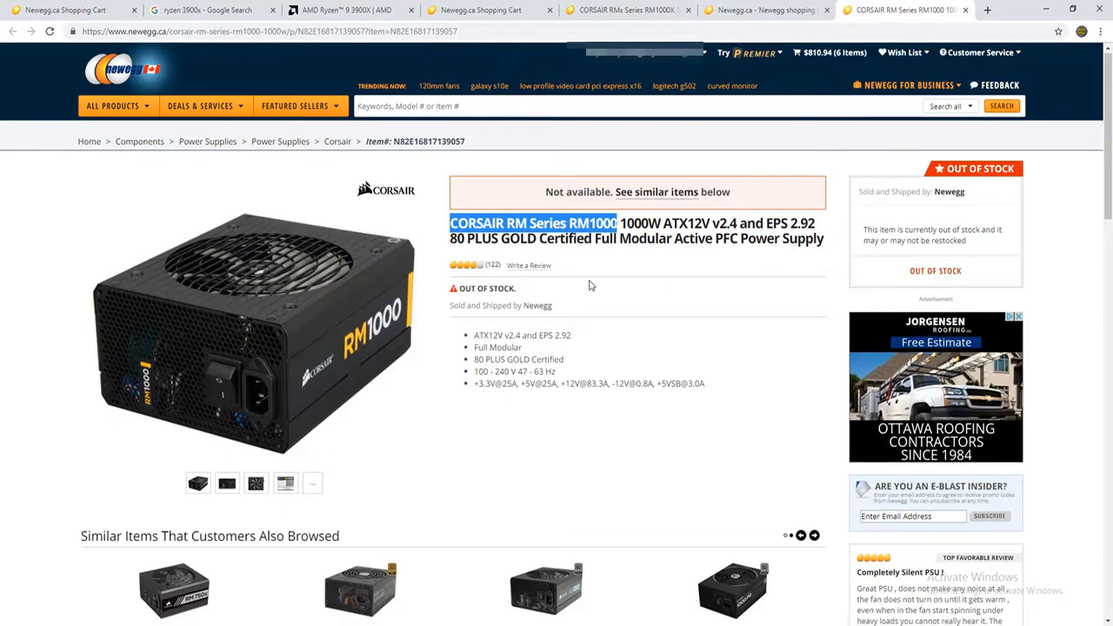
{"action": "mouse_move", "coordinate": [344, 360]}
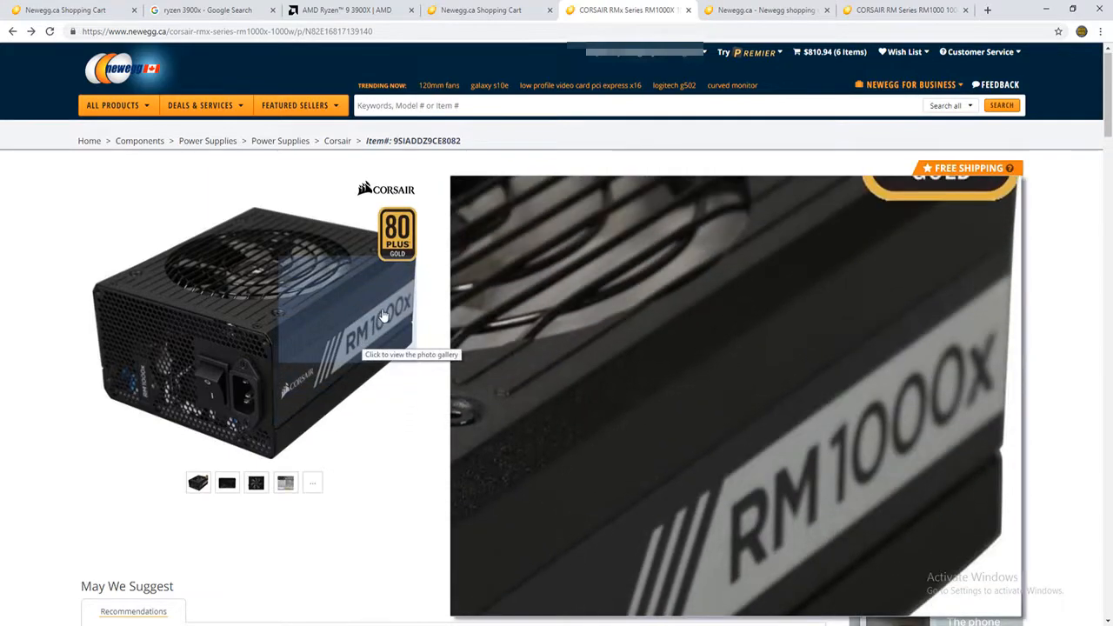
{"action": "left_click", "coordinate": [908, 10]}
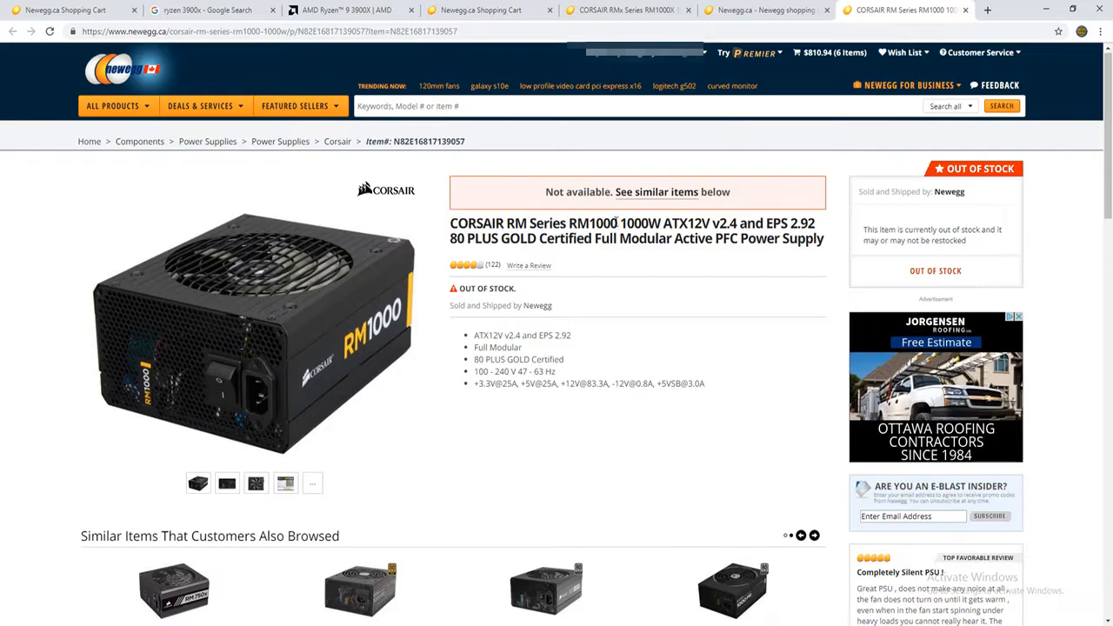
{"action": "mouse_move", "coordinate": [304, 314]}
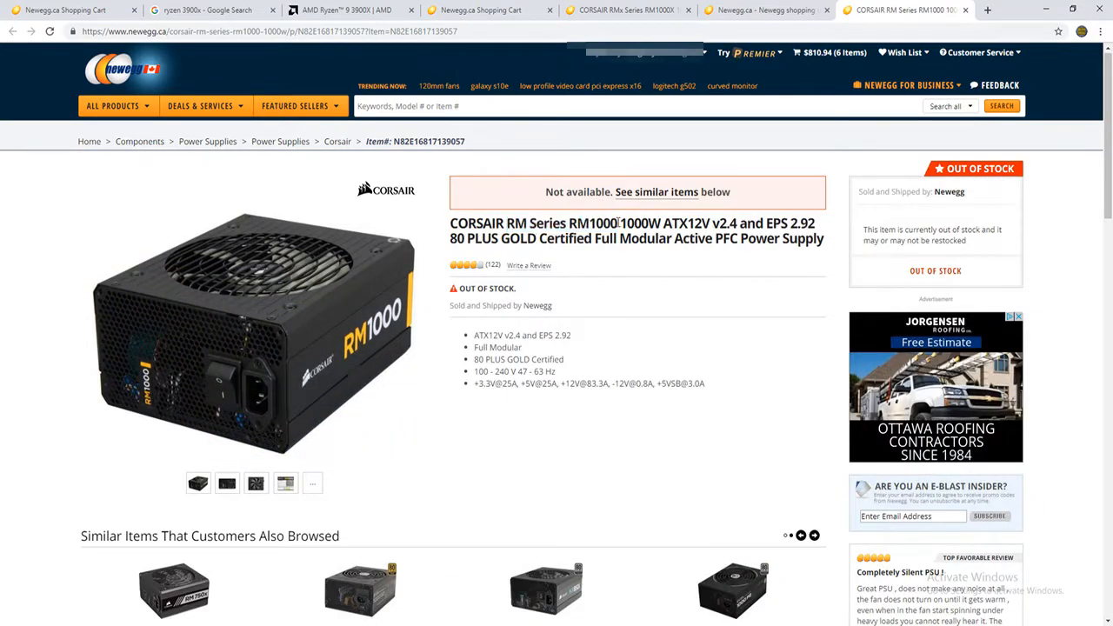
{"action": "right_click", "coordinate": [560, 223]}
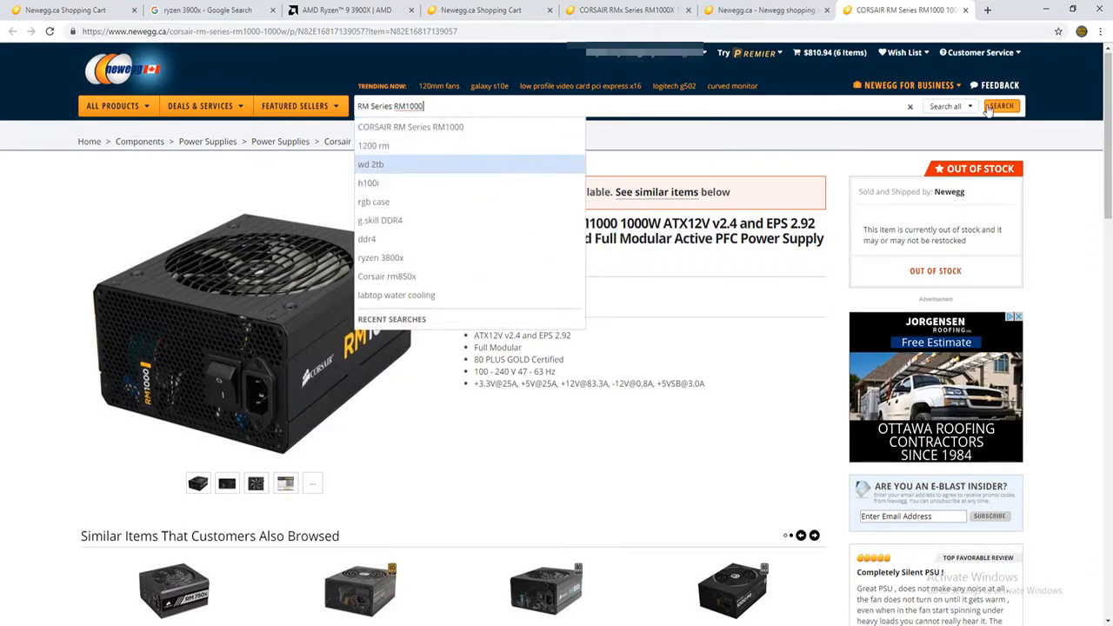
Step: Run the Corsair RM1000 store search and browse results listing the RM1000X at $349.99 and RM1000x at $454.63
{"action": "left_click", "coordinate": [1002, 106]}
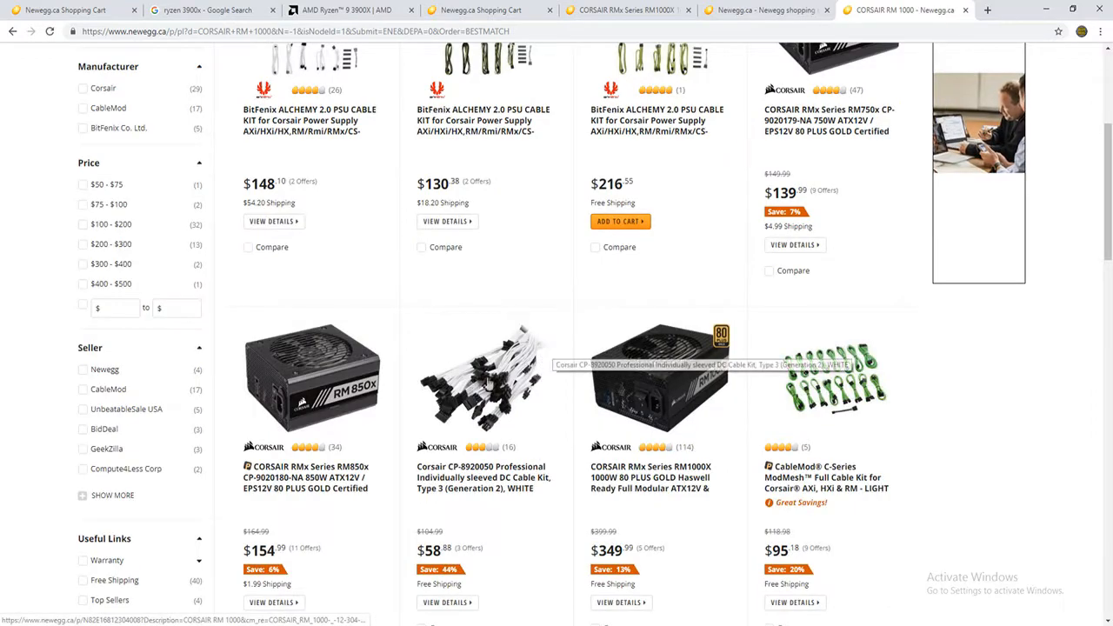
{"action": "scroll", "scroll_direction": "down", "scroll_amount": 3}
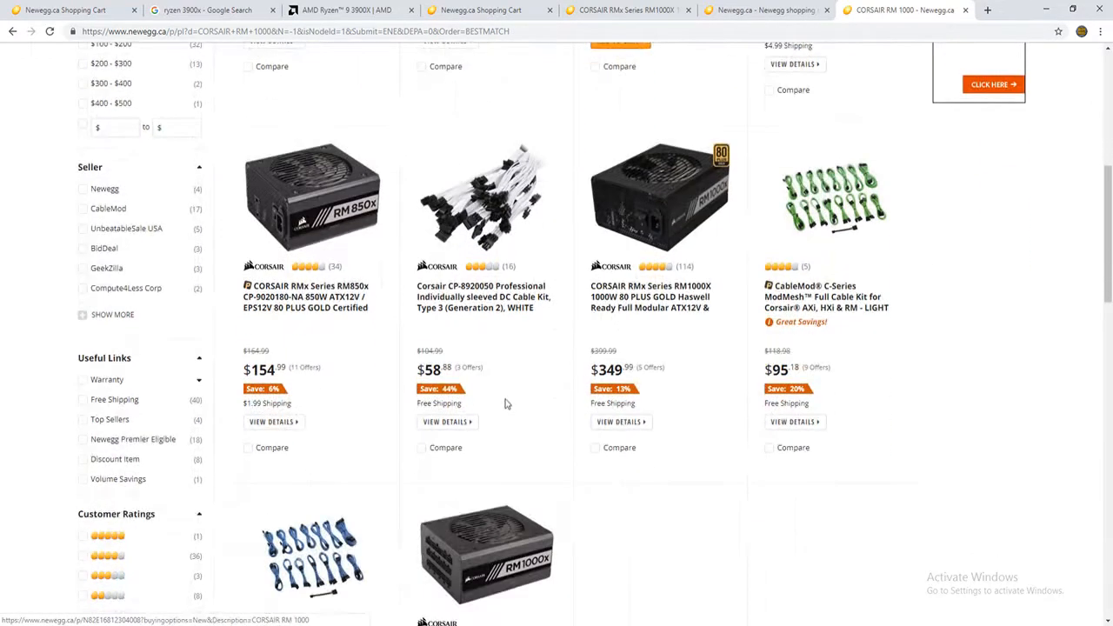
{"action": "scroll", "scroll_direction": "down", "scroll_amount": 3}
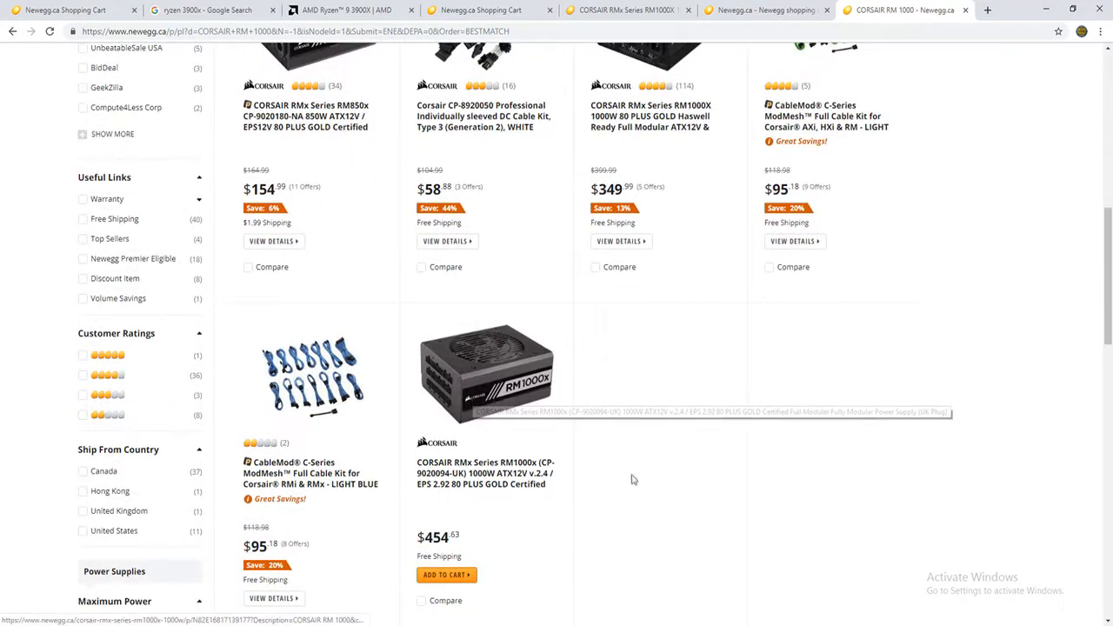
{"action": "scroll", "scroll_direction": "down", "scroll_amount": 3}
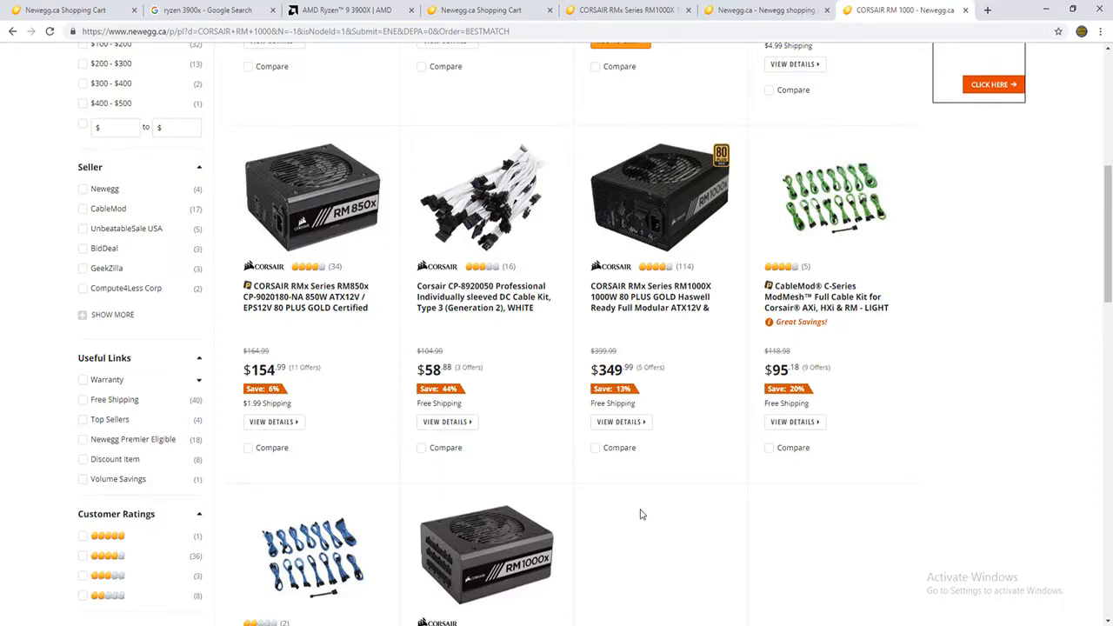
{"action": "mouse_move", "coordinate": [645, 451]}
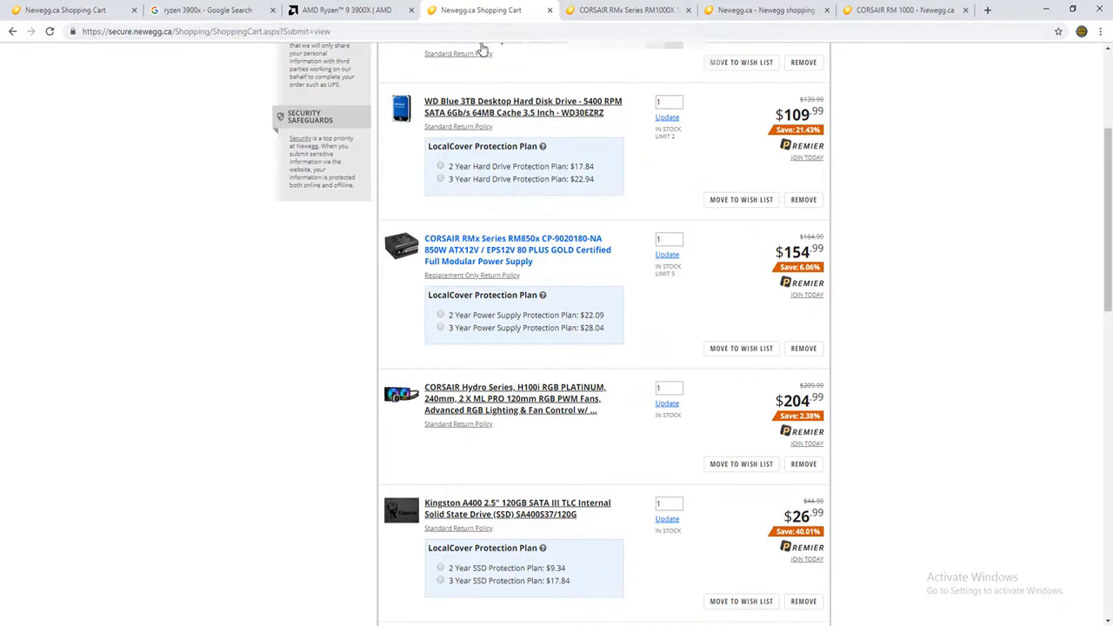
{"action": "scroll", "scroll_direction": "down", "scroll_amount": 3}
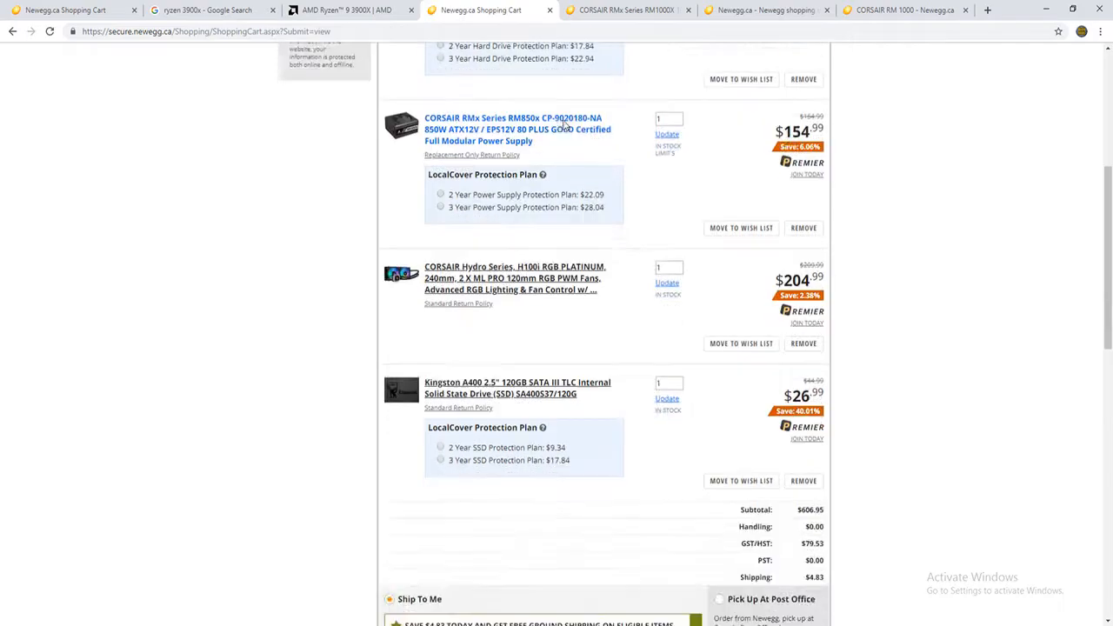
{"action": "mouse_move", "coordinate": [647, 181]}
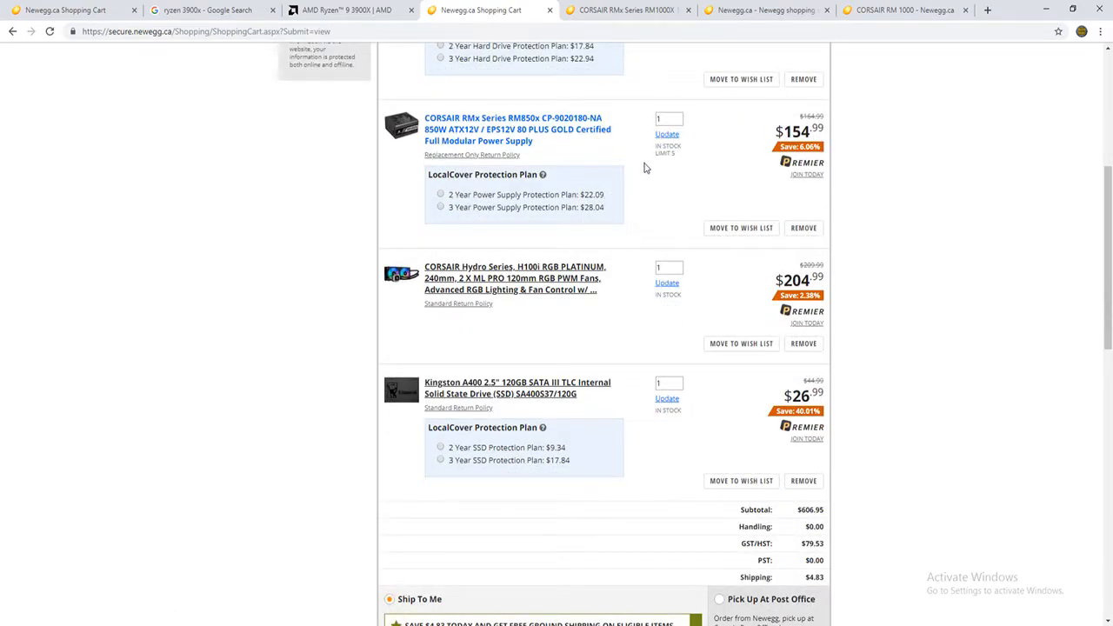
{"action": "mouse_move", "coordinate": [642, 172]}
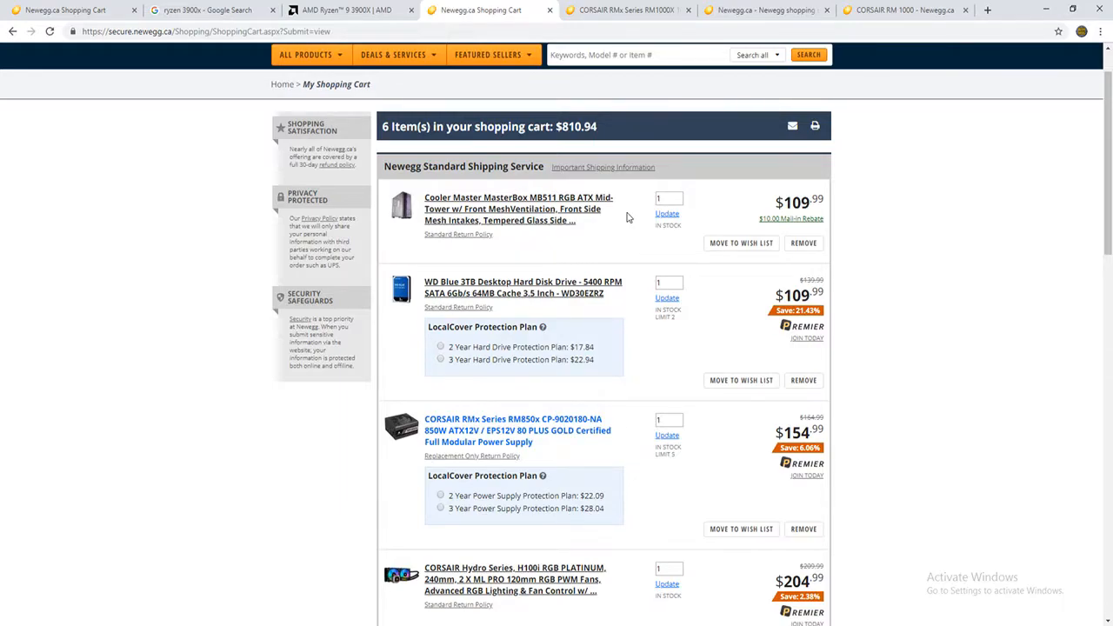
{"action": "scroll", "scroll_direction": "down", "scroll_amount": 3}
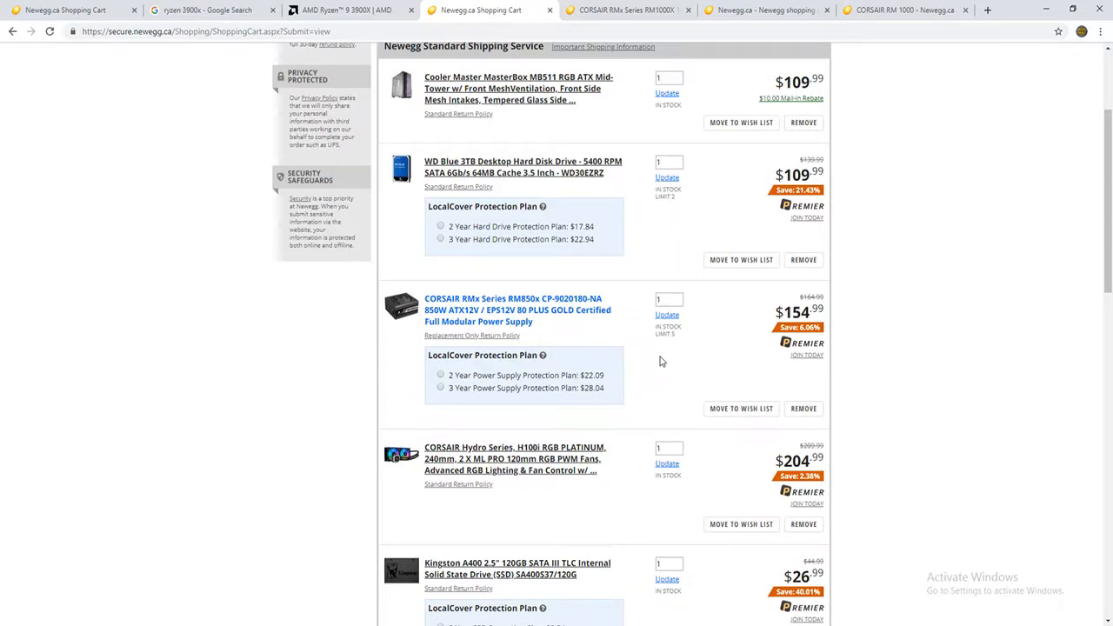
{"action": "mouse_move", "coordinate": [682, 356]}
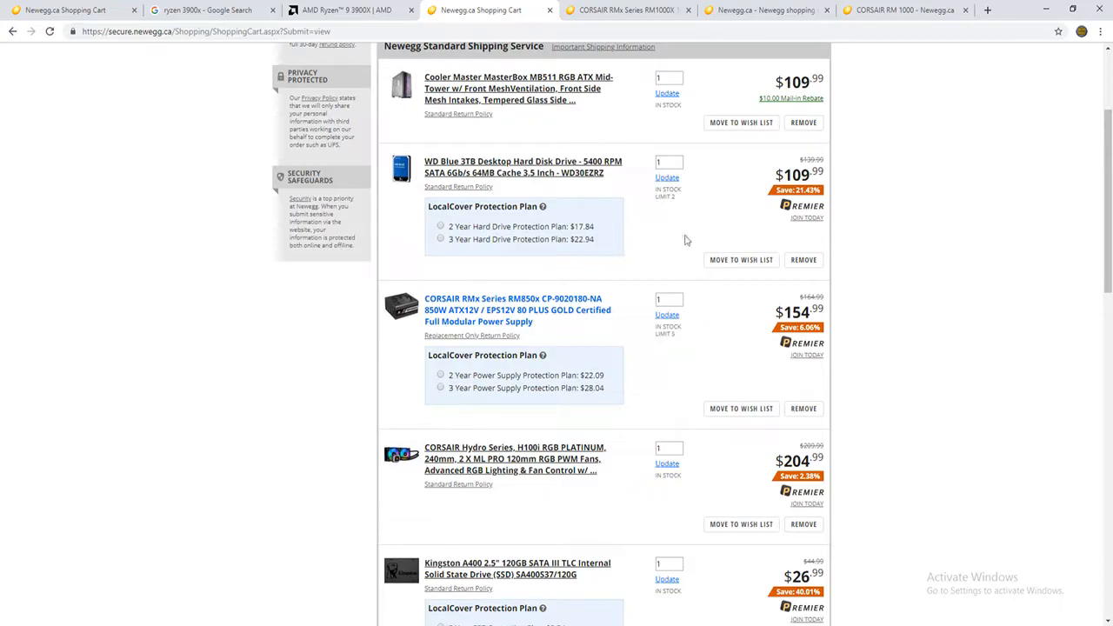
{"action": "scroll", "scroll_direction": "down", "scroll_amount": 3}
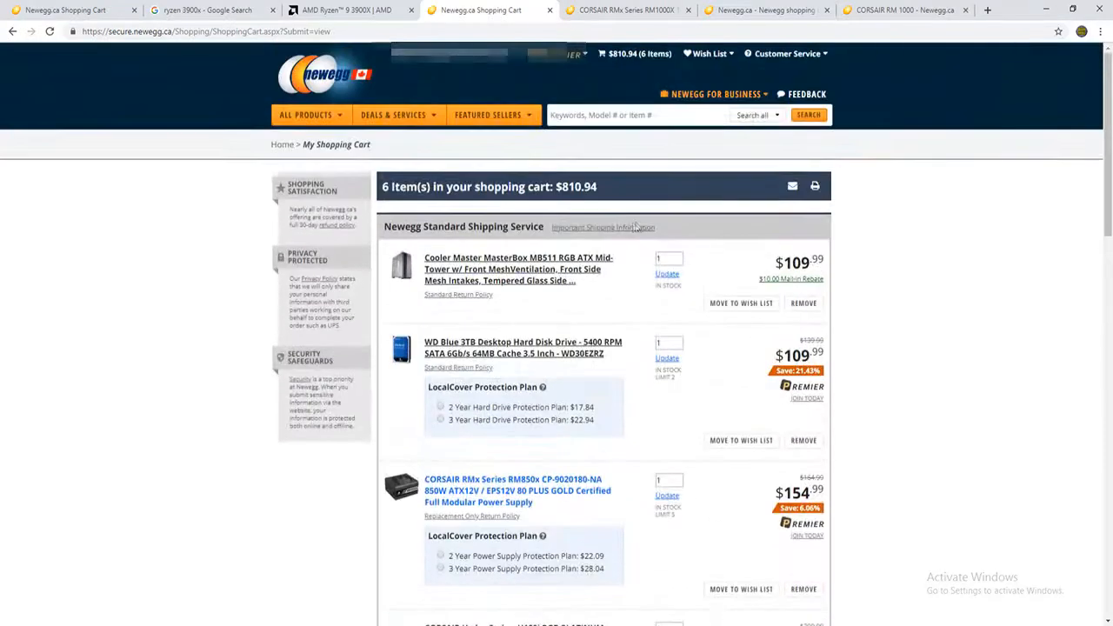
{"action": "scroll", "scroll_direction": "down", "scroll_amount": 3}
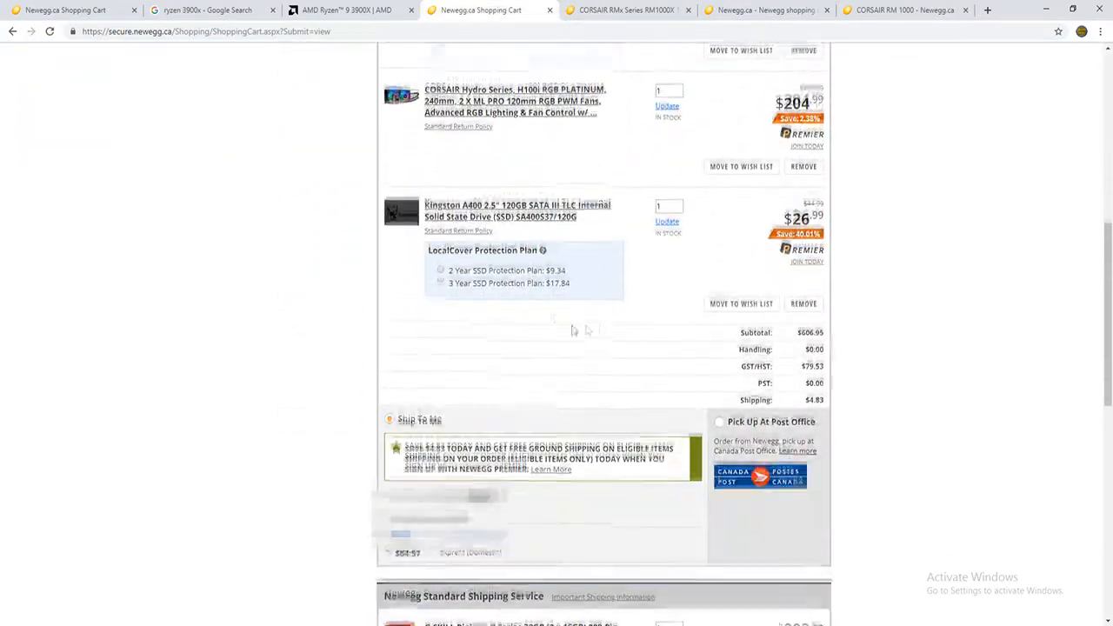
{"action": "scroll", "scroll_direction": "up", "scroll_amount": 3}
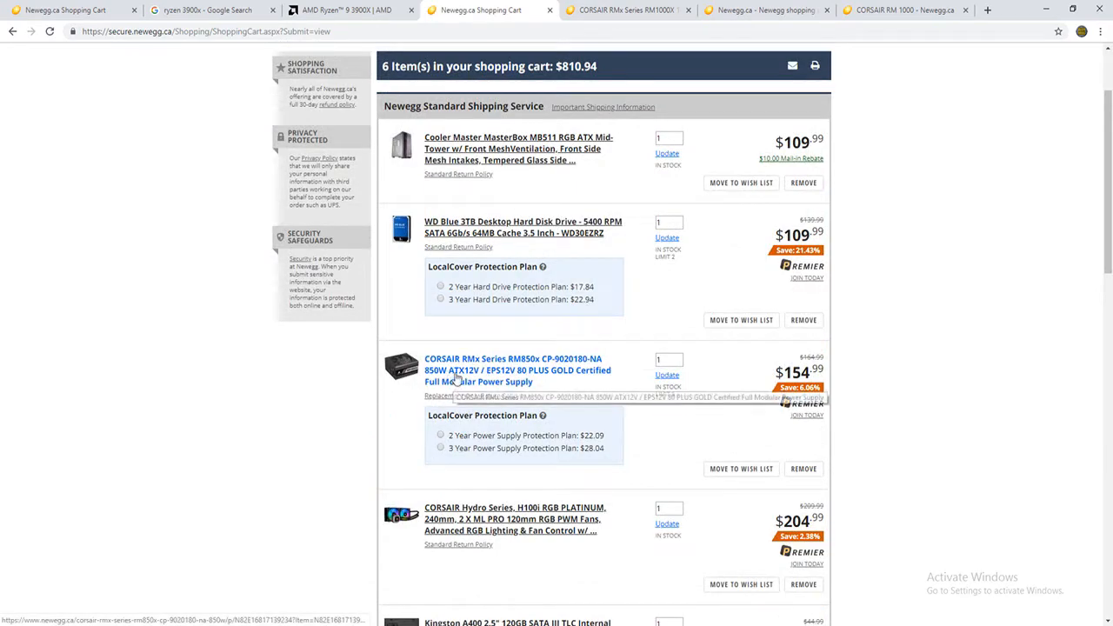
{"action": "left_click", "coordinate": [518, 369]}
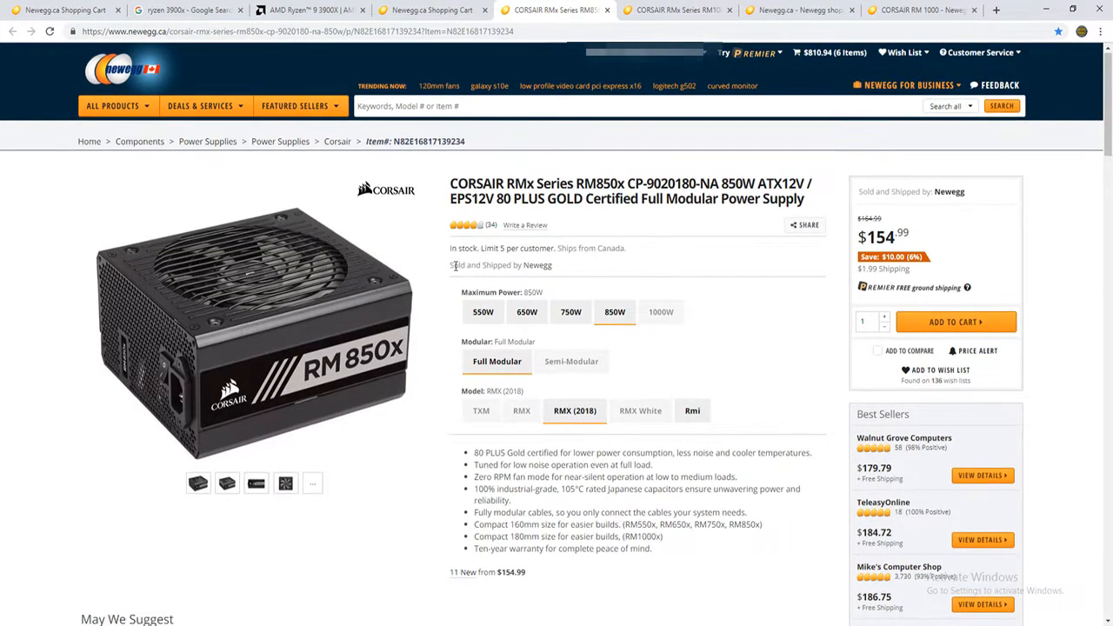
{"action": "double_click", "coordinate": [501, 265]}
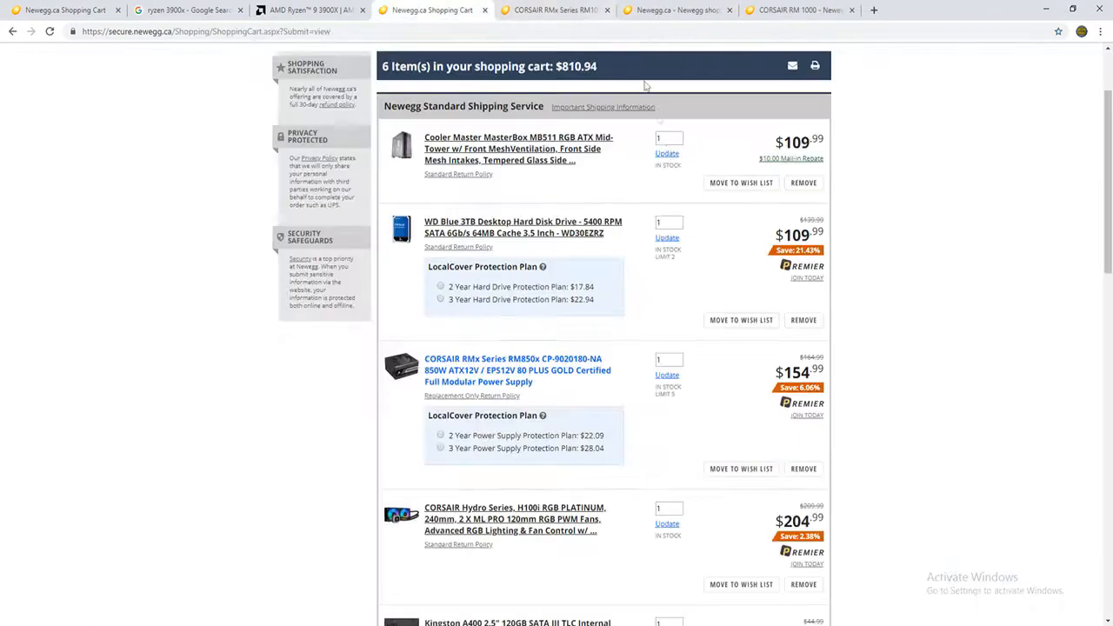
{"action": "scroll", "scroll_direction": "down", "scroll_amount": 3}
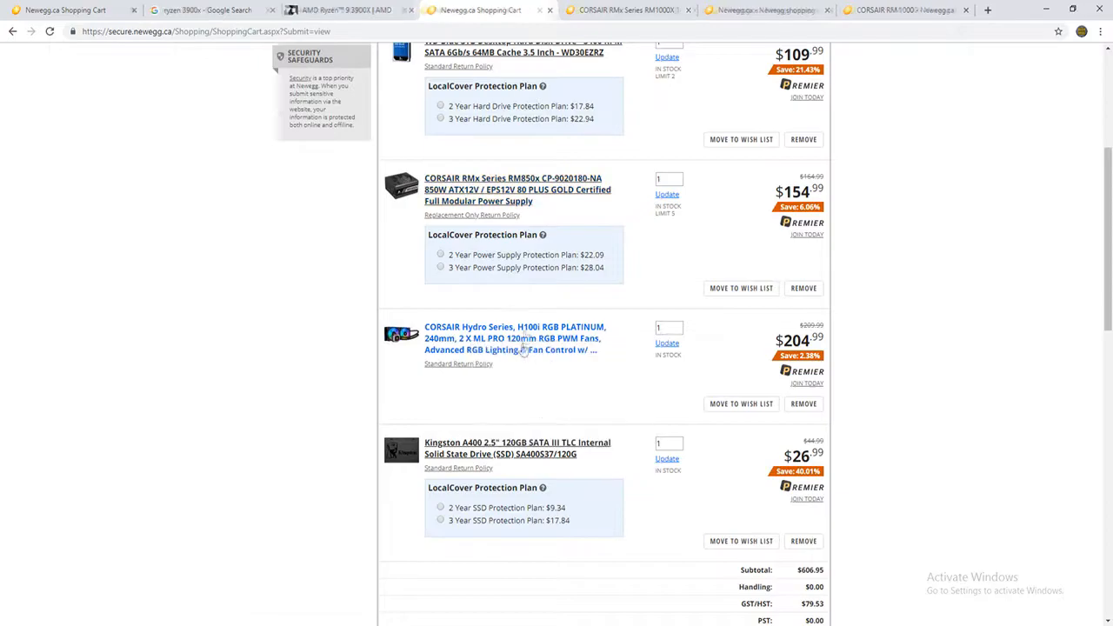
{"action": "left_click", "coordinate": [515, 337]}
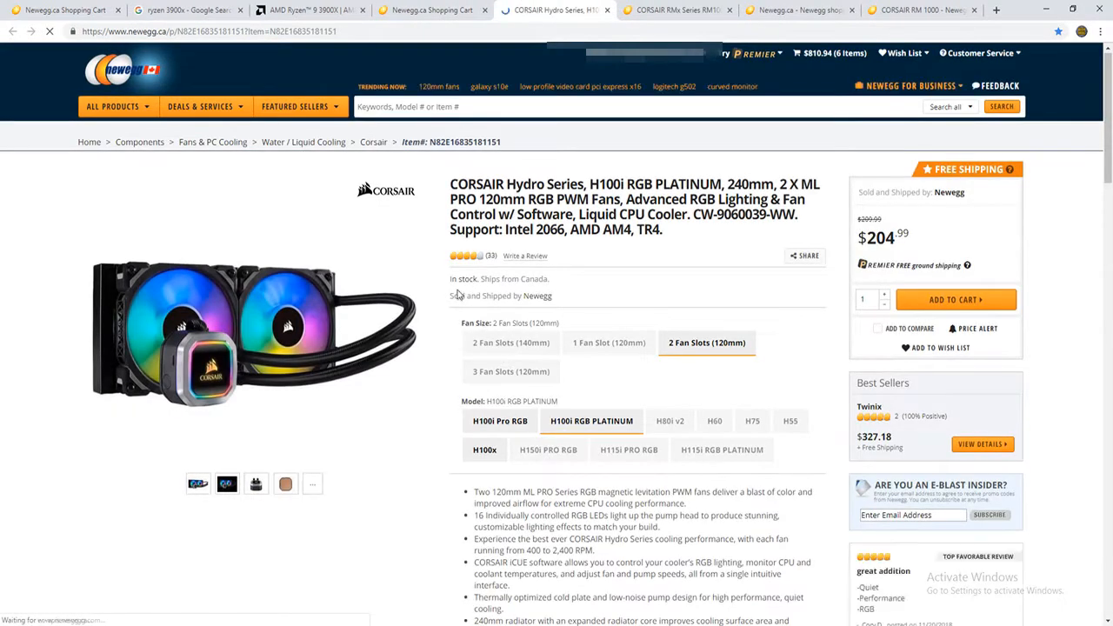
{"action": "left_click_drag", "start_coordinate": [449, 279], "coordinate": [553, 296]}
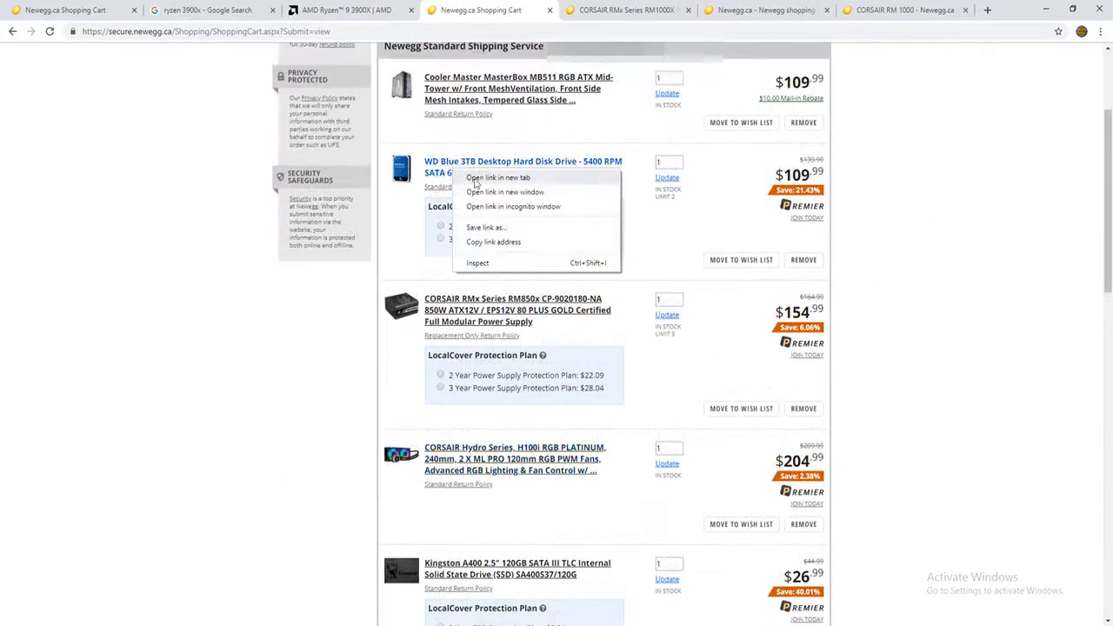
Step: Search the Newegg store for 'readon vii' graphics cards
{"action": "left_click", "coordinate": [498, 177]}
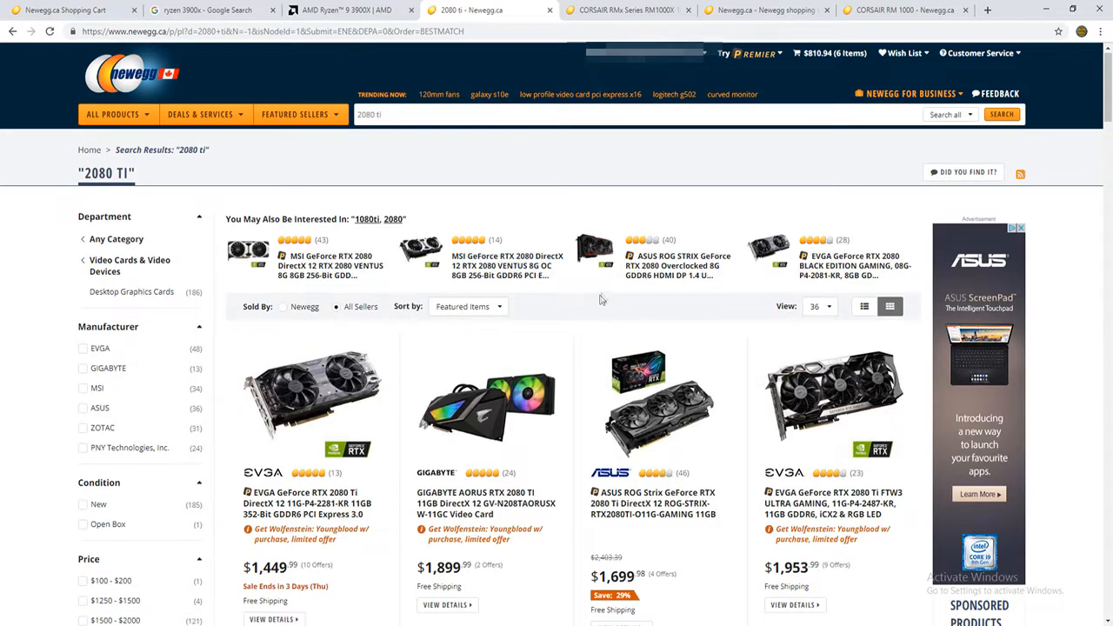
{"action": "scroll", "scroll_direction": "down", "scroll_amount": 3}
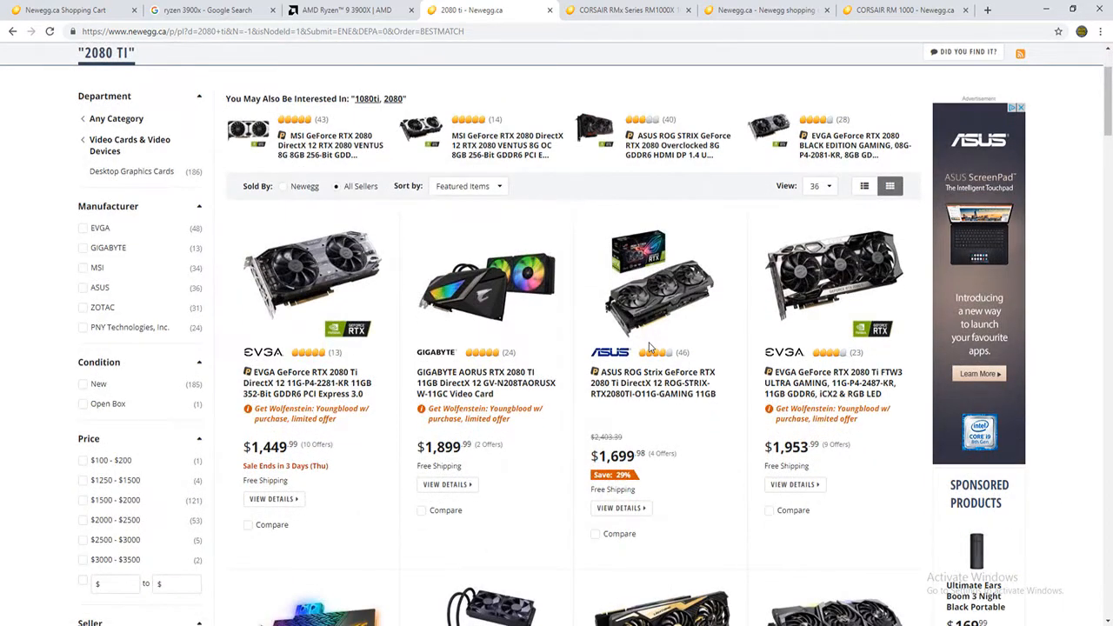
{"action": "scroll", "scroll_direction": "down", "scroll_amount": 3}
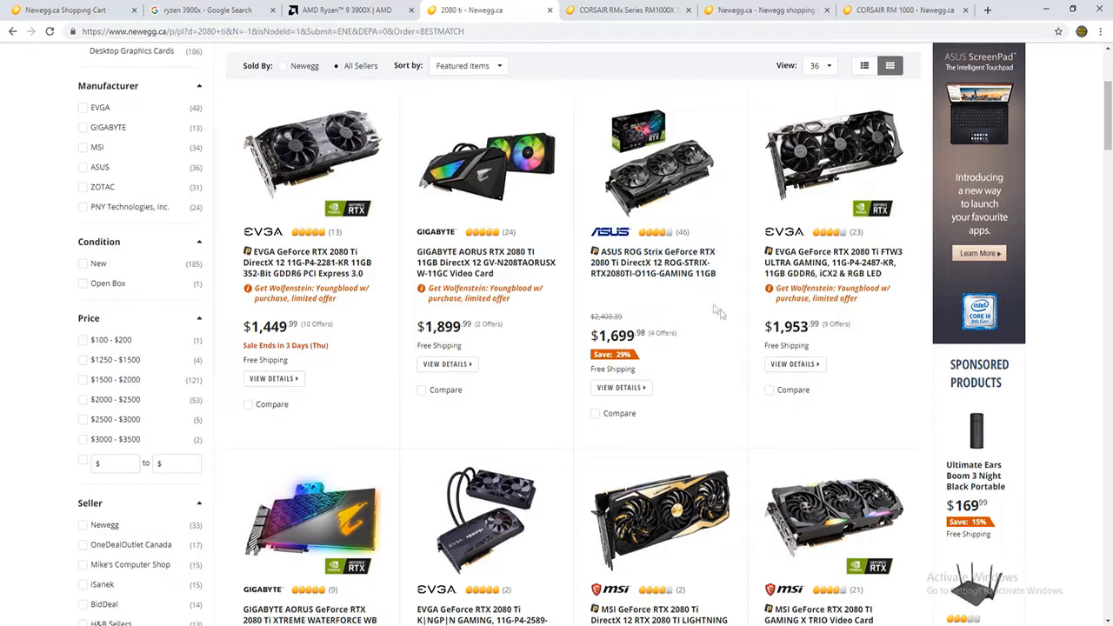
{"action": "mouse_move", "coordinate": [682, 320]}
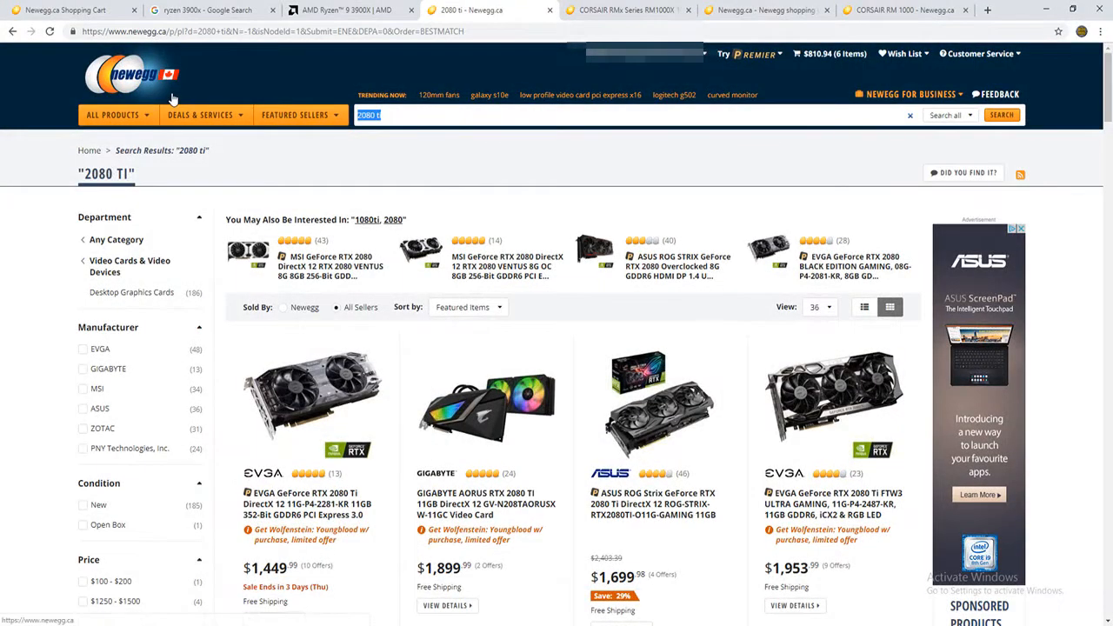
{"action": "type", "text": "readd"}
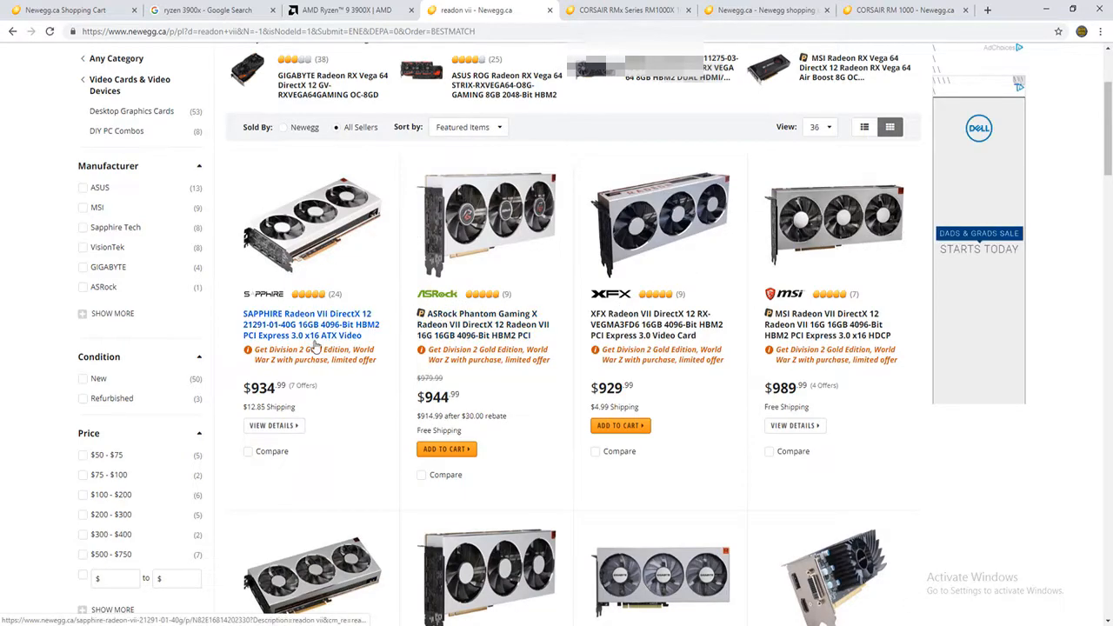
{"action": "mouse_move", "coordinate": [483, 325]}
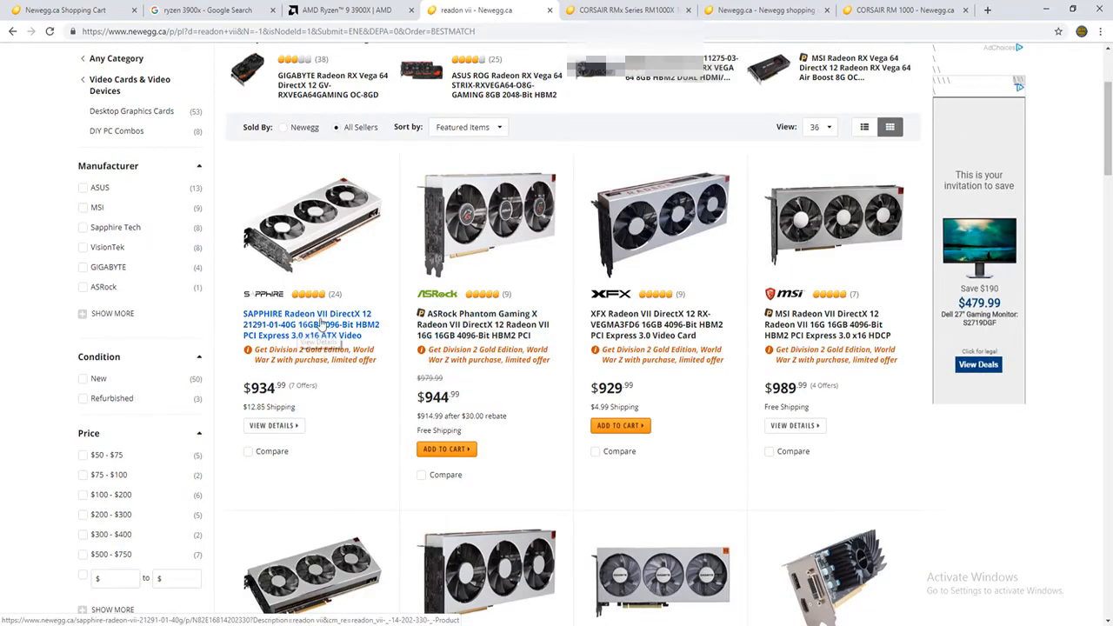
Step: Look through the Radeon VII listings priced from about $929 to $989
{"action": "scroll", "scroll_direction": "down", "scroll_amount": 3}
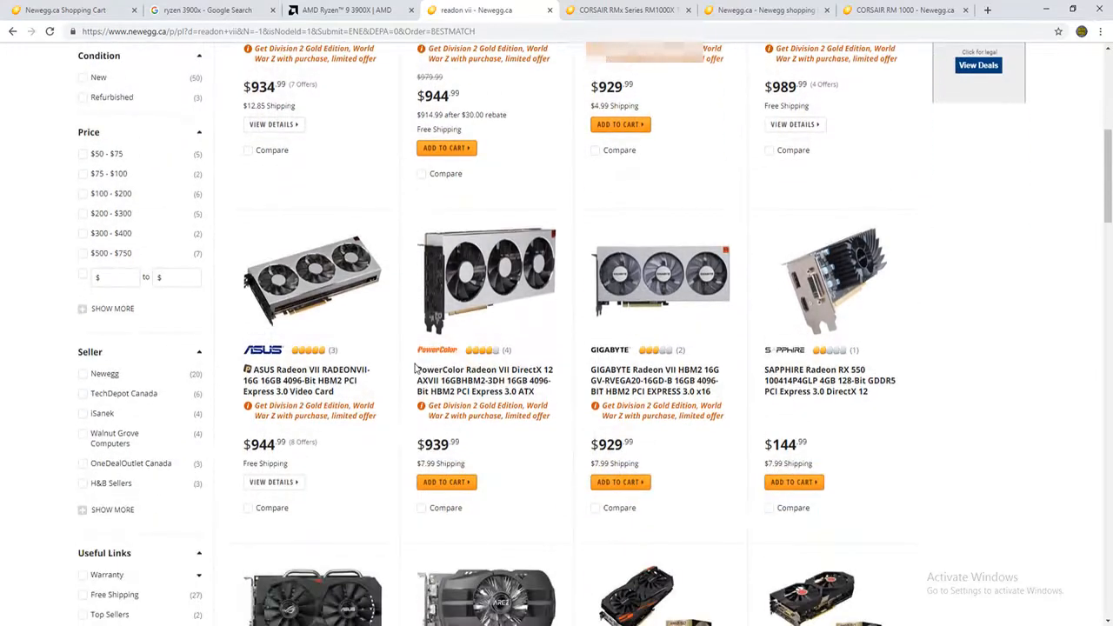
{"action": "scroll", "scroll_direction": "down", "scroll_amount": 3}
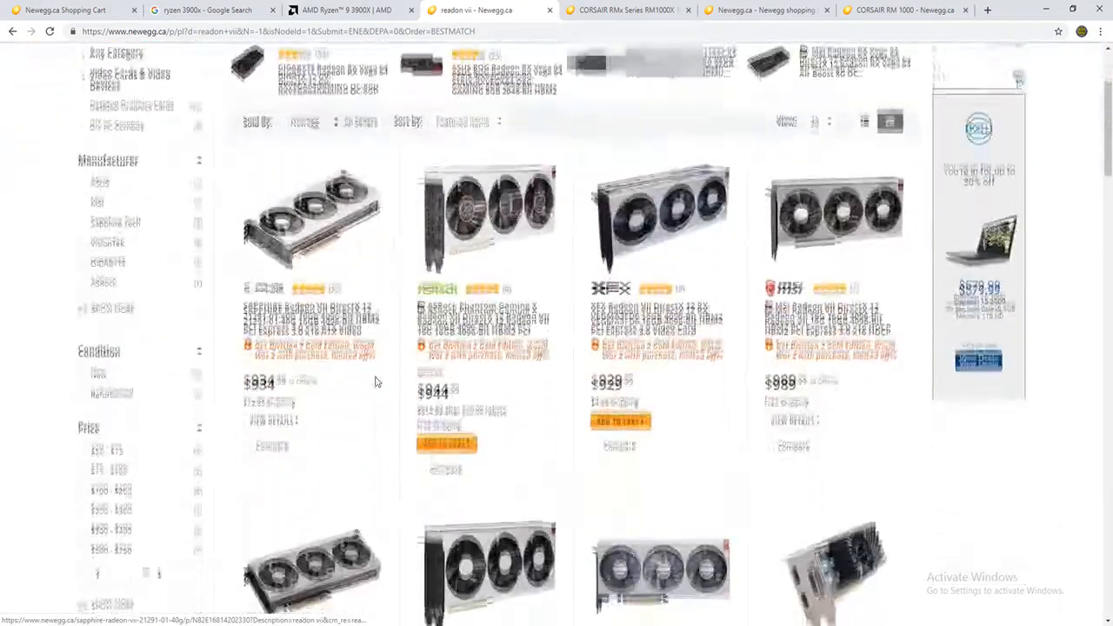
{"action": "scroll", "scroll_direction": "down", "scroll_amount": 3}
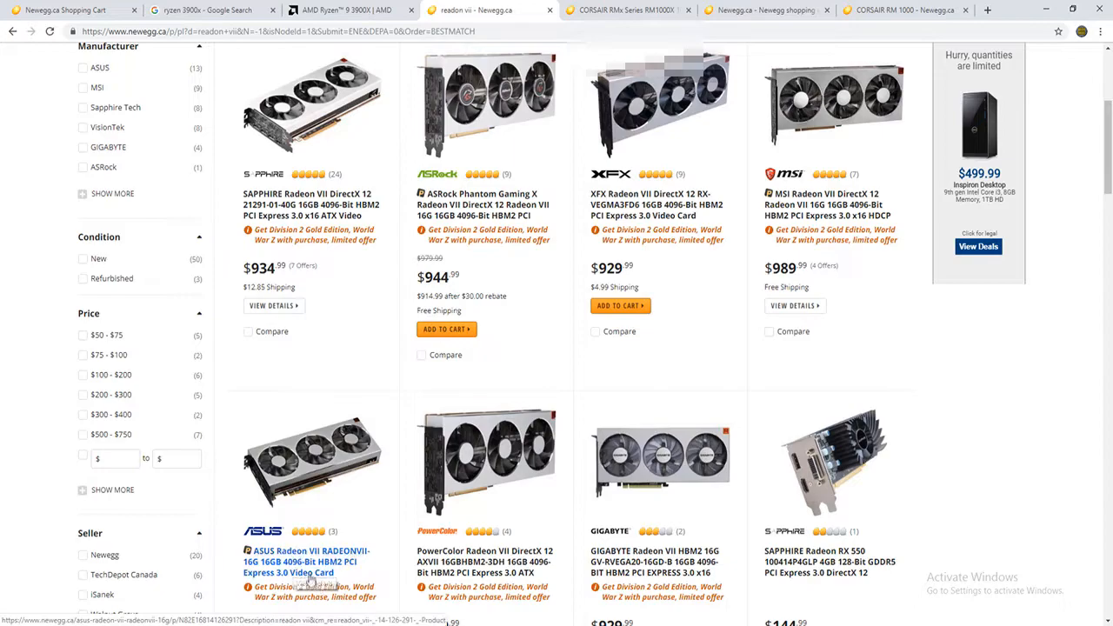
{"action": "scroll", "scroll_direction": "down", "scroll_amount": 3}
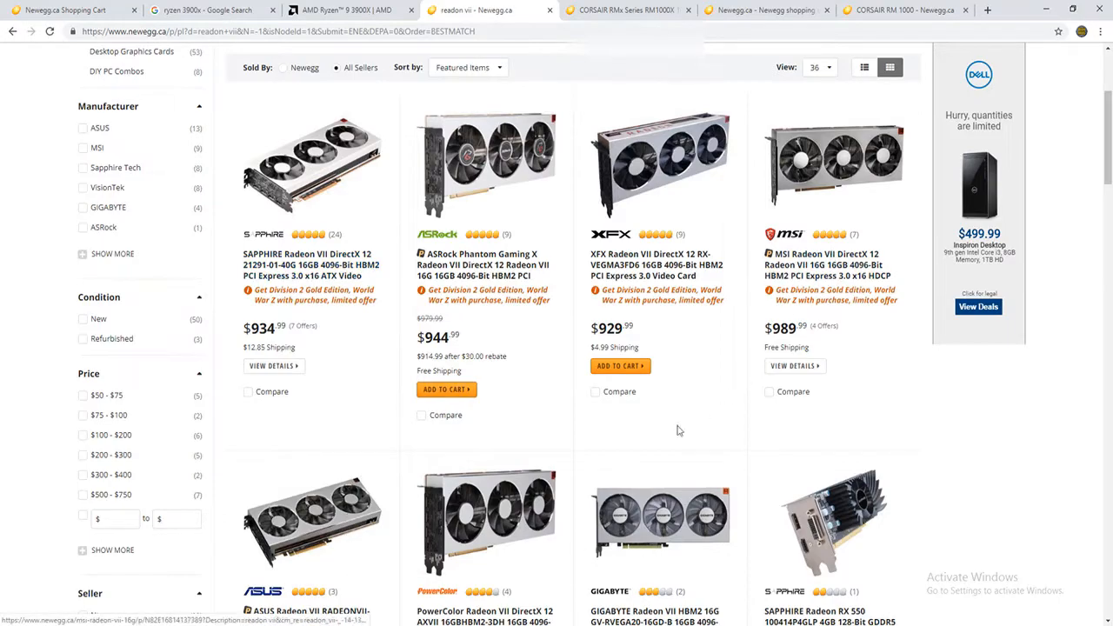
{"action": "scroll", "scroll_direction": "up", "scroll_amount": 3}
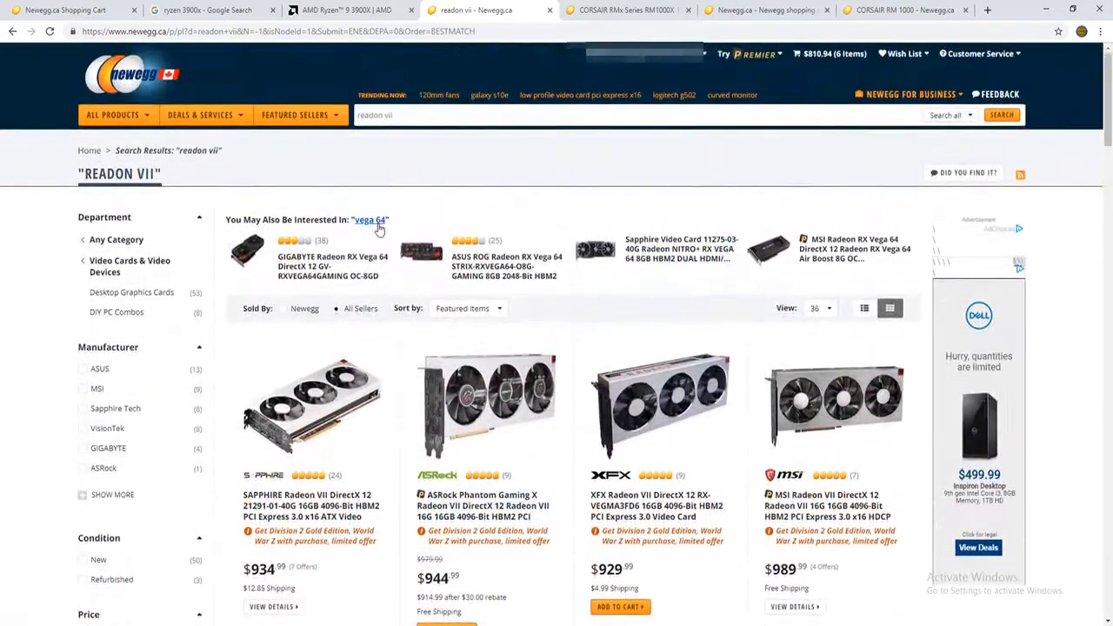
{"action": "scroll", "scroll_direction": "down", "scroll_amount": 3}
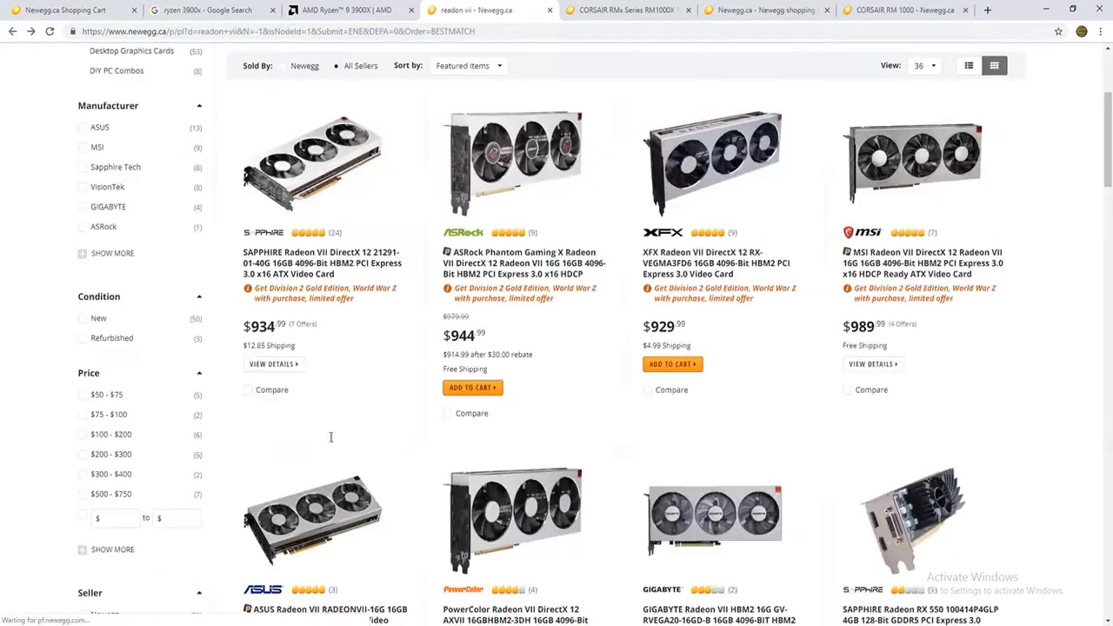
{"action": "scroll", "scroll_direction": "down", "scroll_amount": 3}
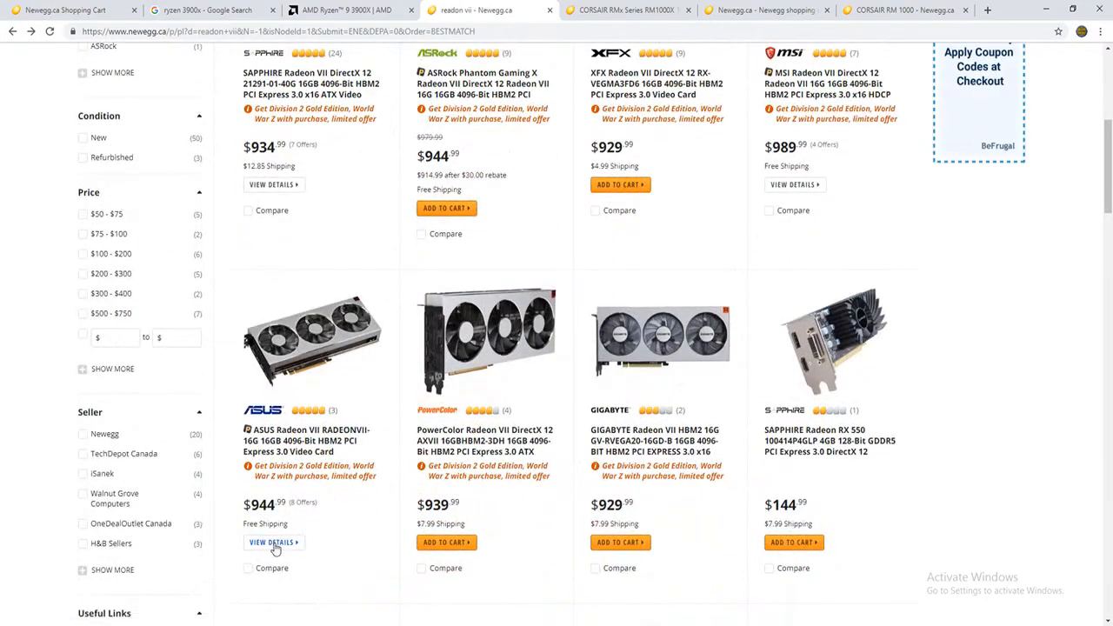
Step: Add the ASUS Radeon VII 16GB card at $944.99 to the cart, declining the protection plan
{"action": "left_click", "coordinate": [274, 543]}
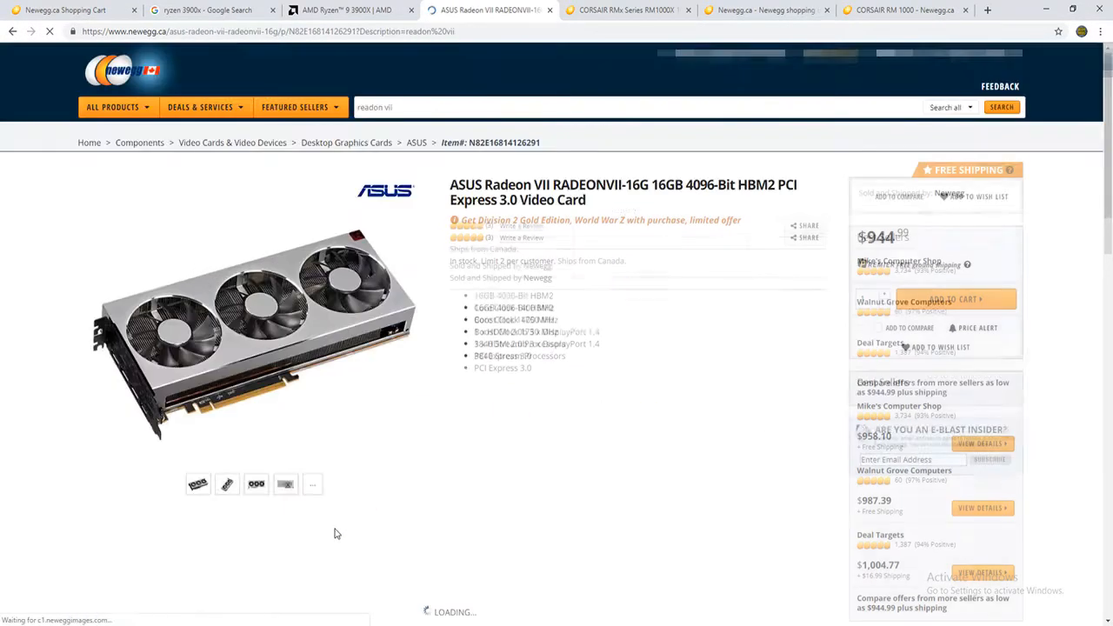
{"action": "left_click", "coordinate": [950, 299]}
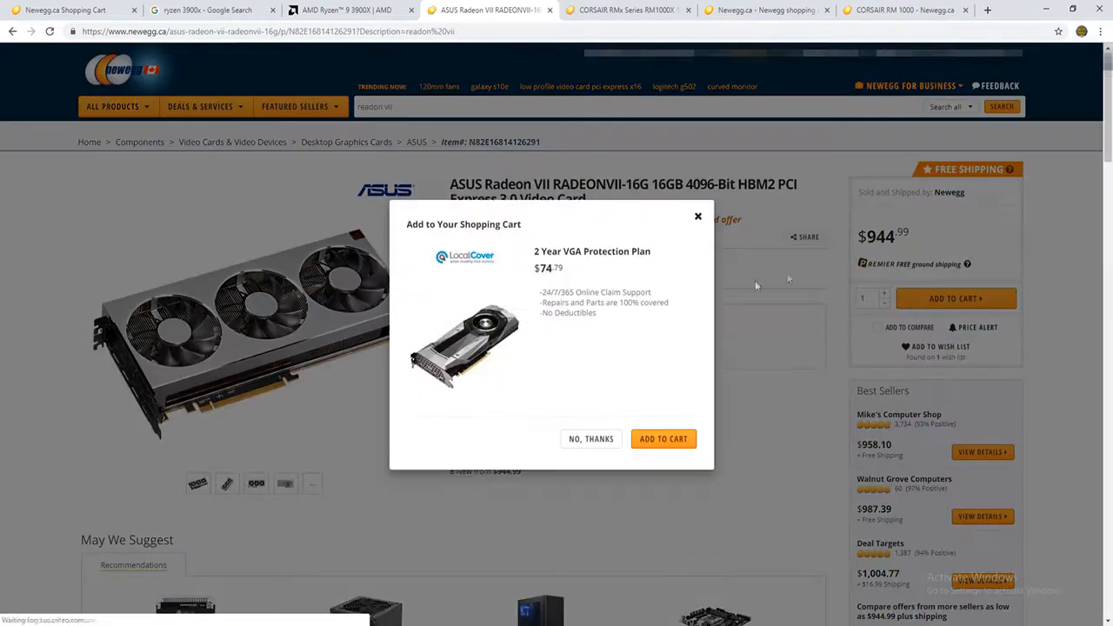
{"action": "left_click", "coordinate": [663, 438]}
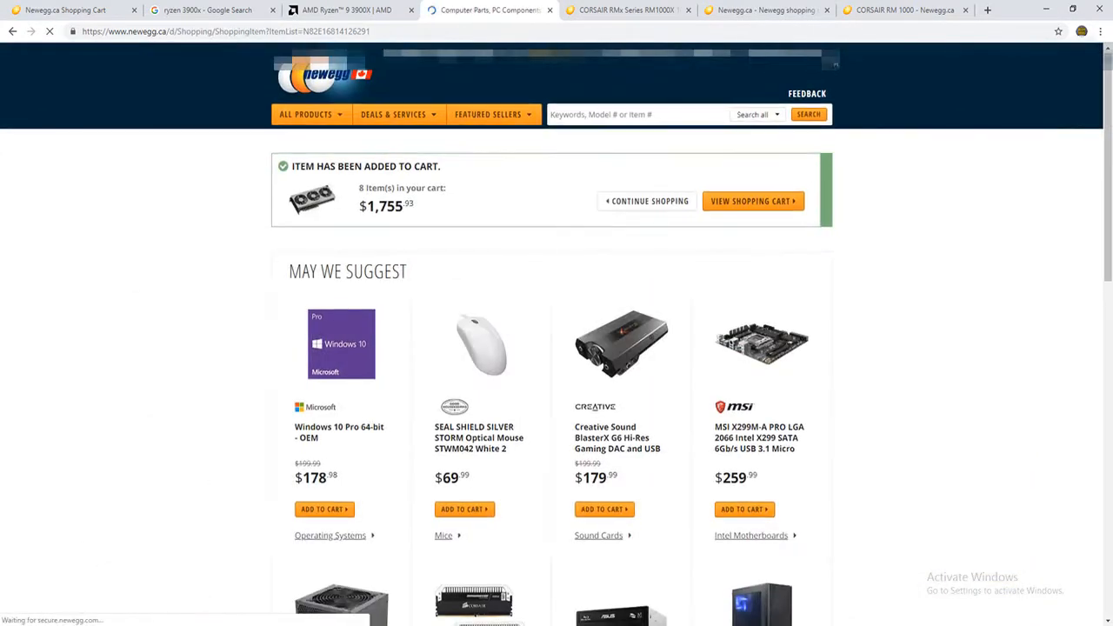
{"action": "left_click", "coordinate": [751, 201]}
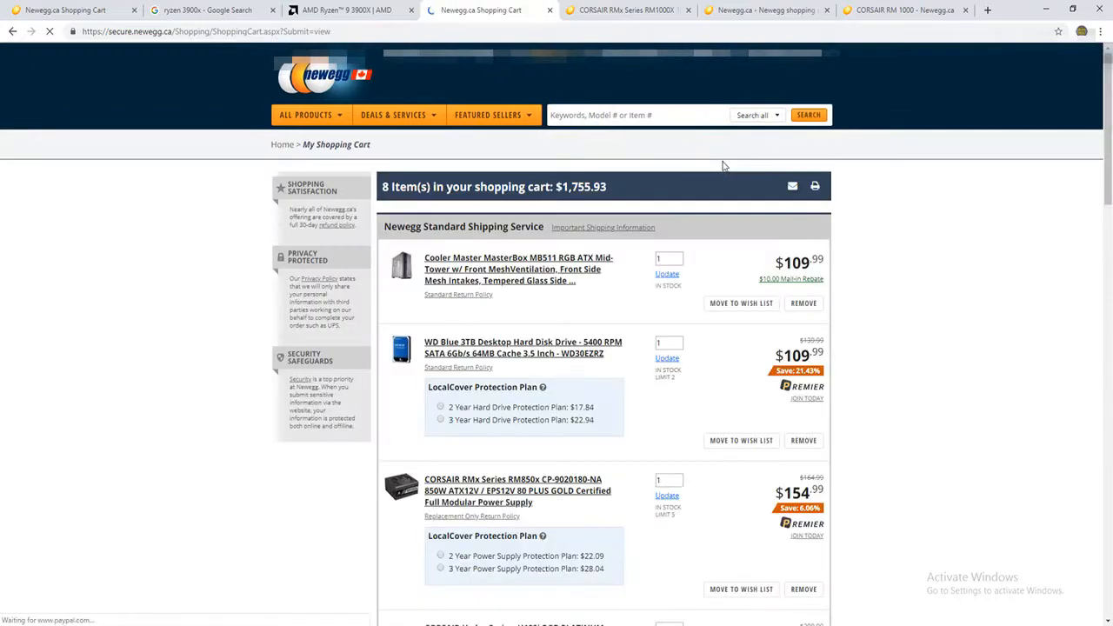
Step: Review the 8-item cart now totalling $1,755.93
{"action": "scroll", "scroll_direction": "down", "scroll_amount": 3}
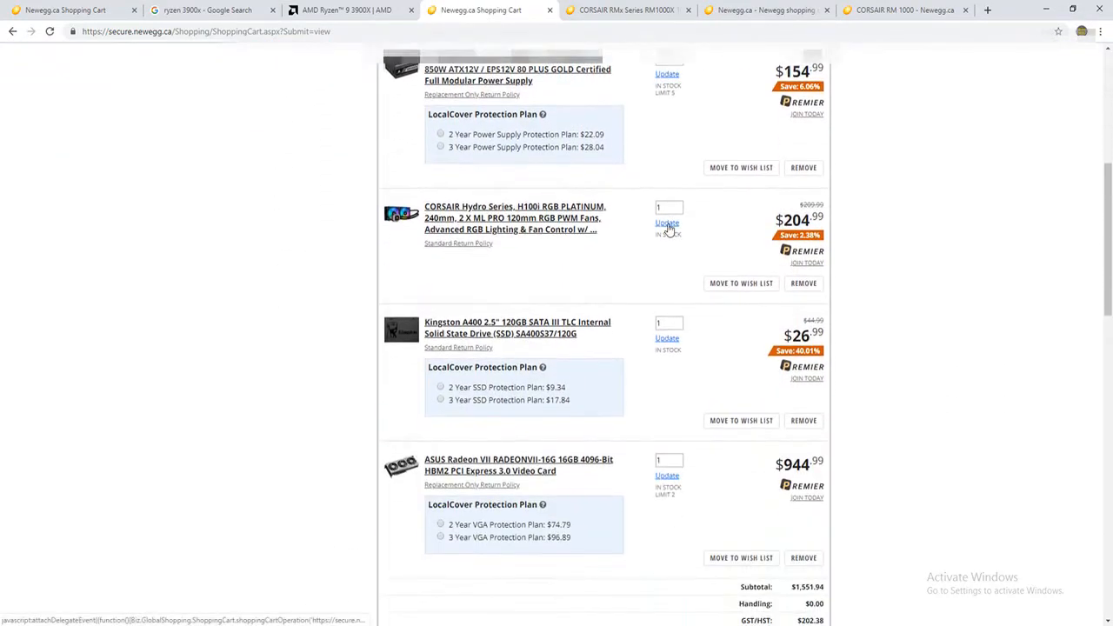
{"action": "scroll", "scroll_direction": "down", "scroll_amount": 3}
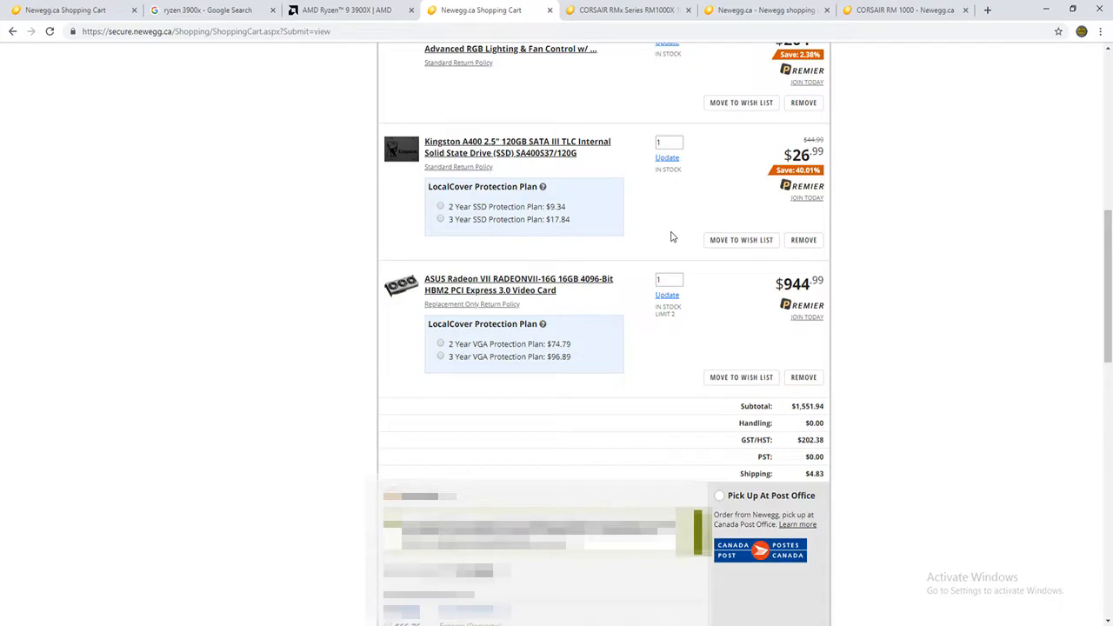
{"action": "scroll", "scroll_direction": "up", "scroll_amount": 3}
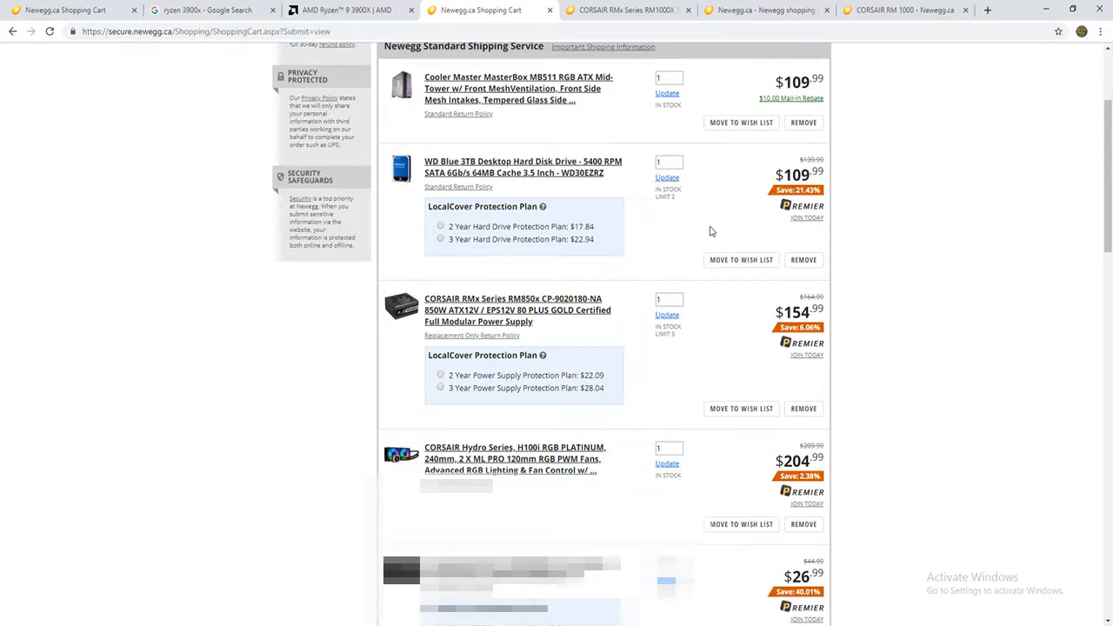
{"action": "mouse_move", "coordinate": [494, 310]}
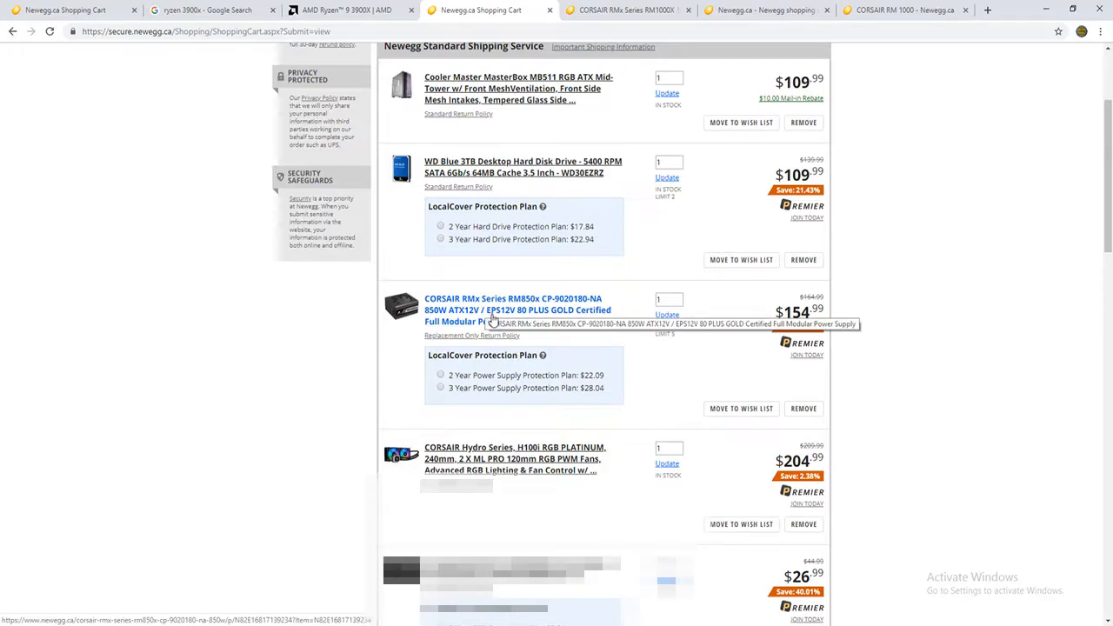
{"action": "scroll", "scroll_direction": "down", "scroll_amount": 3}
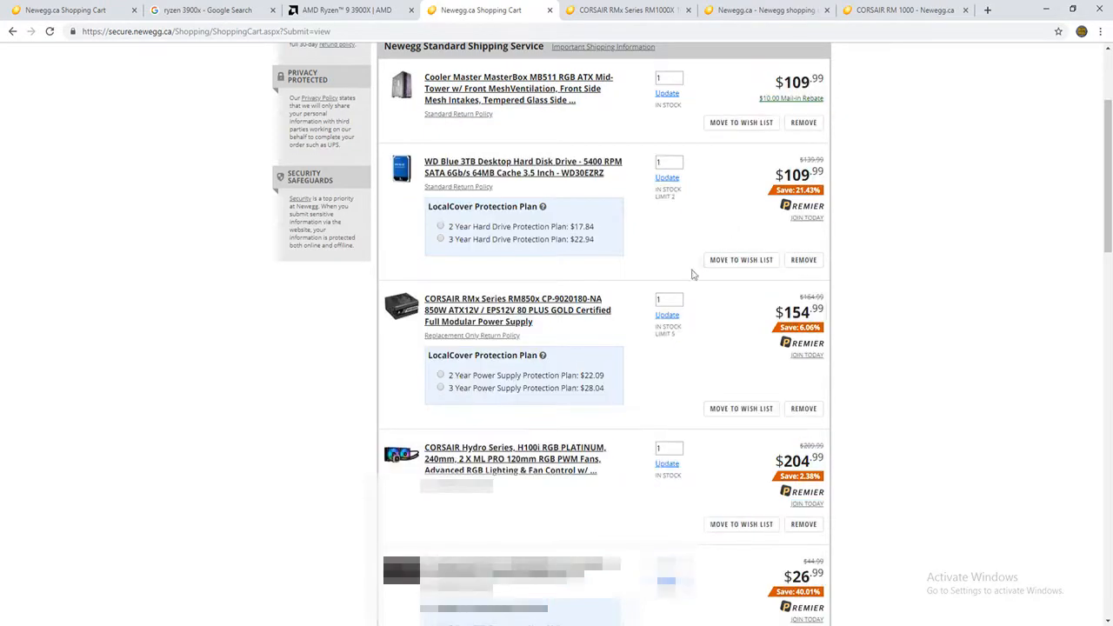
{"action": "scroll", "scroll_direction": "down", "scroll_amount": 3}
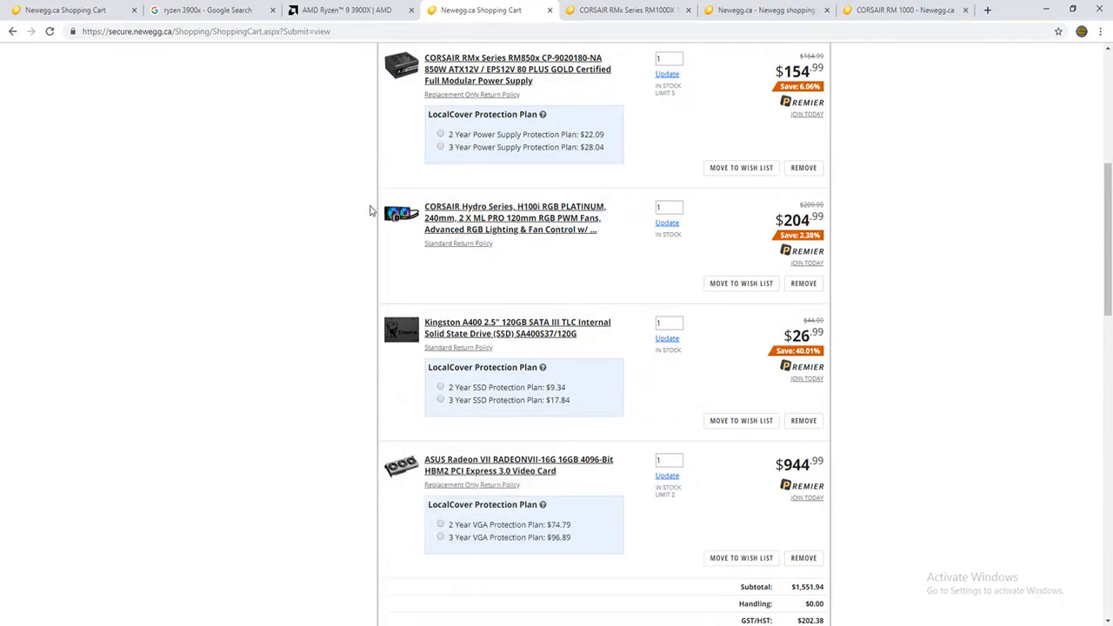
{"action": "mouse_move", "coordinate": [513, 218]}
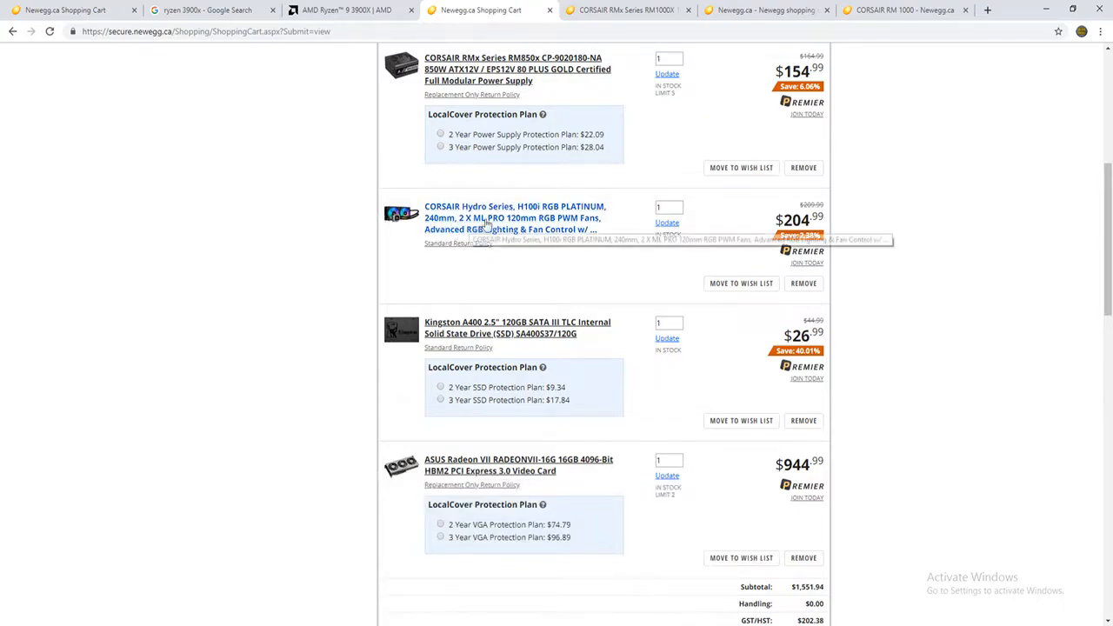
{"action": "mouse_move", "coordinate": [682, 261]}
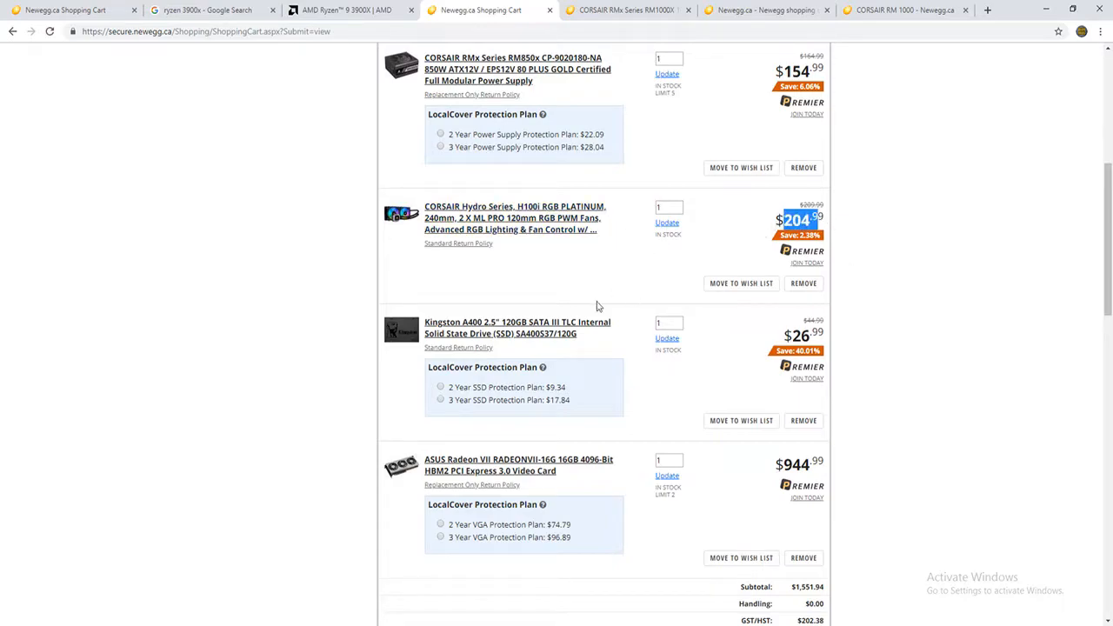
{"action": "scroll", "scroll_direction": "down", "scroll_amount": 3}
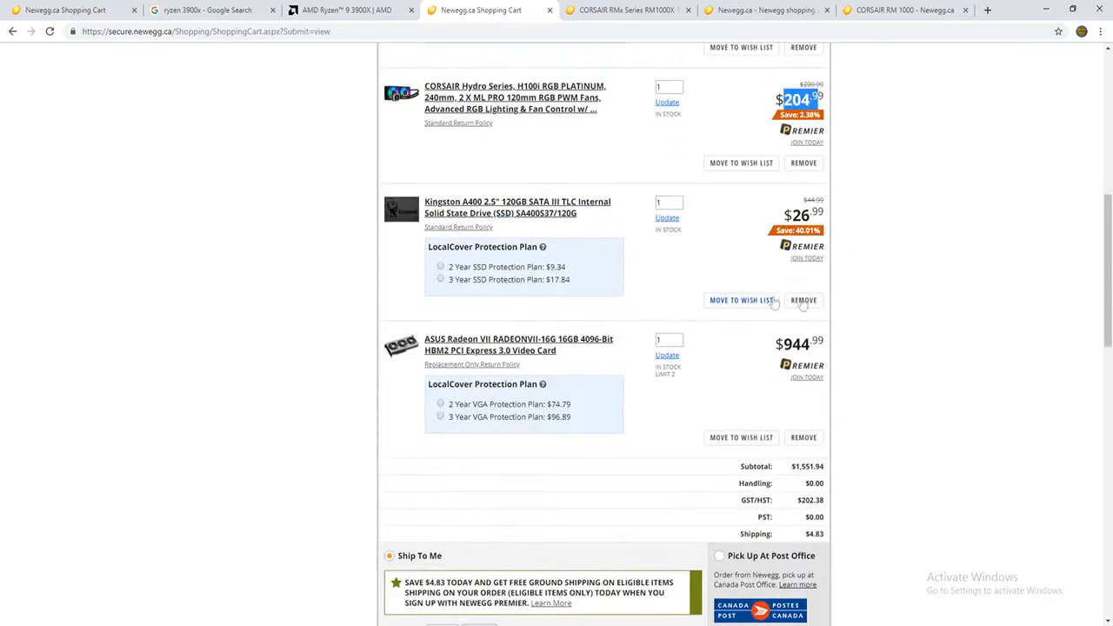
{"action": "mouse_move", "coordinate": [518, 207]}
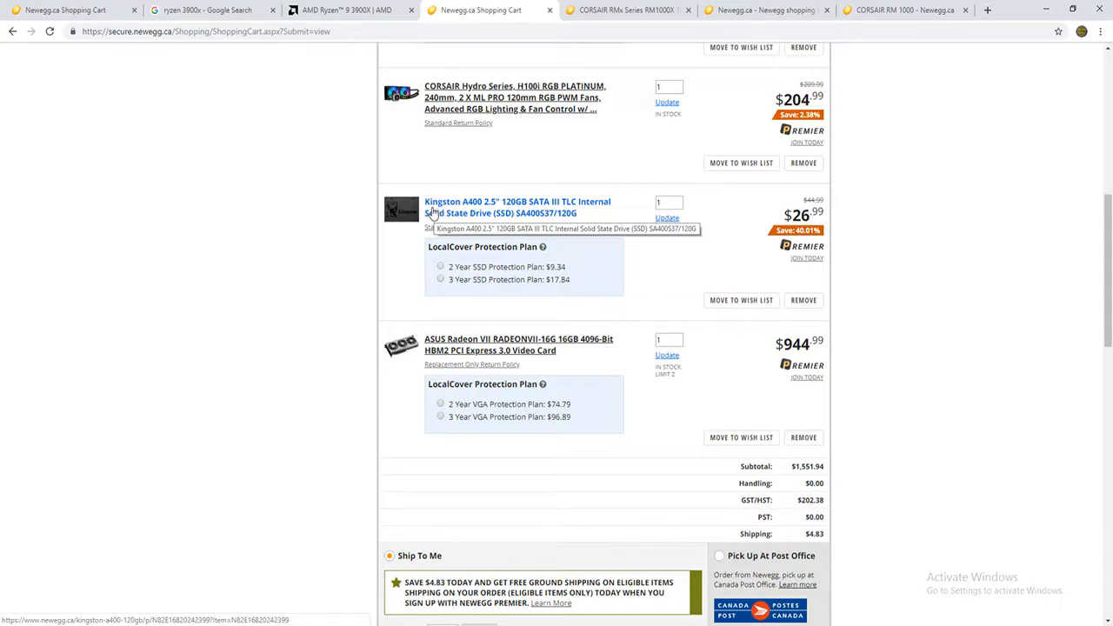
{"action": "mouse_move", "coordinate": [657, 252]}
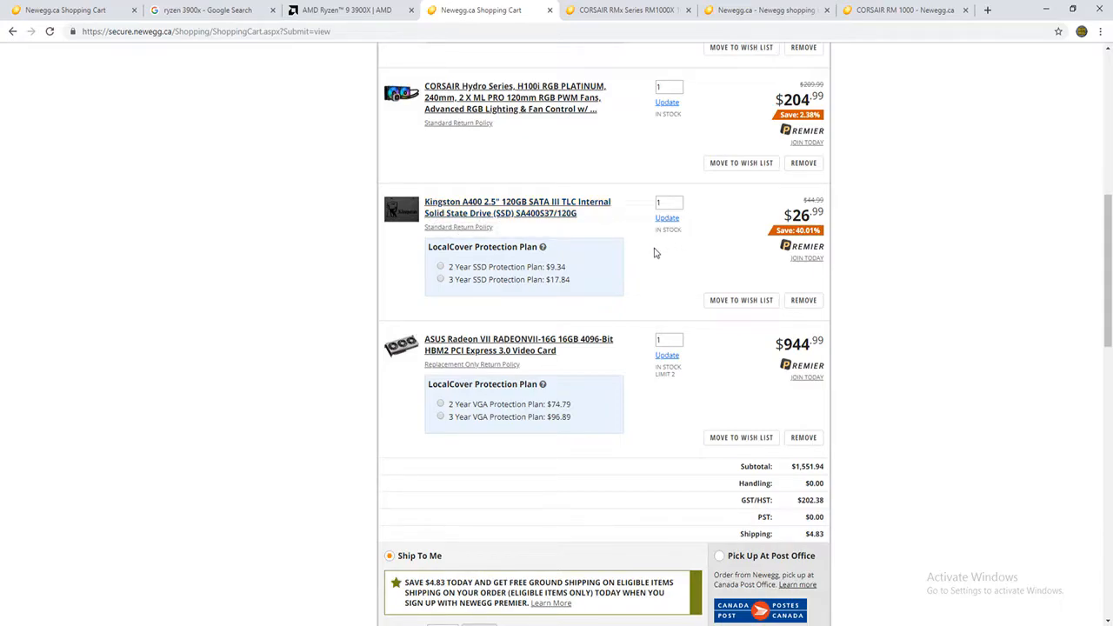
{"action": "mouse_move", "coordinate": [491, 226]}
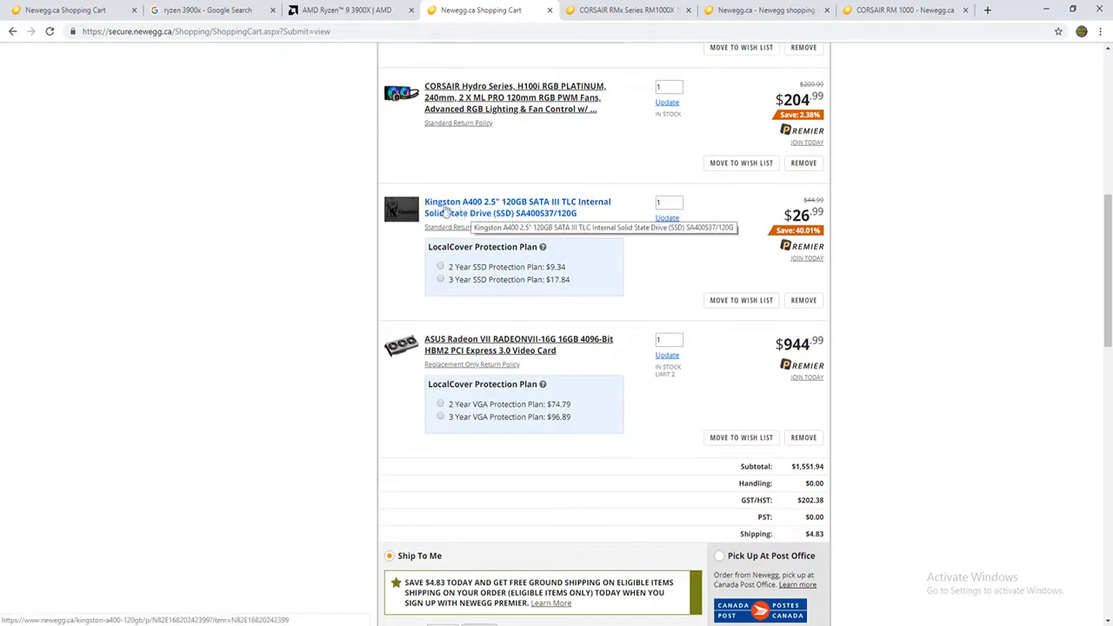
{"action": "mouse_move", "coordinate": [535, 216]}
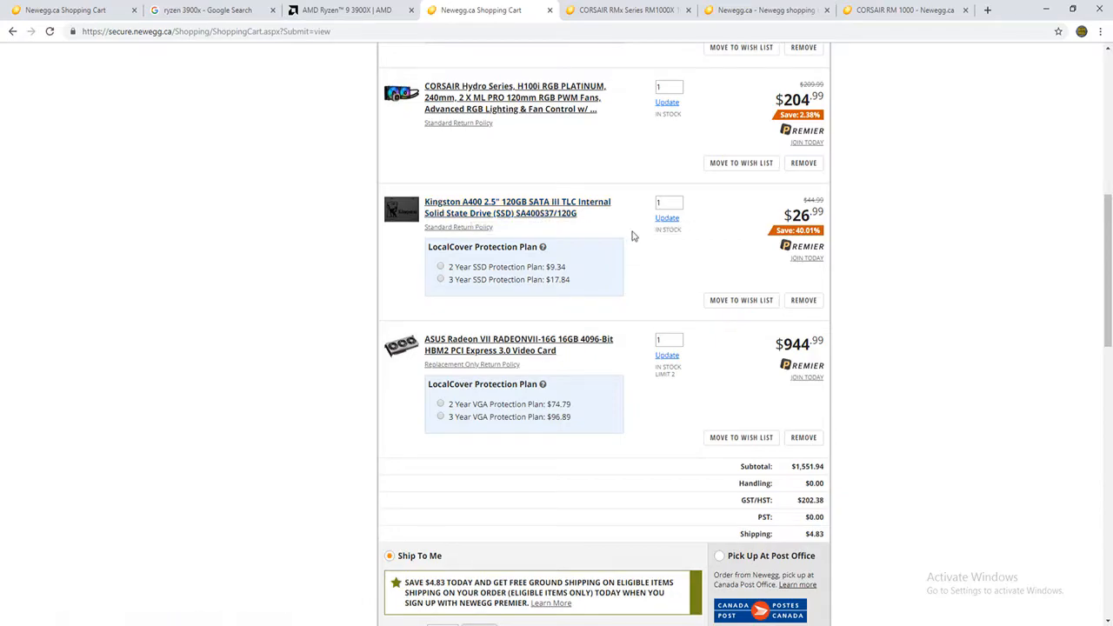
{"action": "mouse_move", "coordinate": [519, 207]}
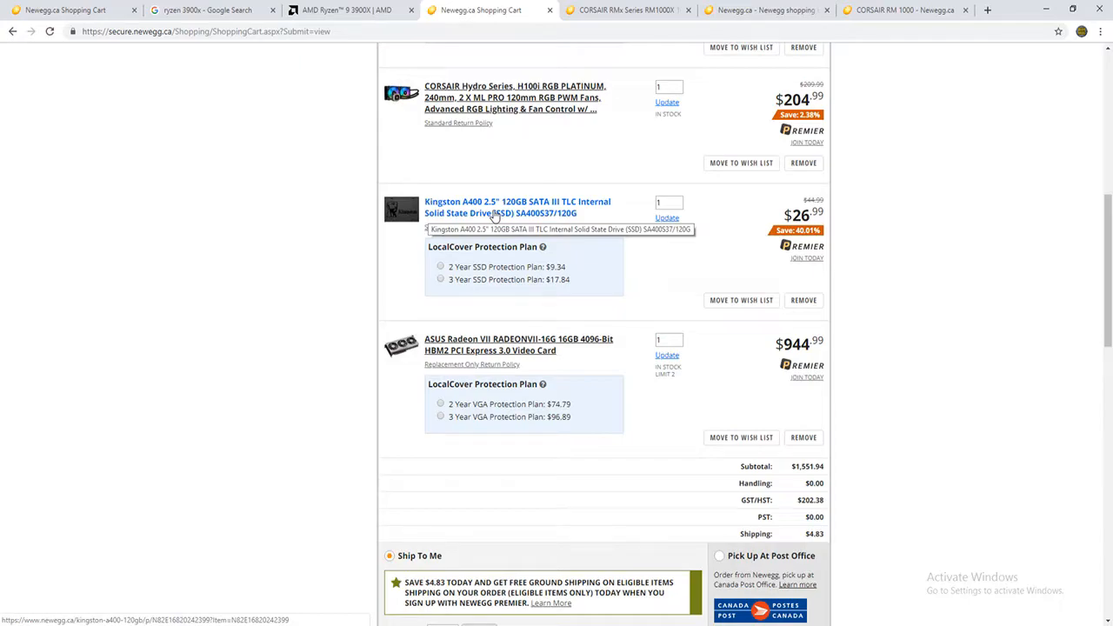
{"action": "scroll", "scroll_direction": "down", "scroll_amount": 3}
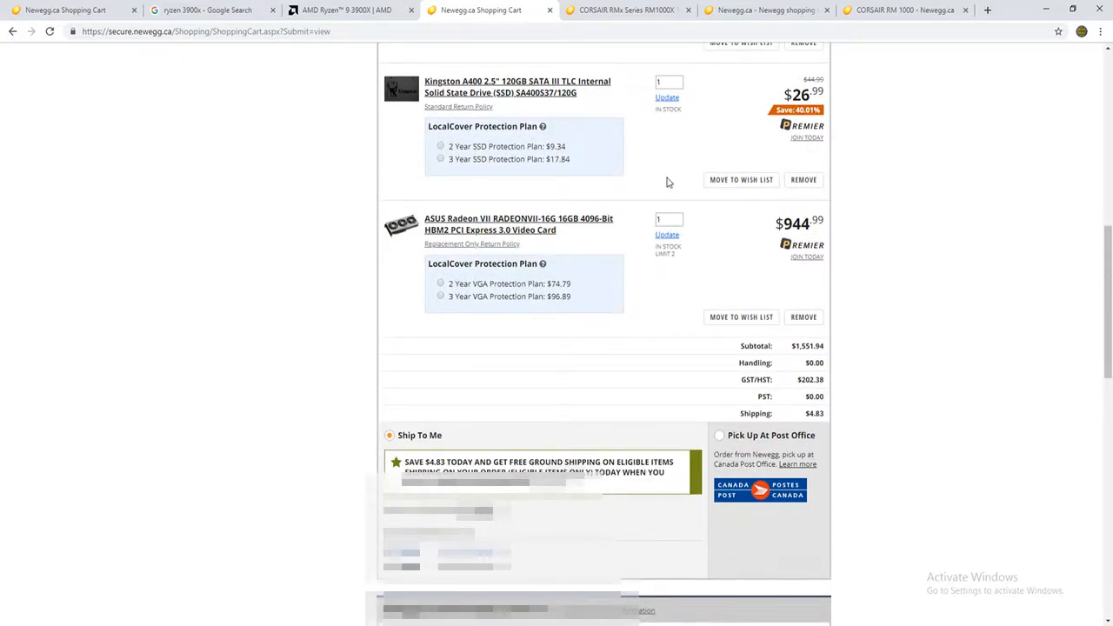
{"action": "mouse_move", "coordinate": [647, 172]}
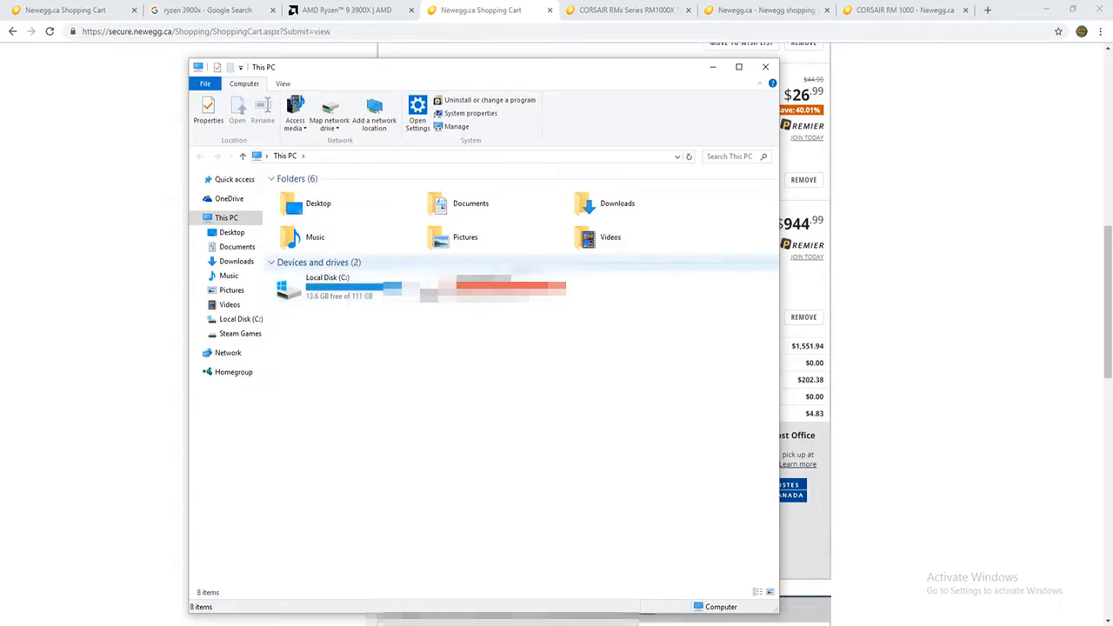
{"action": "double_click", "coordinate": [327, 287]}
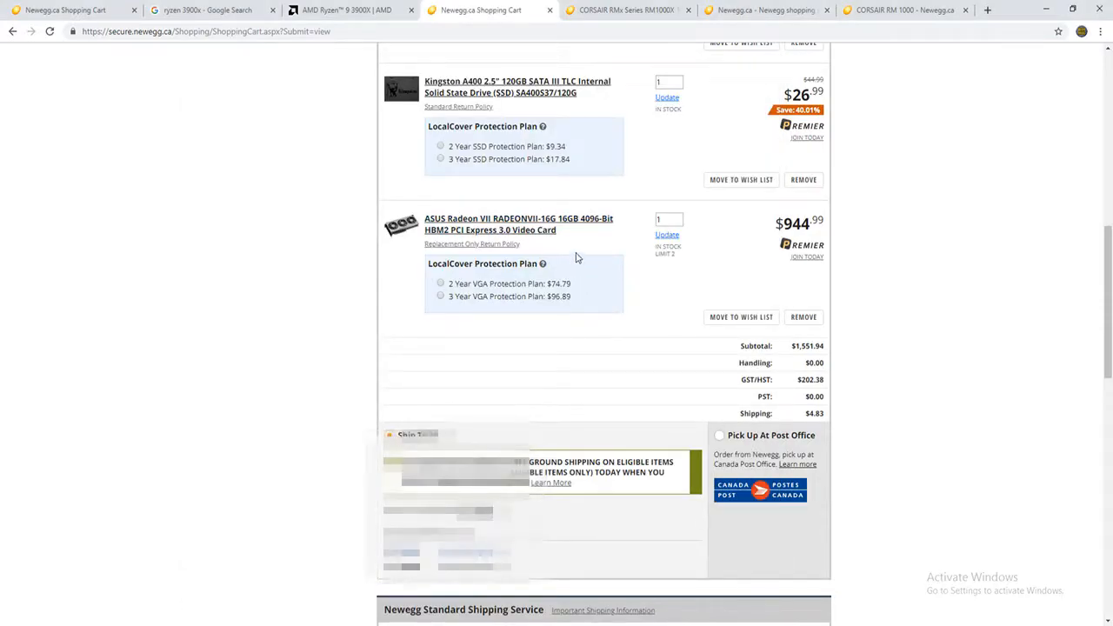
{"action": "scroll", "scroll_direction": "down", "scroll_amount": 3}
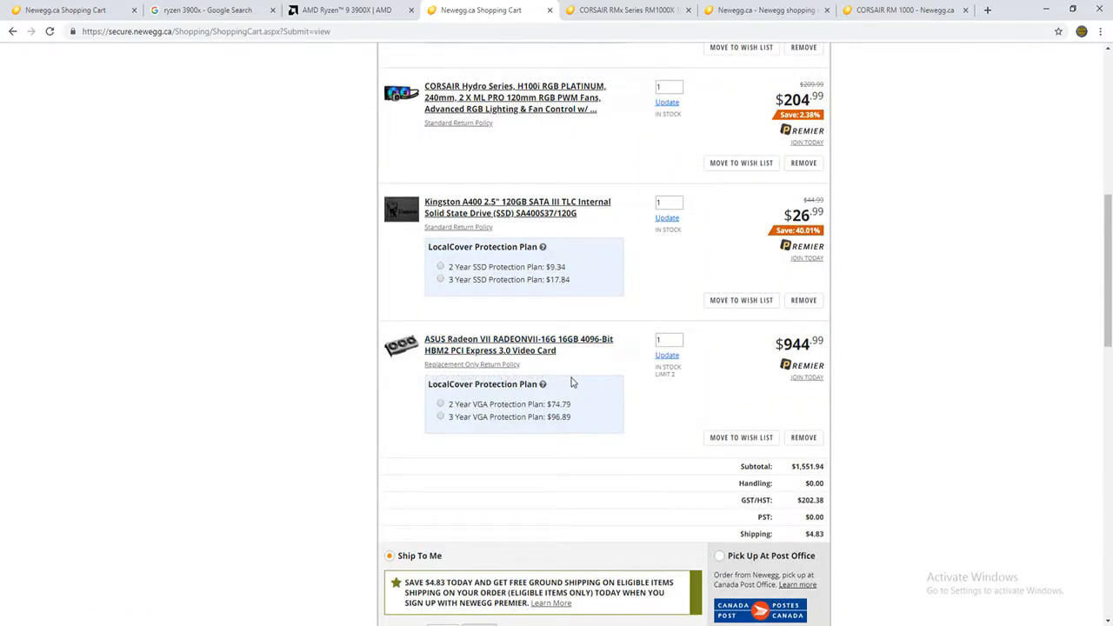
{"action": "scroll", "scroll_direction": "down", "scroll_amount": 3}
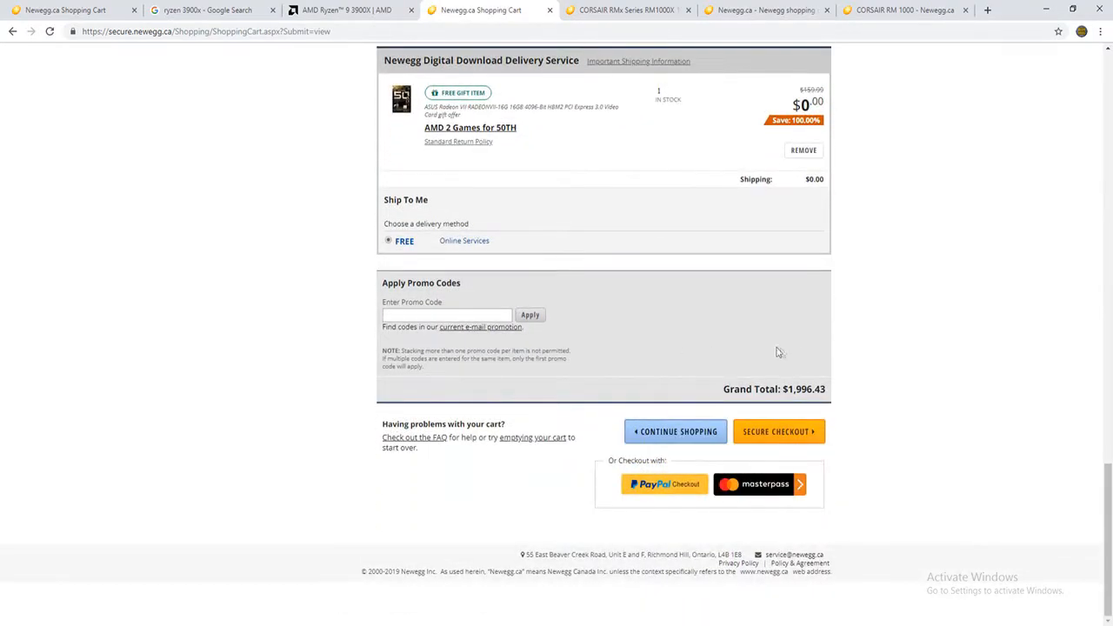
{"action": "mouse_move", "coordinate": [816, 363]}
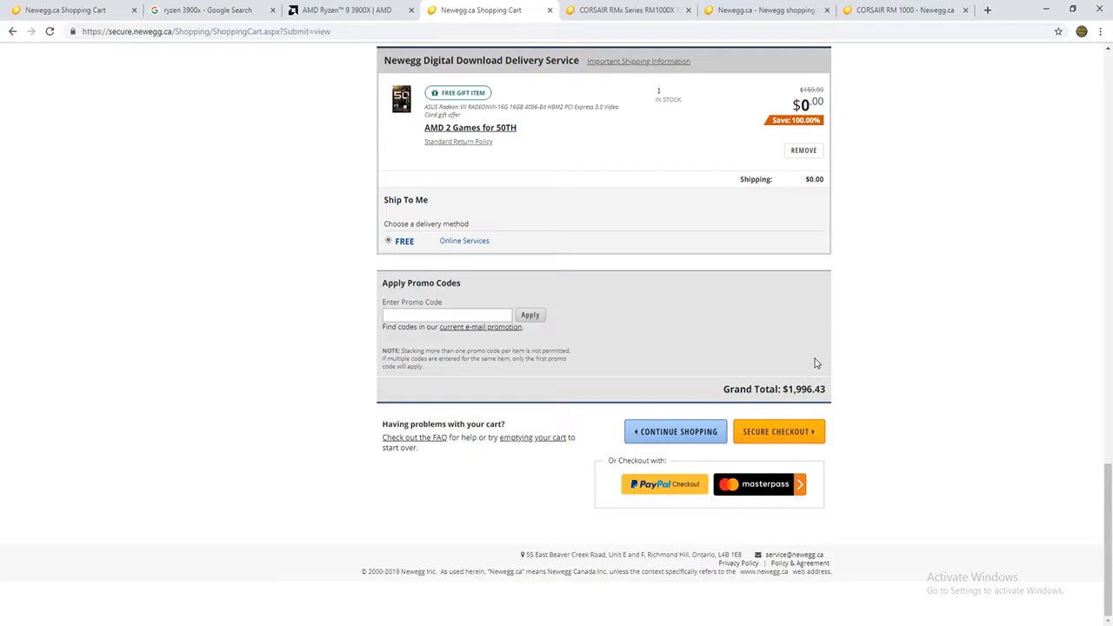
{"action": "mouse_move", "coordinate": [833, 313]}
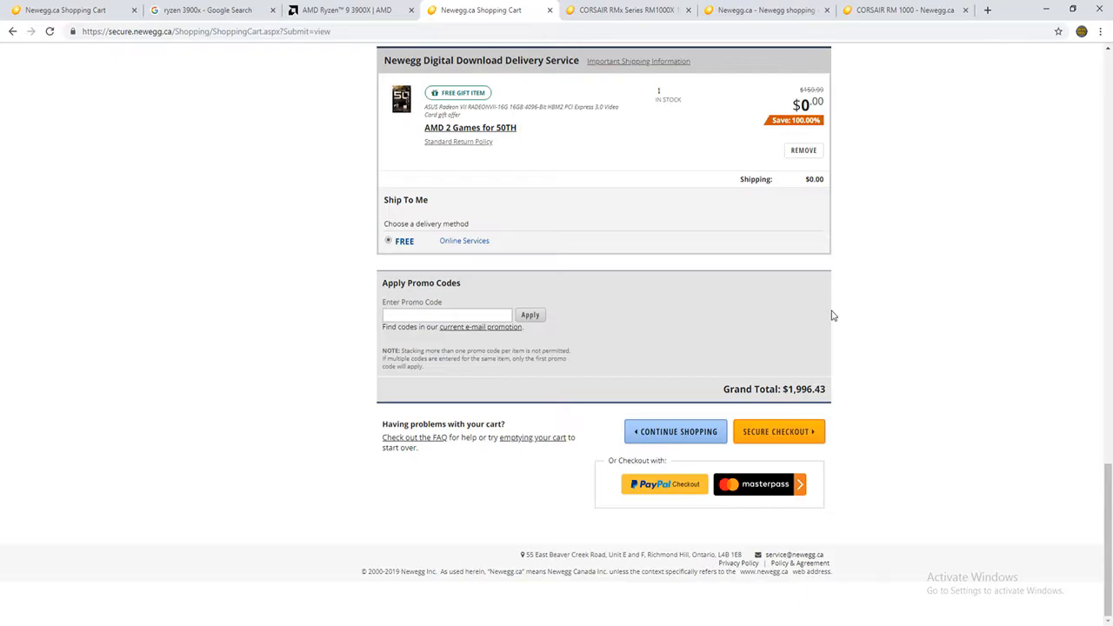
{"action": "mouse_move", "coordinate": [810, 282]}
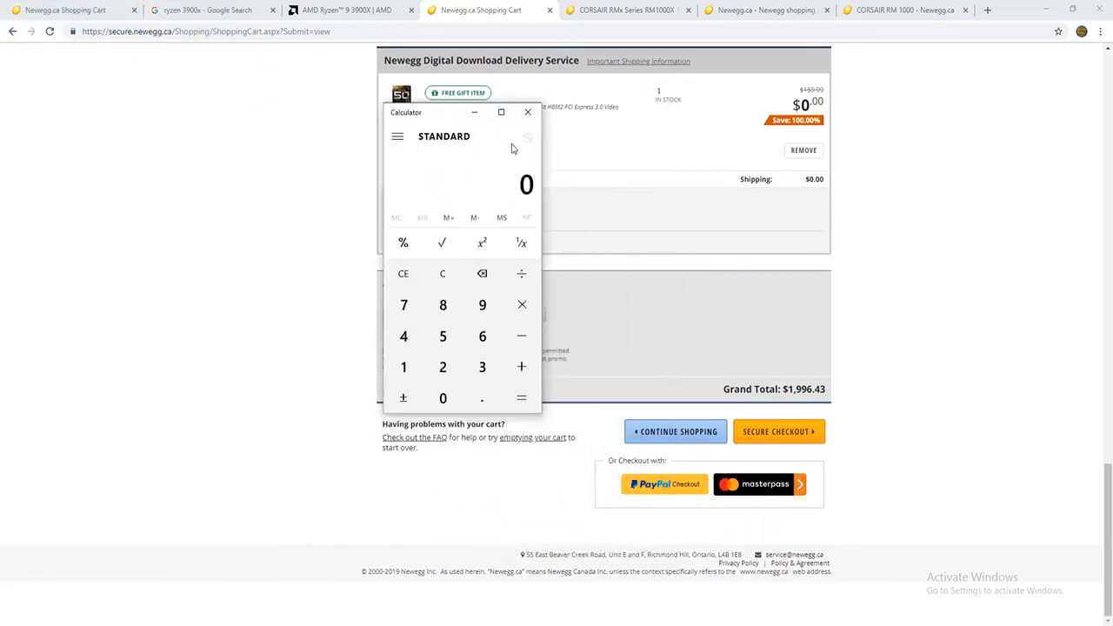
{"action": "mouse_move", "coordinate": [693, 129]}
{"action": "type", "text": "15"}
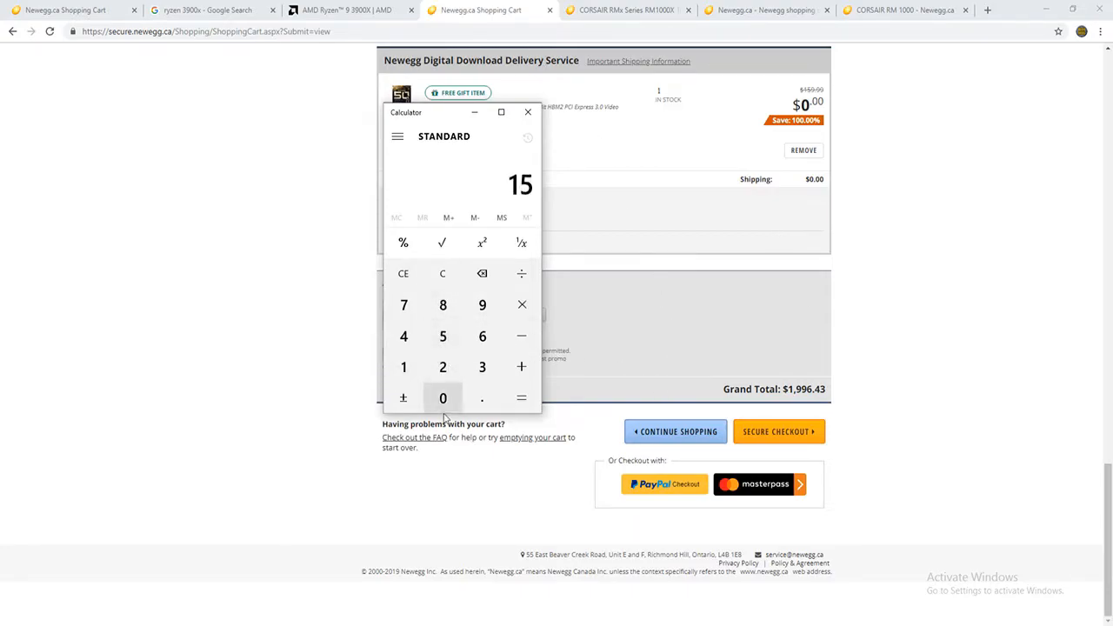
Step: Total the part prices to 2,746, add 1,000 toward 3,500, and launch a second Calculator
{"action": "left_click", "coordinate": [442, 398]}
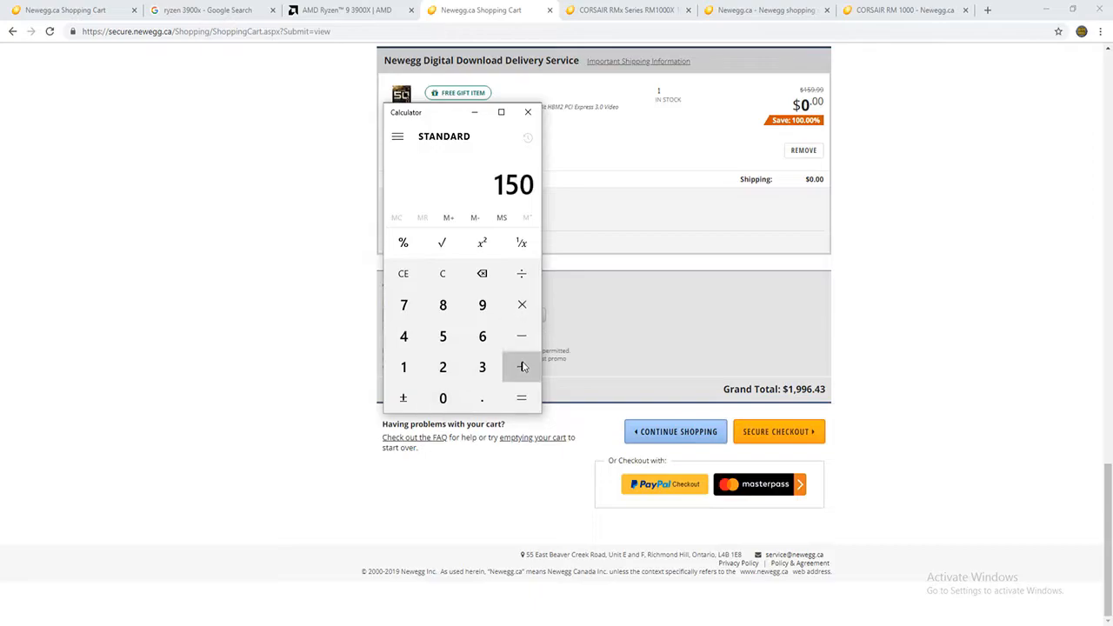
{"action": "left_click", "coordinate": [522, 366]}
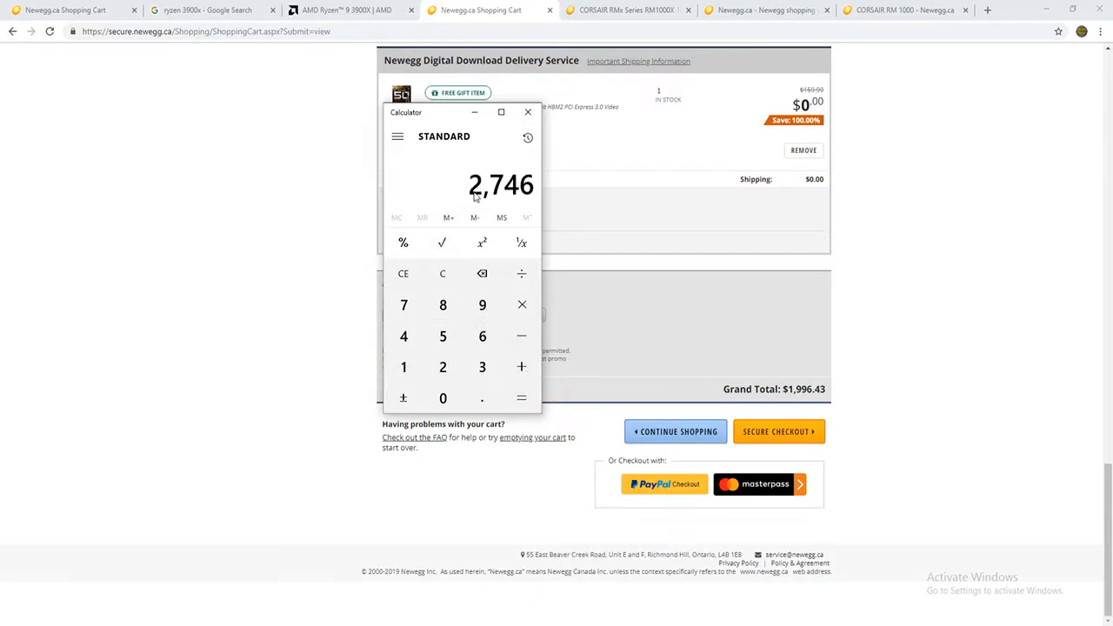
{"action": "mouse_move", "coordinate": [513, 199]}
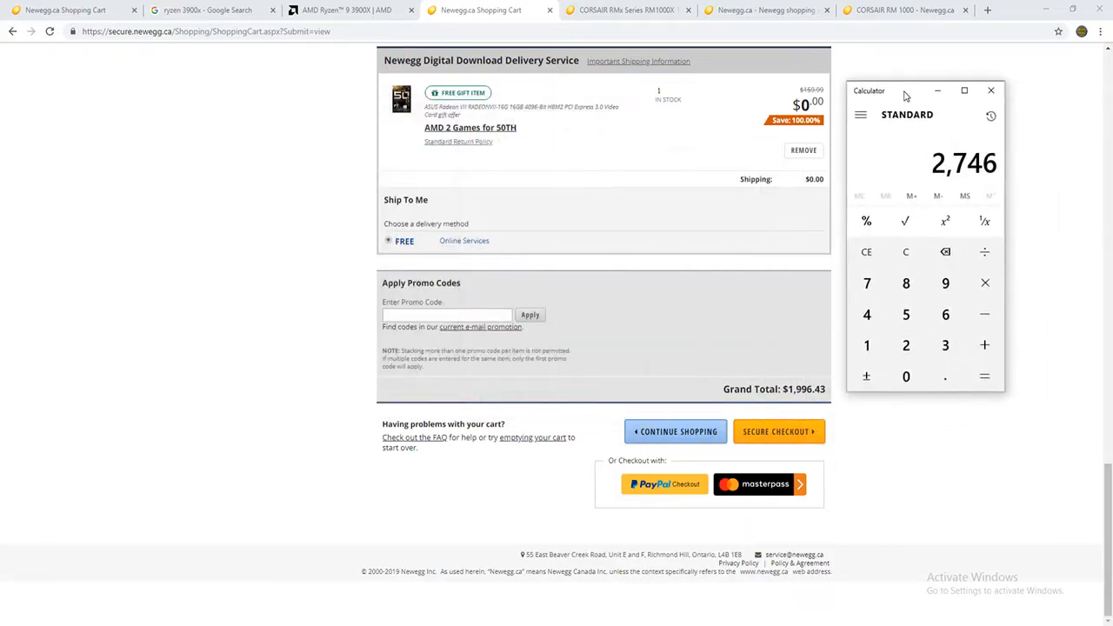
{"action": "mouse_move", "coordinate": [1002, 174]}
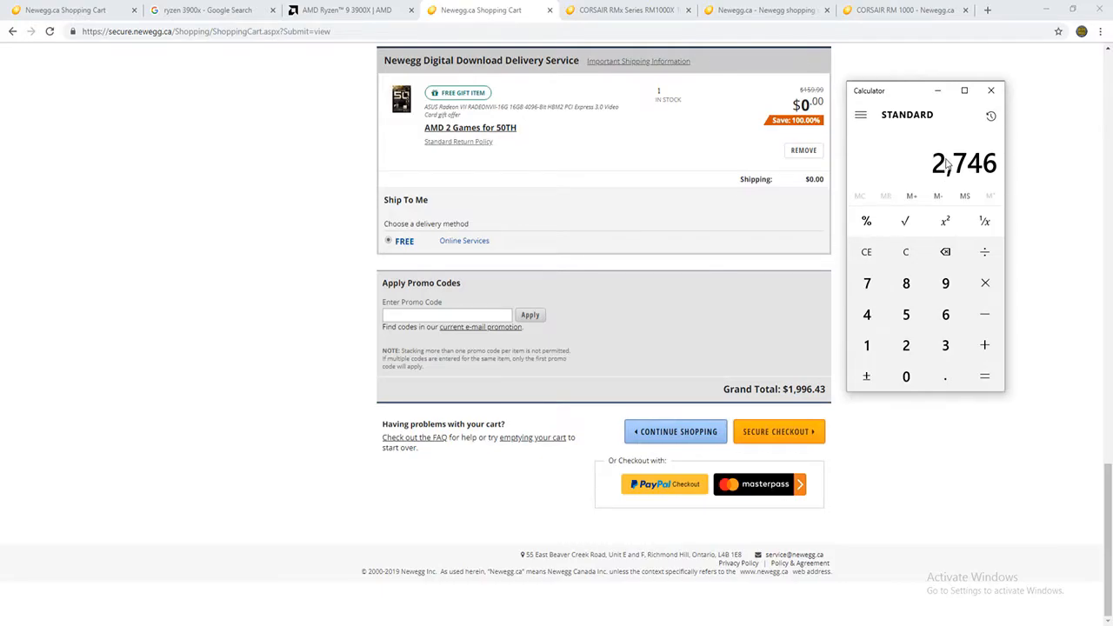
{"action": "mouse_move", "coordinate": [937, 179]}
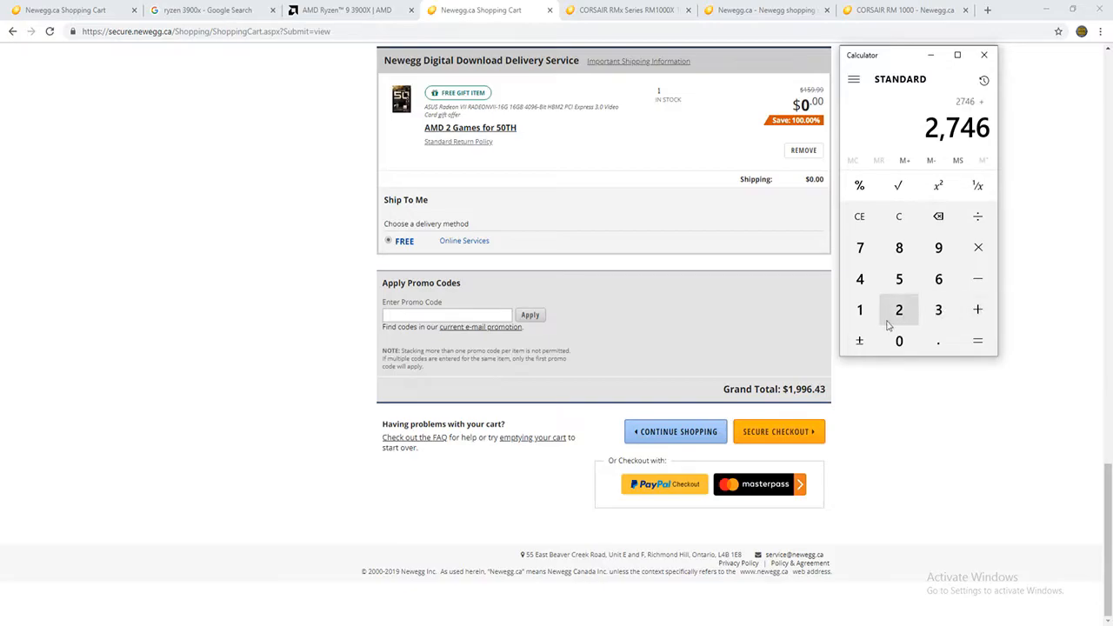
{"action": "left_click", "coordinate": [978, 339]}
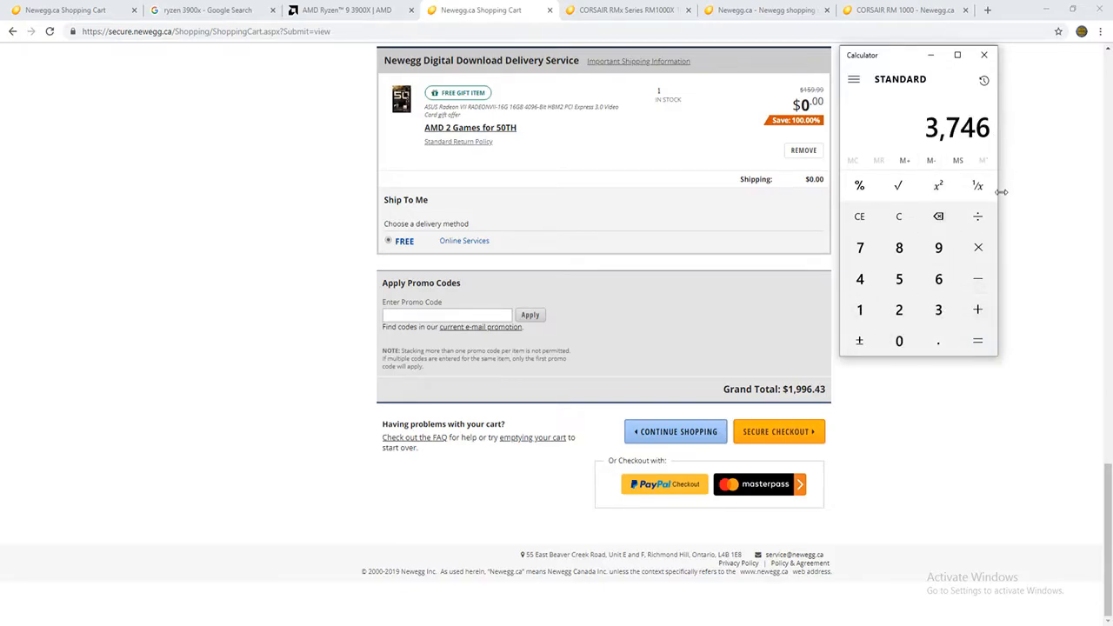
{"action": "left_click", "coordinate": [898, 216]}
{"action": "type", "text": "3,500"}
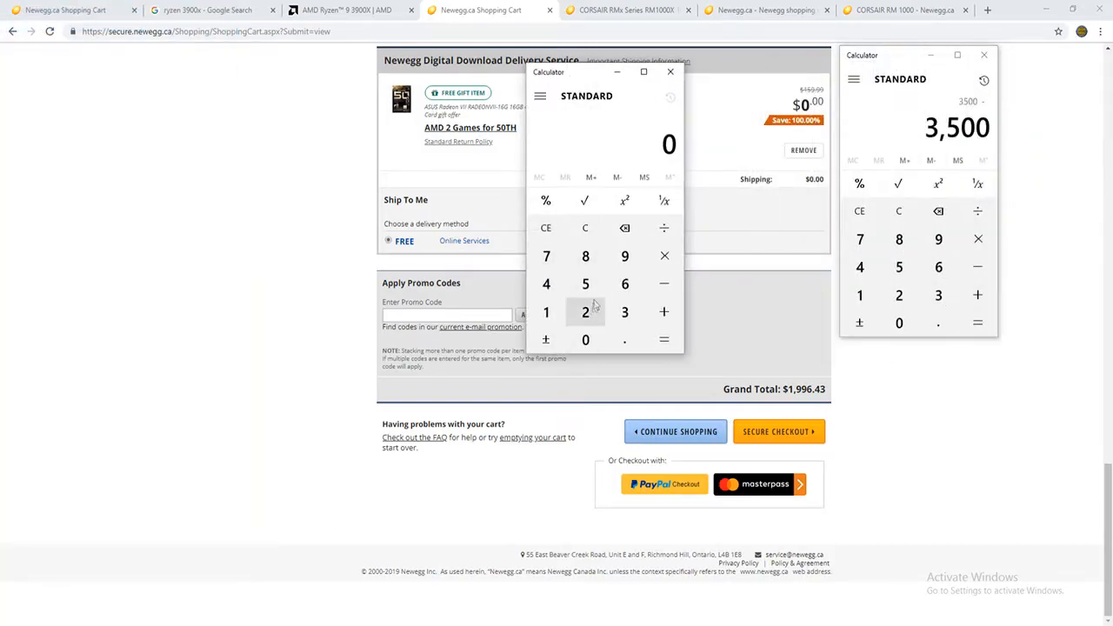
Step: Enter 2,746 in the second Calculator so the first can show the 754 gap to 3,500
{"action": "left_click", "coordinate": [624, 255]}
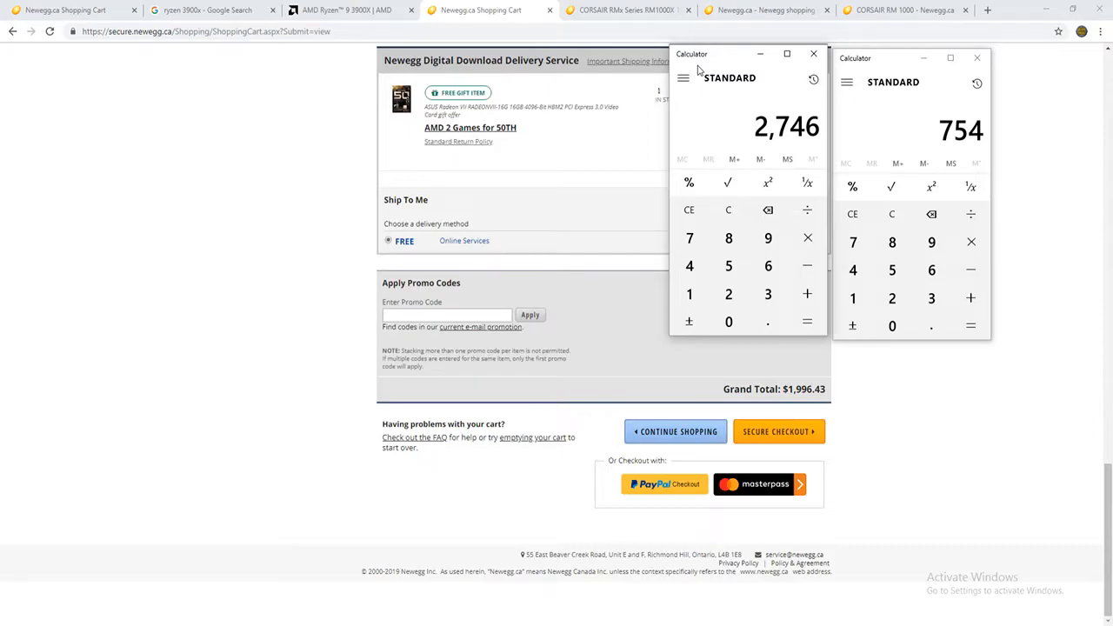
{"action": "mouse_move", "coordinate": [768, 129]}
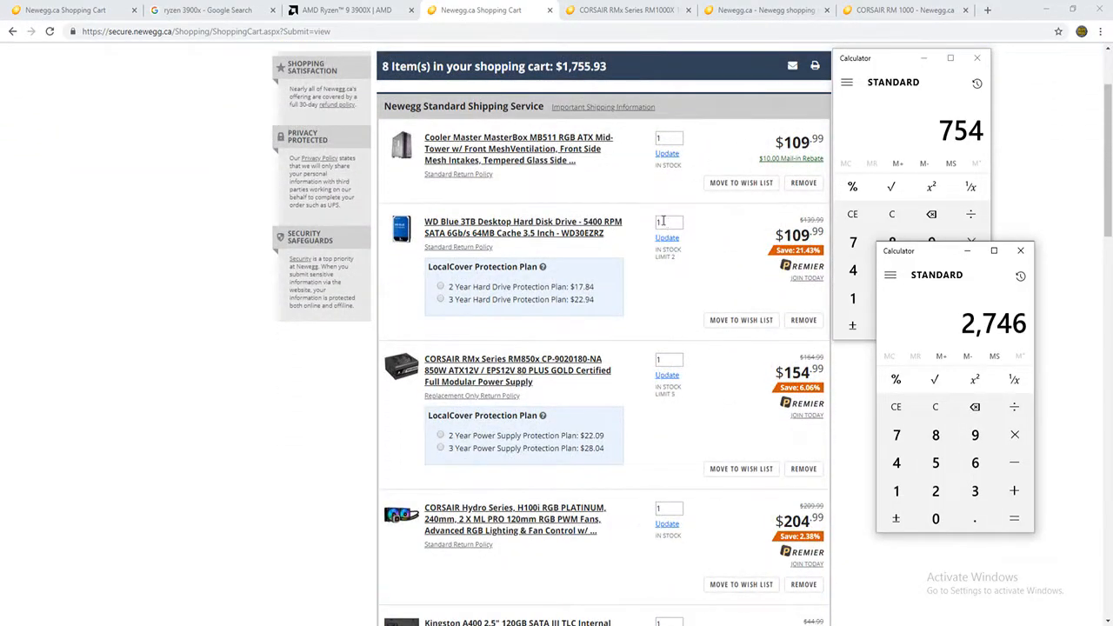
Step: Review the eight cart items down to the separately shipped G.SKILL kit at $203.99 and the subtotal
{"action": "scroll", "scroll_direction": "down", "scroll_amount": 3}
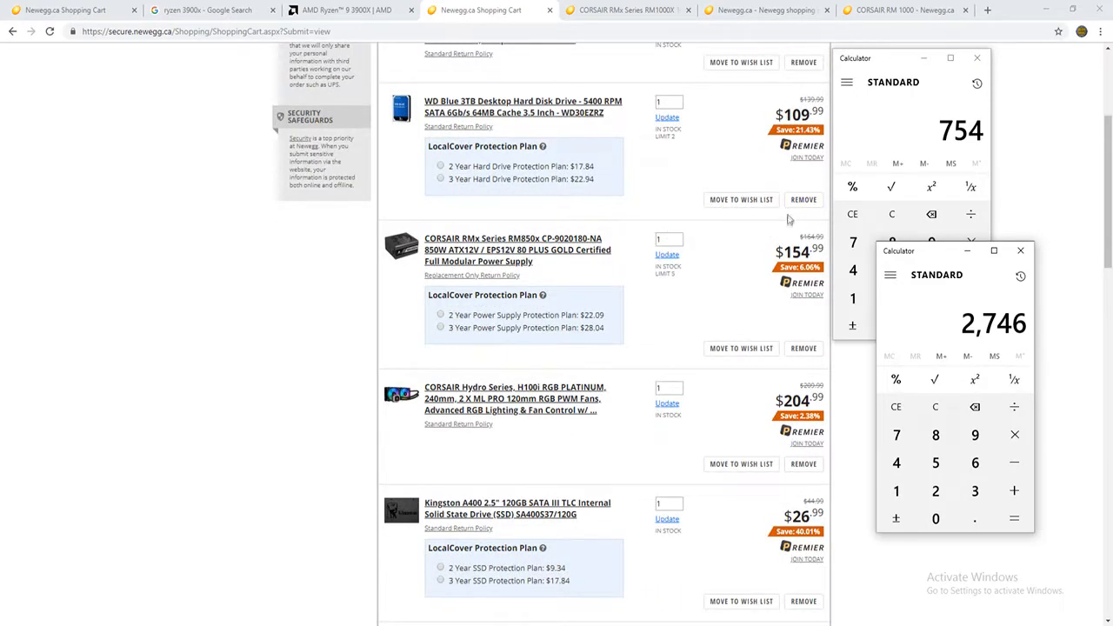
{"action": "scroll", "scroll_direction": "down", "scroll_amount": 3}
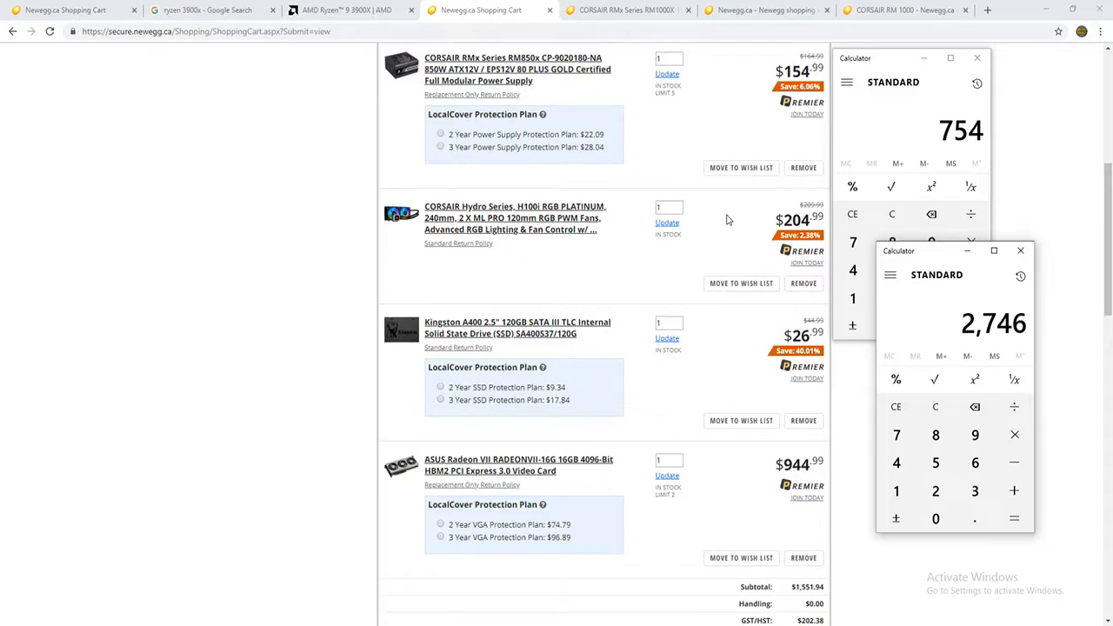
{"action": "scroll", "scroll_direction": "down", "scroll_amount": 3}
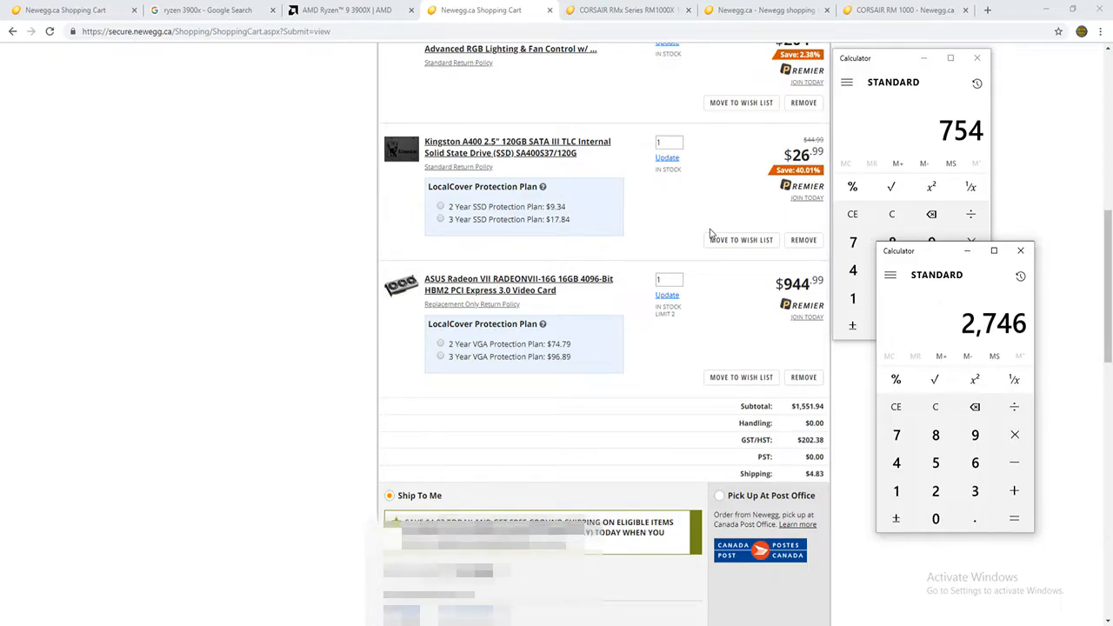
{"action": "scroll", "scroll_direction": "down", "scroll_amount": 3}
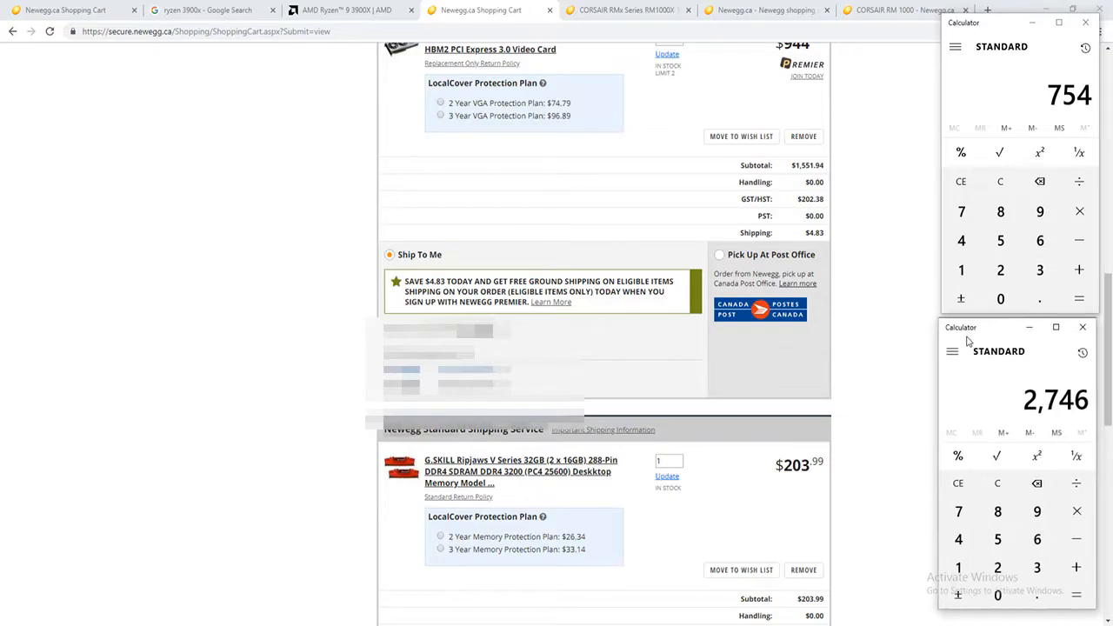
{"action": "scroll", "scroll_direction": "up", "scroll_amount": 3}
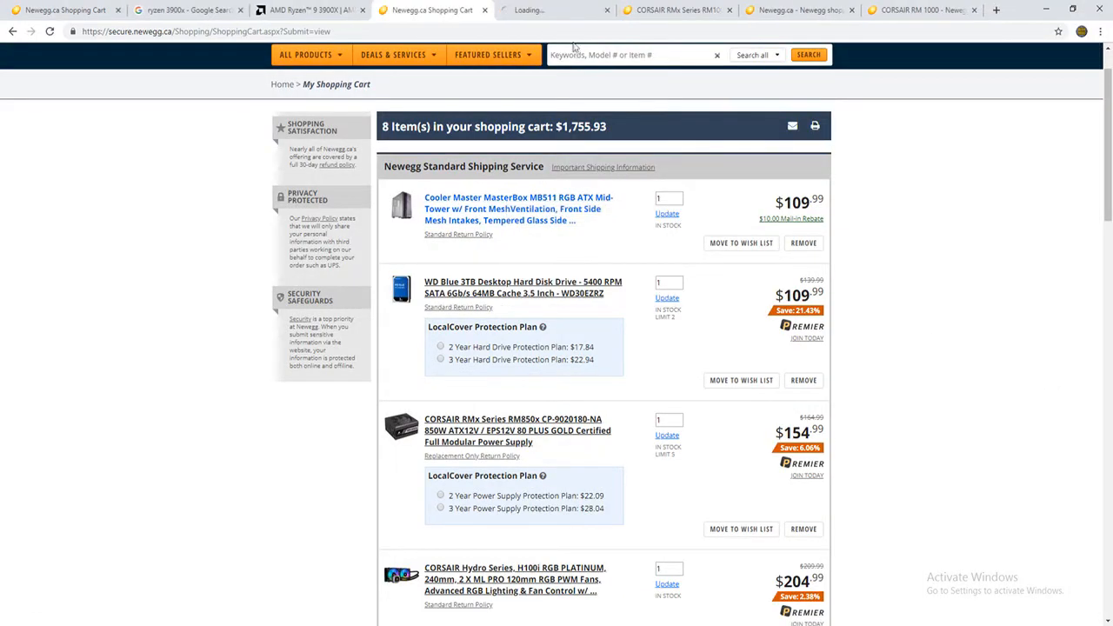
Step: Open the WD Blue 3TB hard drive page in a new tab, look it over, and return to the cart
{"action": "left_click", "coordinate": [518, 209]}
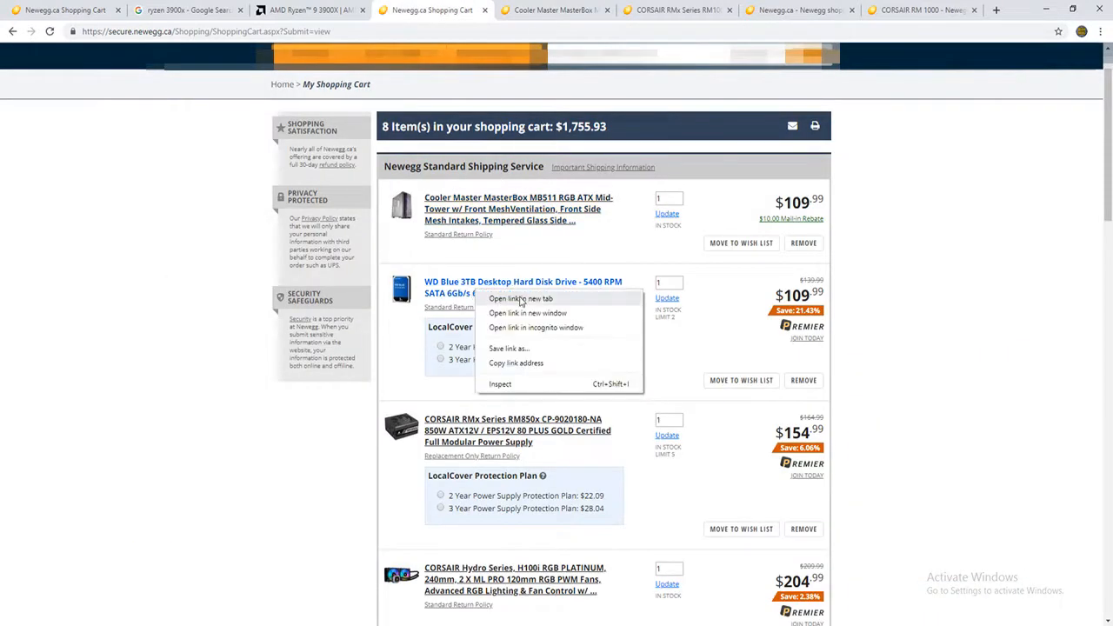
{"action": "left_click", "coordinate": [520, 299]}
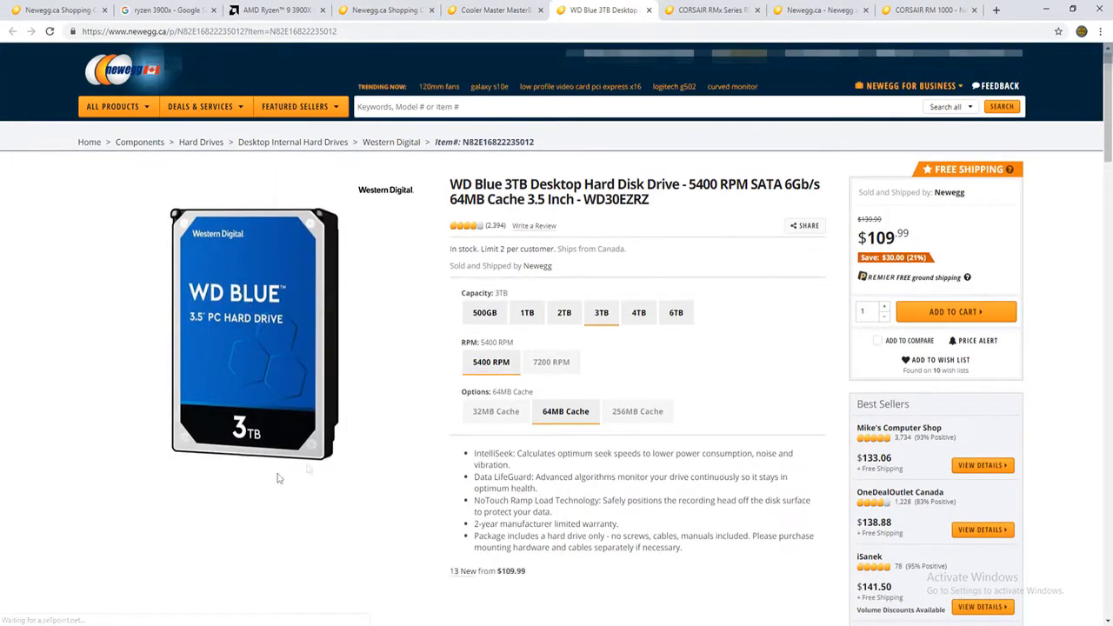
{"action": "scroll", "scroll_direction": "down", "scroll_amount": 3}
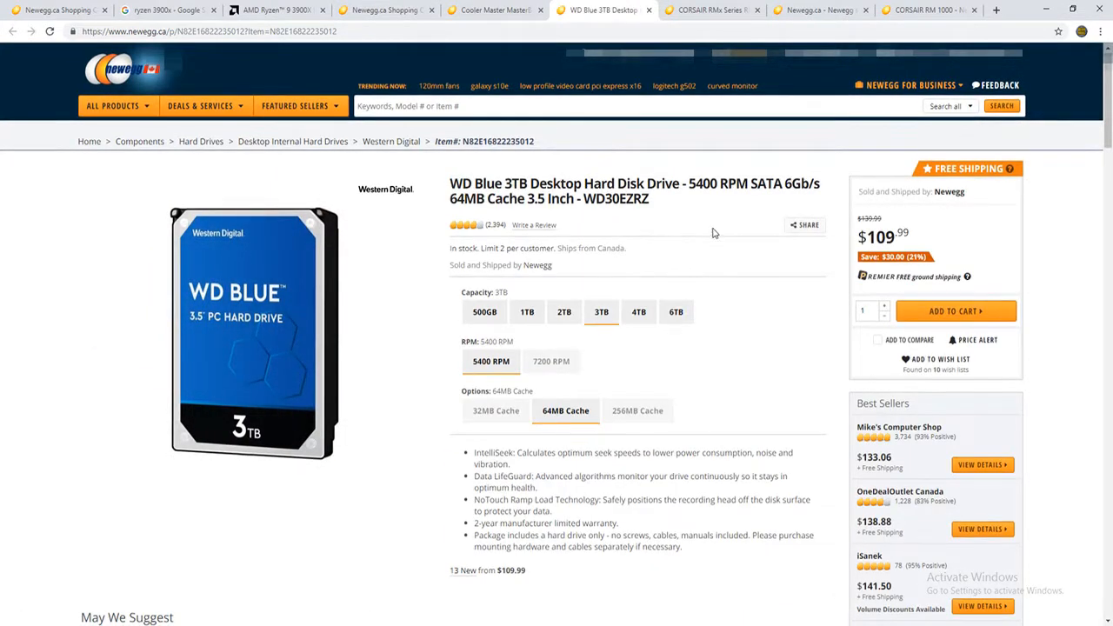
{"action": "mouse_move", "coordinate": [671, 292]}
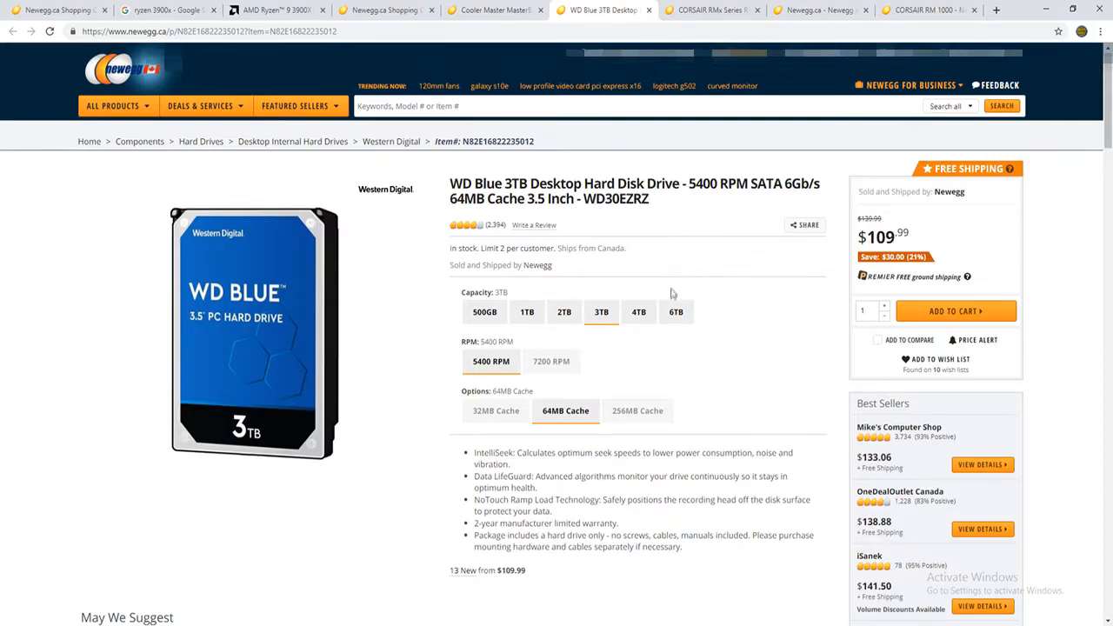
{"action": "scroll", "scroll_direction": "down", "scroll_amount": 3}
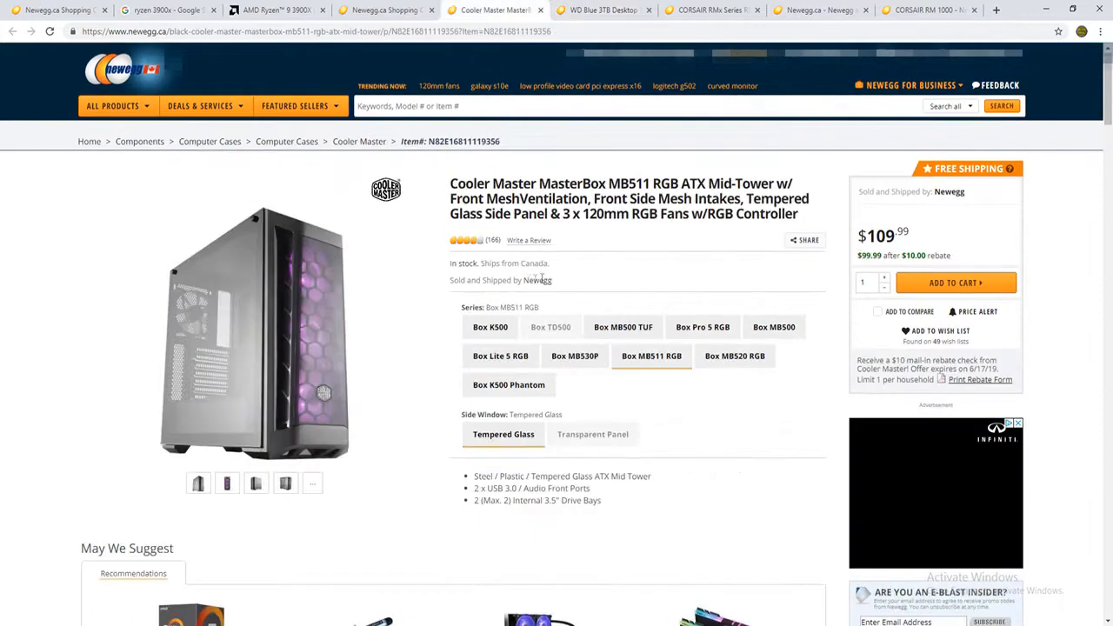
{"action": "left_click", "coordinate": [955, 282]}
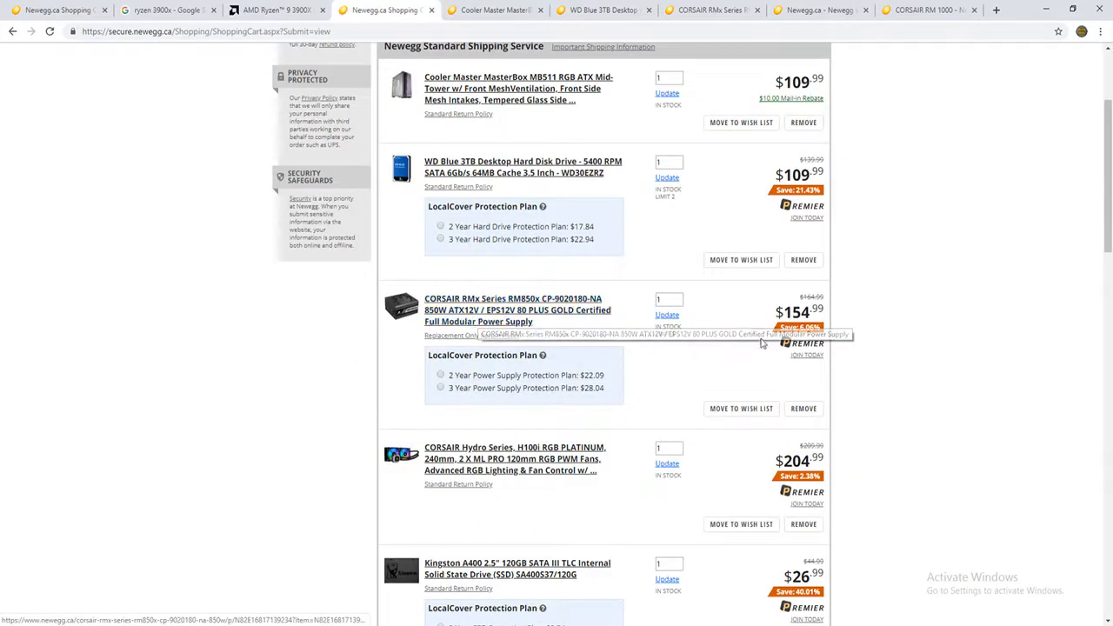
Step: Scroll the cart down to the $1,551.94 subtotal, then switch to the Google 'ryzen 3900x' results
{"action": "scroll", "scroll_direction": "down", "scroll_amount": 3}
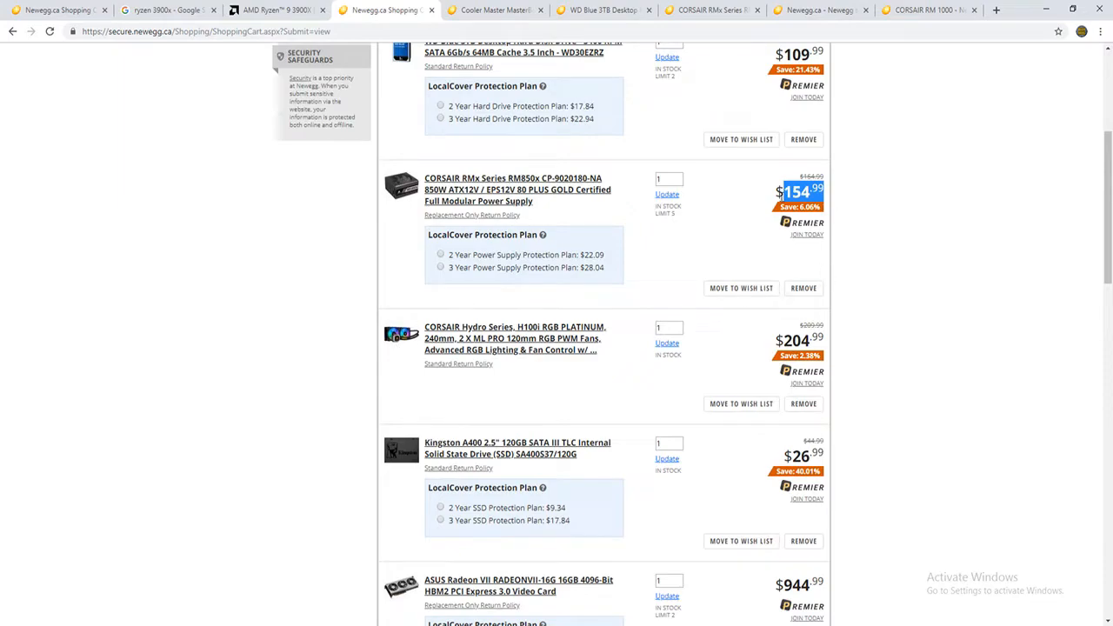
{"action": "mouse_move", "coordinate": [797, 265]}
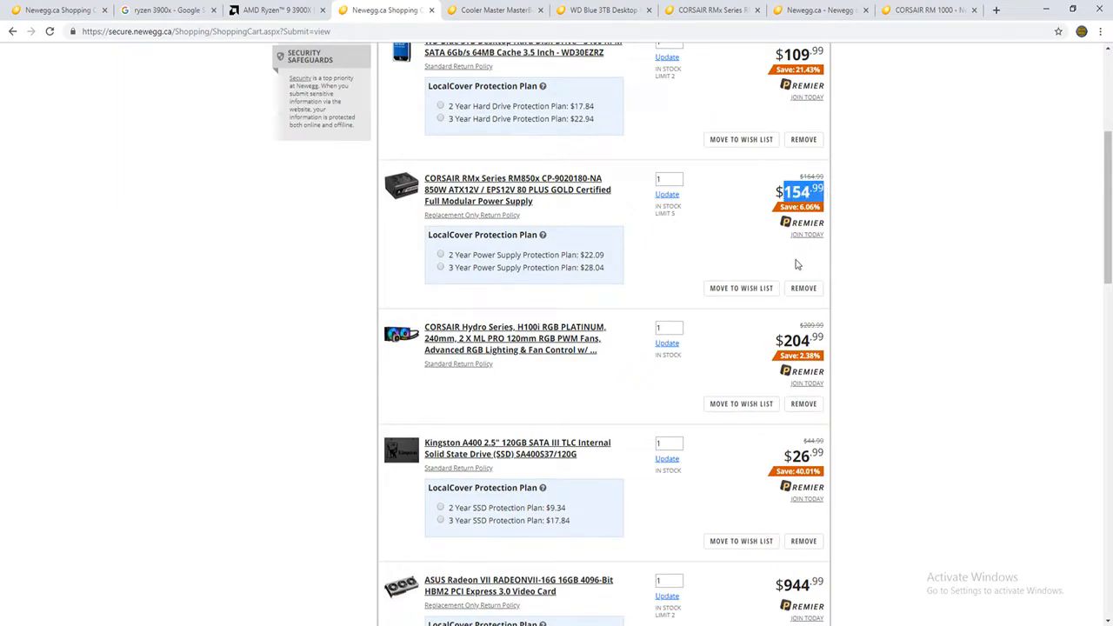
{"action": "mouse_move", "coordinate": [801, 317]}
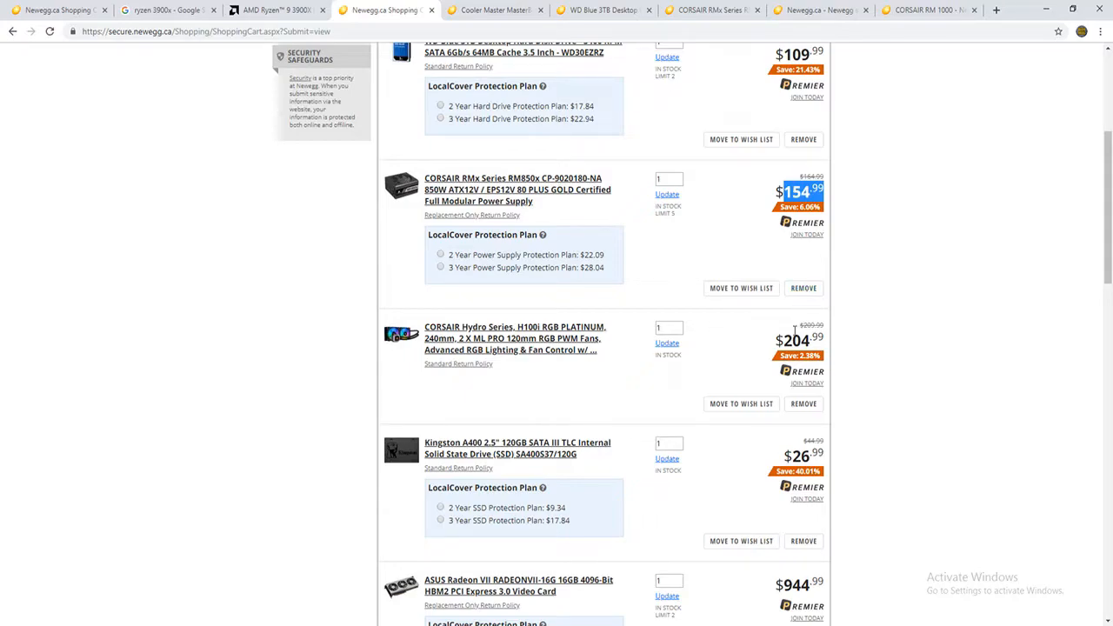
{"action": "scroll", "scroll_direction": "down", "scroll_amount": 3}
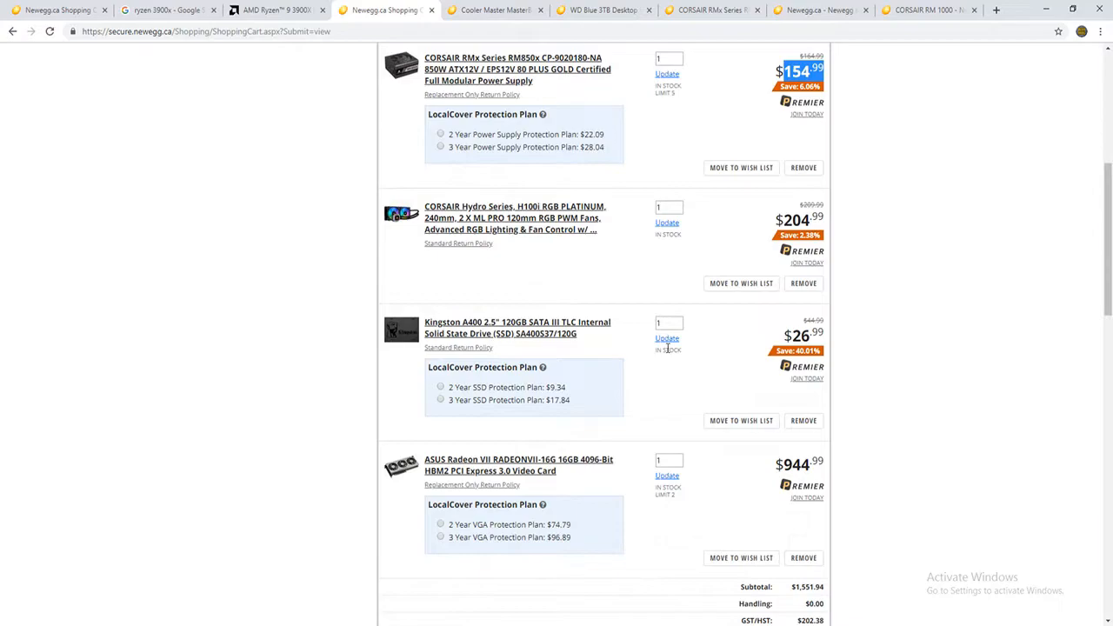
{"action": "left_click", "coordinate": [160, 10]}
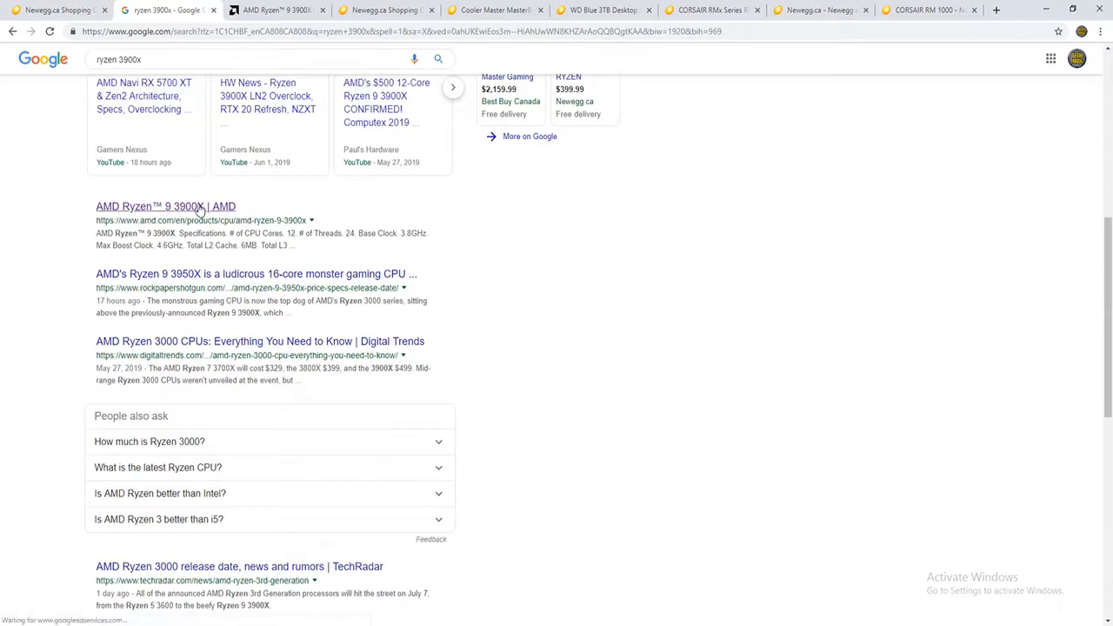
Step: Open AMD's Ryzen 9 product page from the search results and scroll into its specifications
{"action": "left_click", "coordinate": [166, 205]}
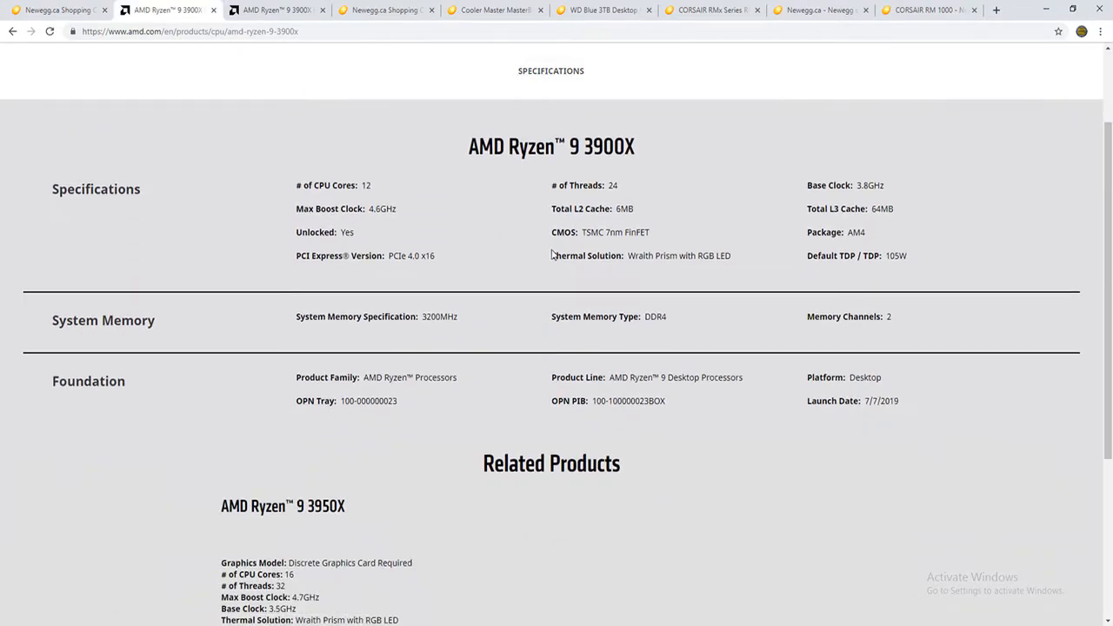
{"action": "mouse_move", "coordinate": [547, 314]}
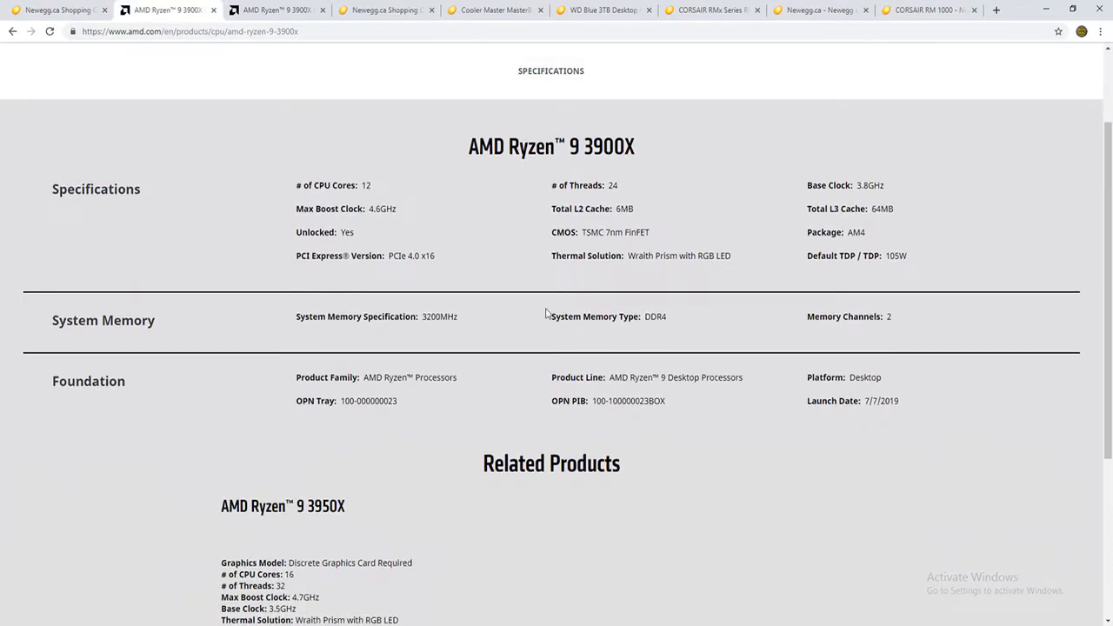
{"action": "scroll", "scroll_direction": "down", "scroll_amount": 3}
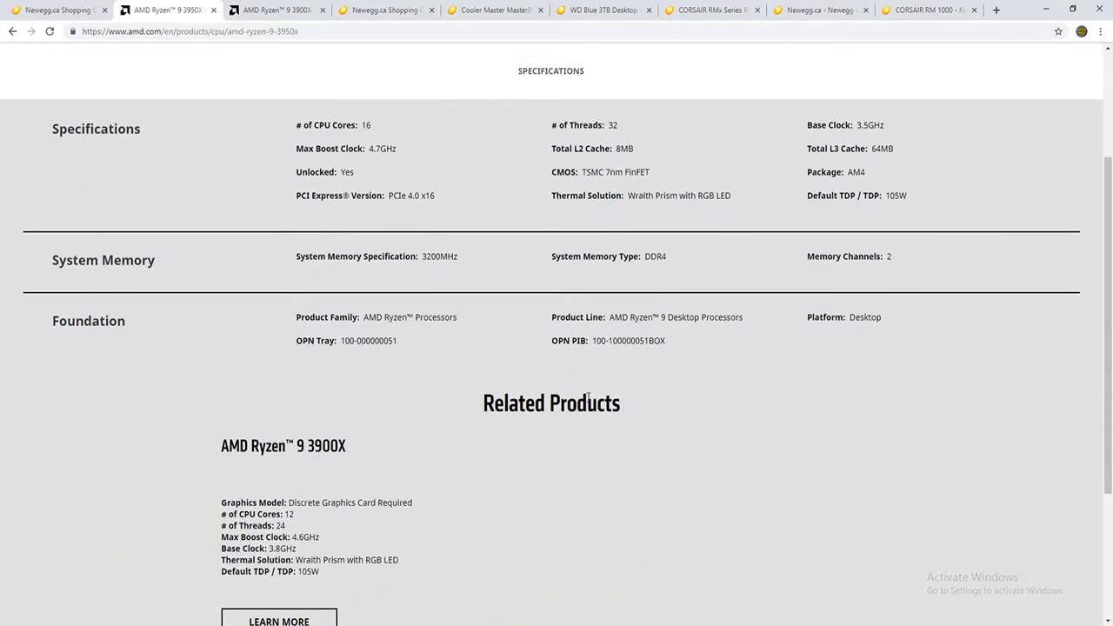
{"action": "mouse_move", "coordinate": [439, 393]}
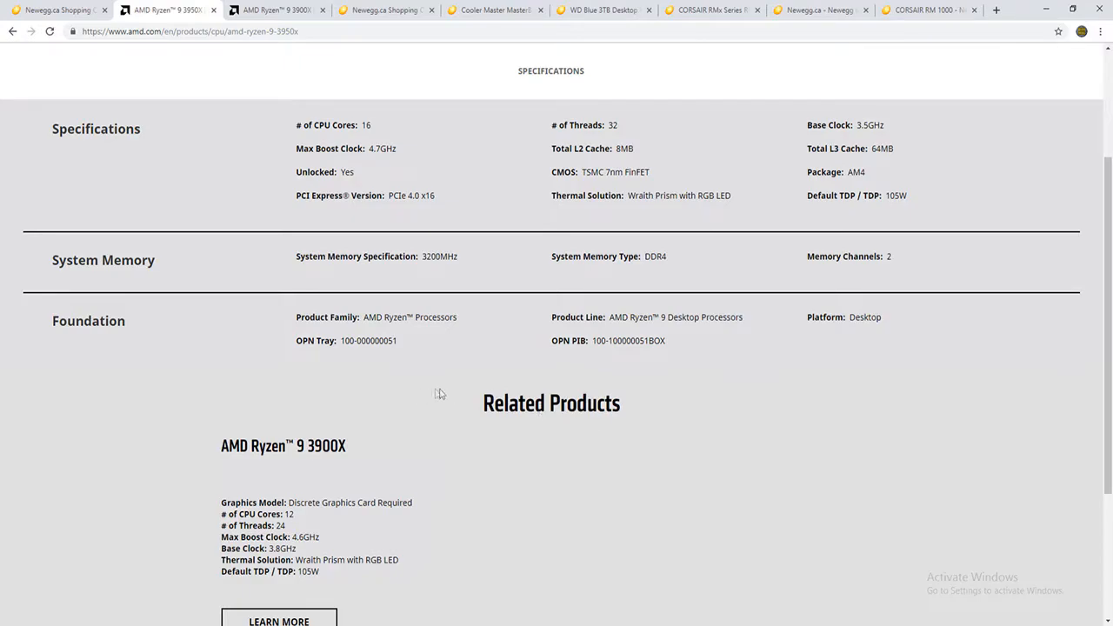
{"action": "mouse_move", "coordinate": [439, 393]}
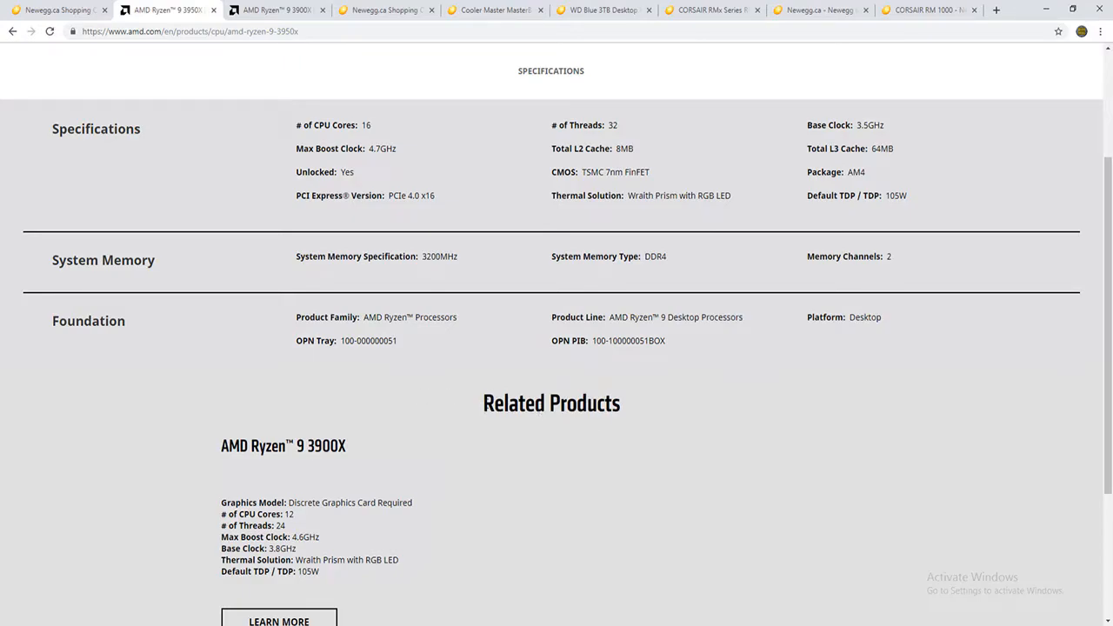
{"action": "mouse_move", "coordinate": [449, 403]}
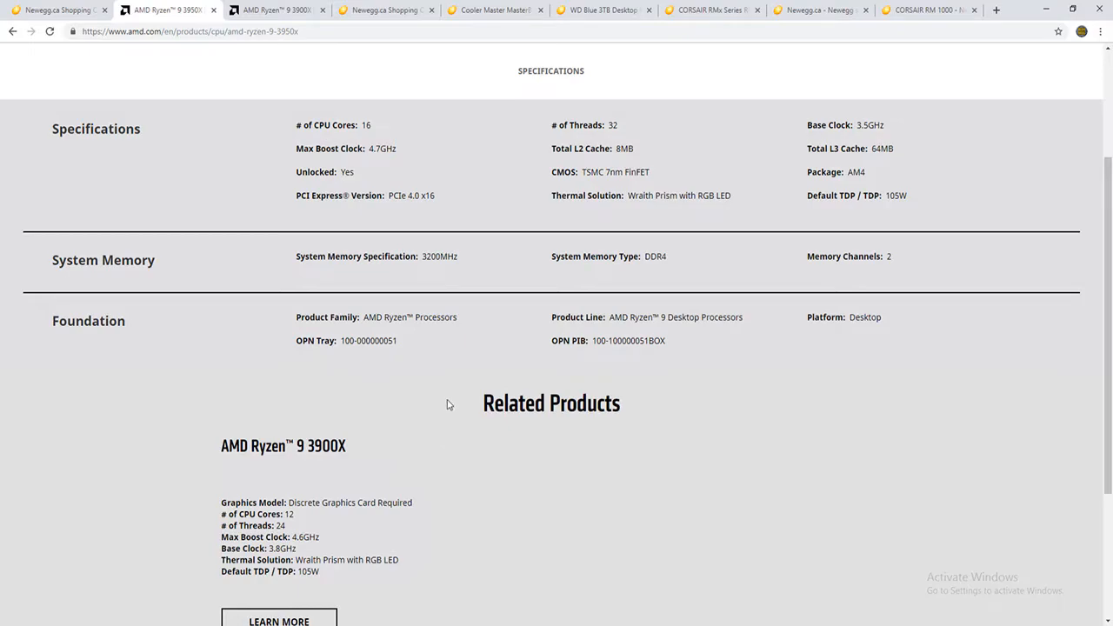
{"action": "mouse_move", "coordinate": [452, 410]}
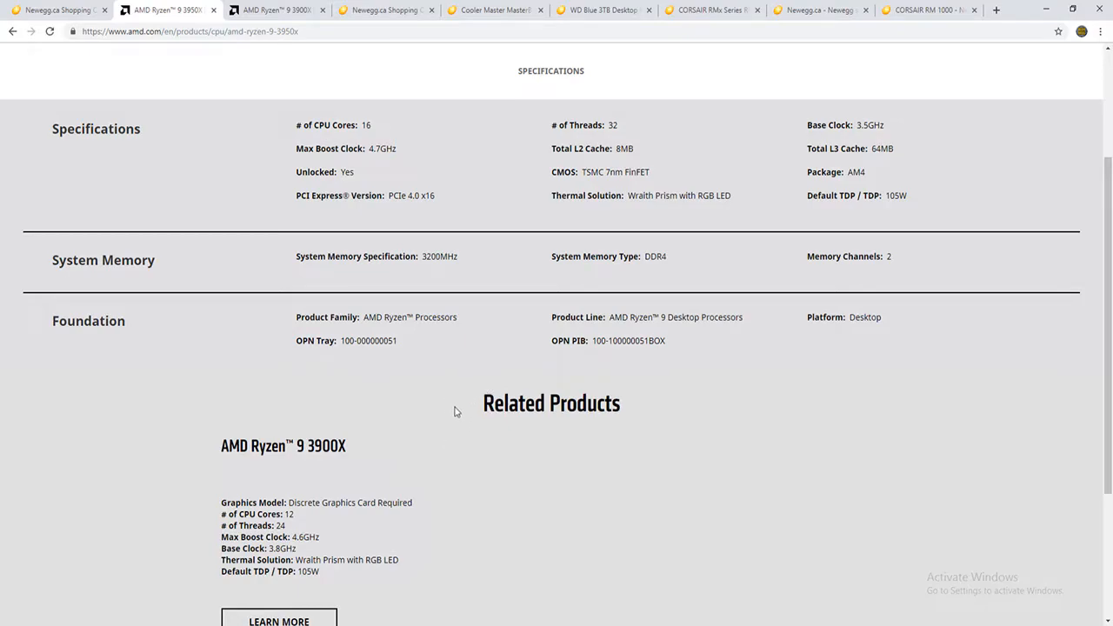
{"action": "mouse_move", "coordinate": [704, 419]}
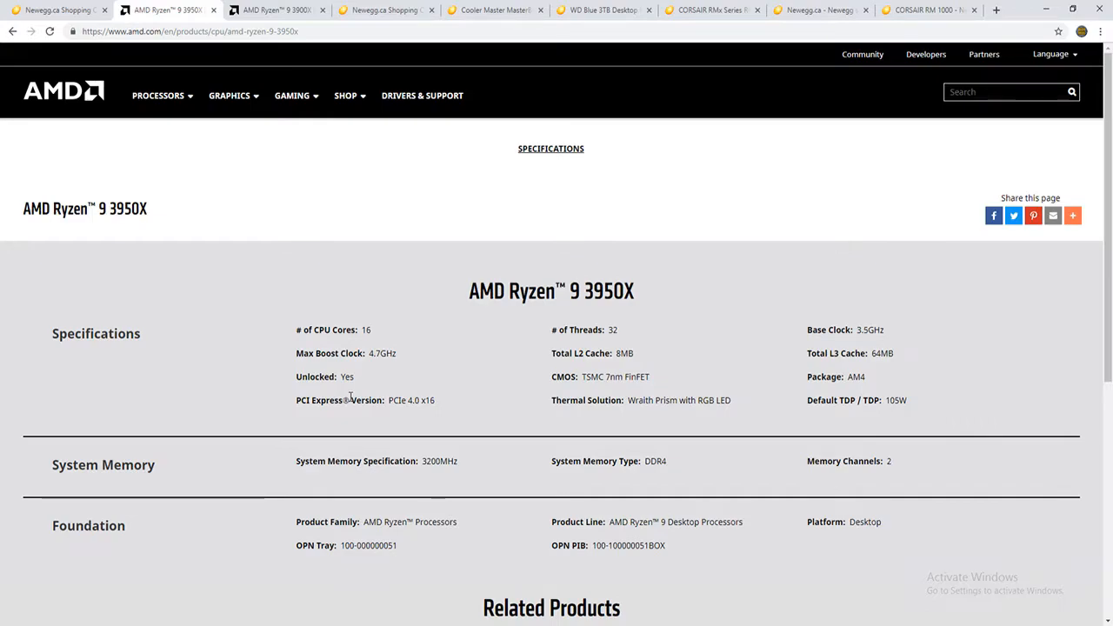
{"action": "mouse_move", "coordinate": [350, 396]}
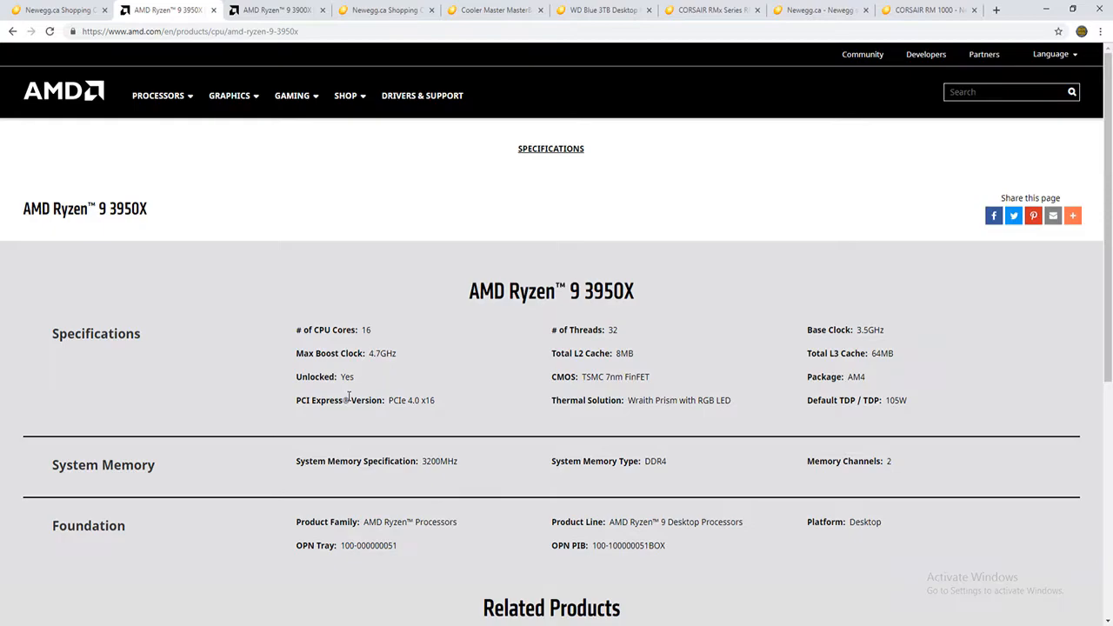
{"action": "mouse_move", "coordinate": [355, 394]}
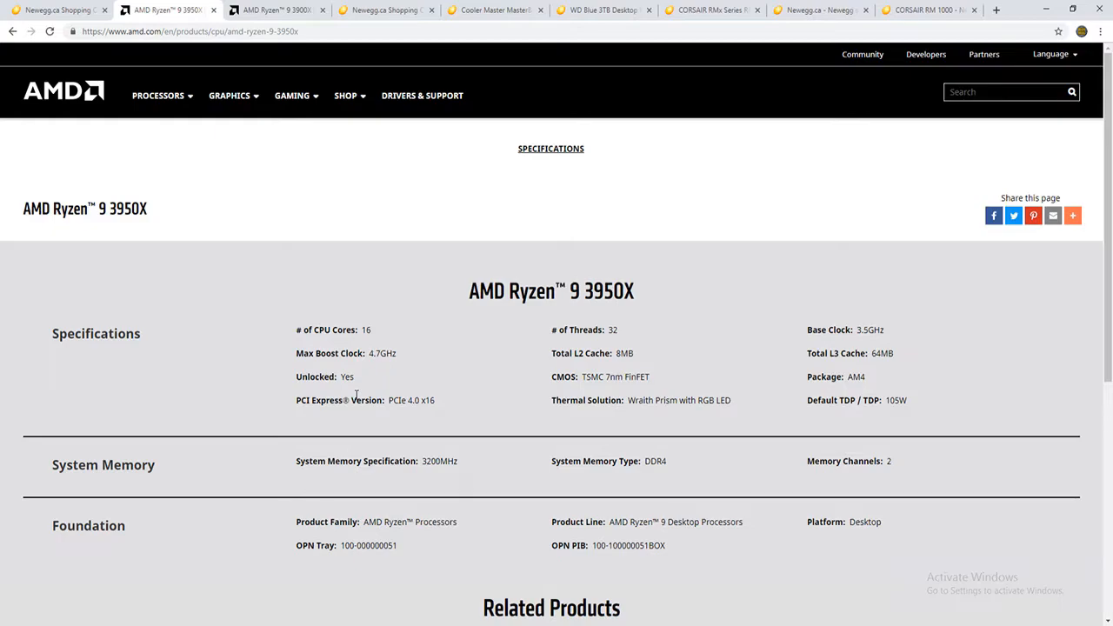
Step: Scroll to Related Products and open the Ryzen 9 3900X specifications (12 cores, 24 threads)
{"action": "scroll", "scroll_direction": "down", "scroll_amount": 3}
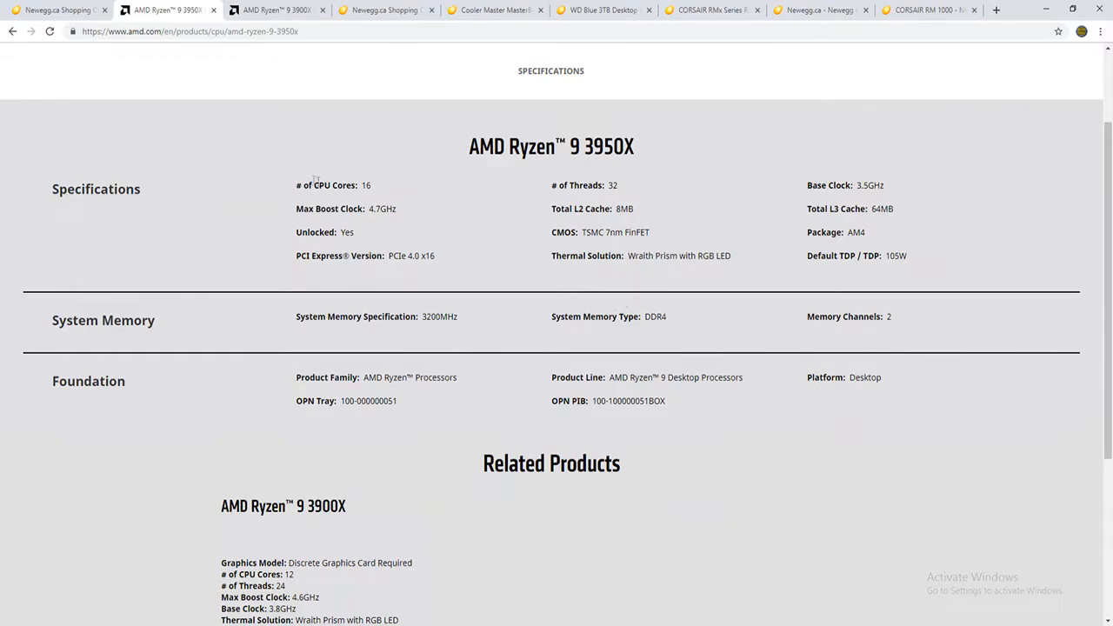
{"action": "mouse_move", "coordinate": [803, 316]}
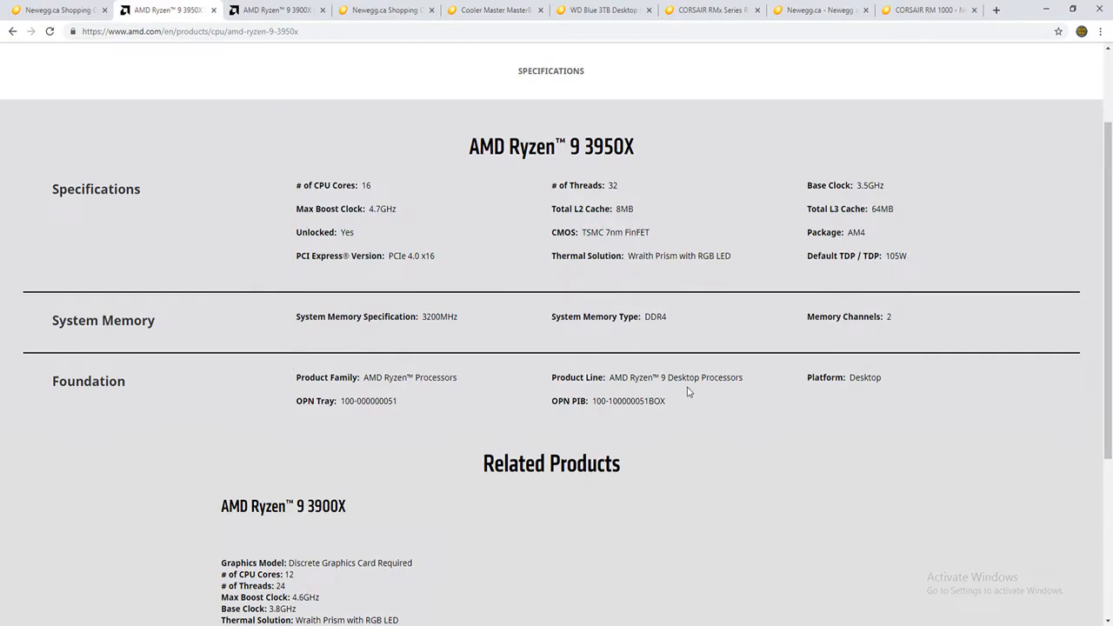
{"action": "scroll", "scroll_direction": "down", "scroll_amount": 3}
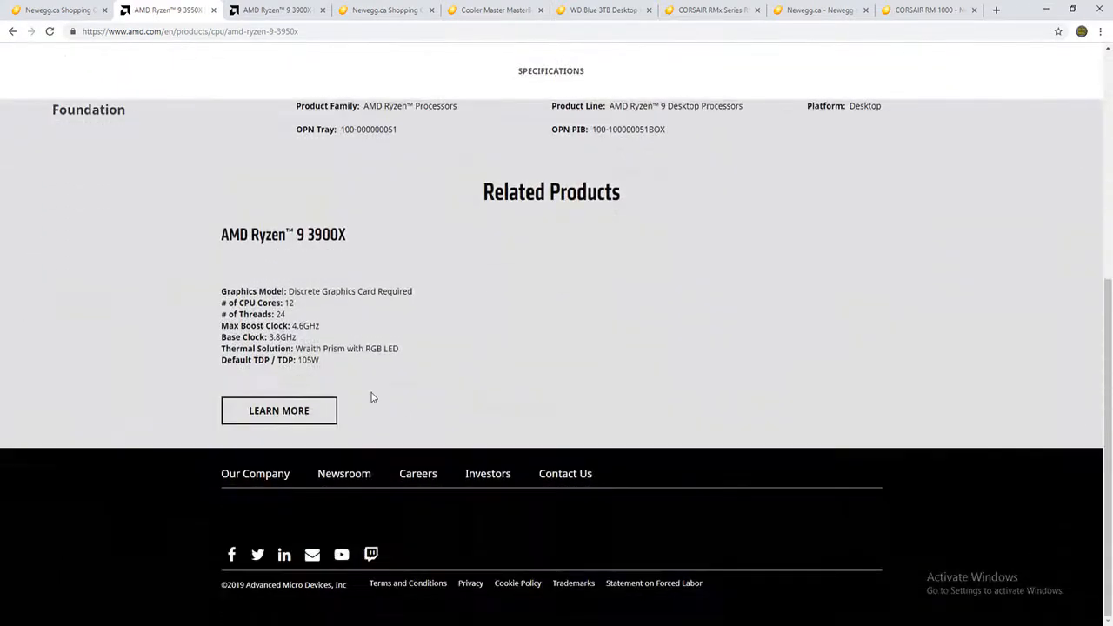
{"action": "mouse_move", "coordinate": [278, 410]}
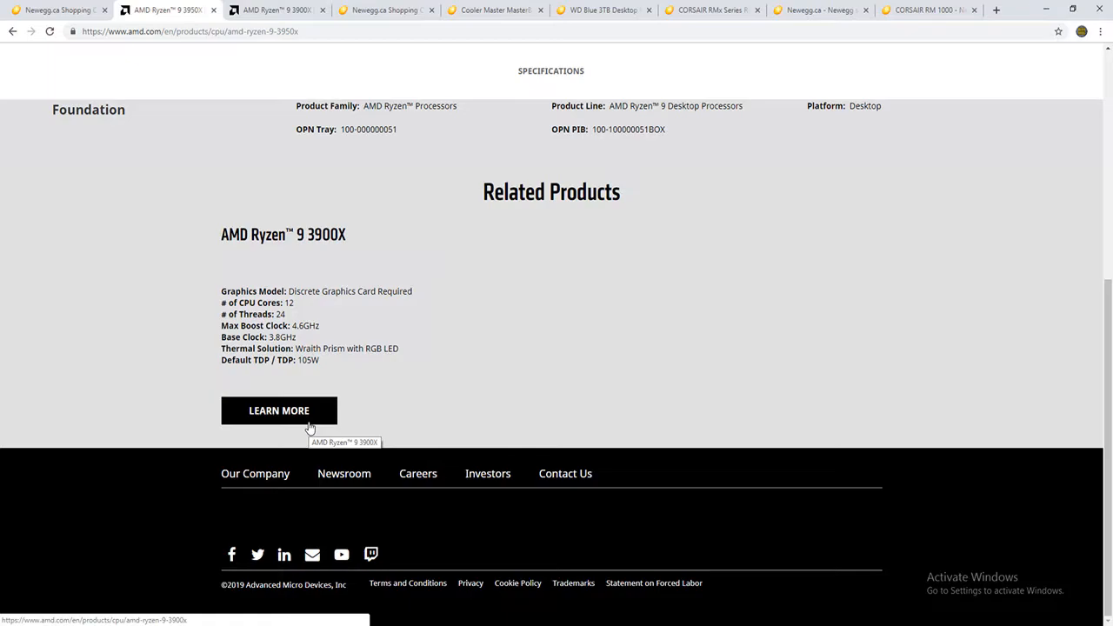
{"action": "mouse_move", "coordinate": [526, 360]}
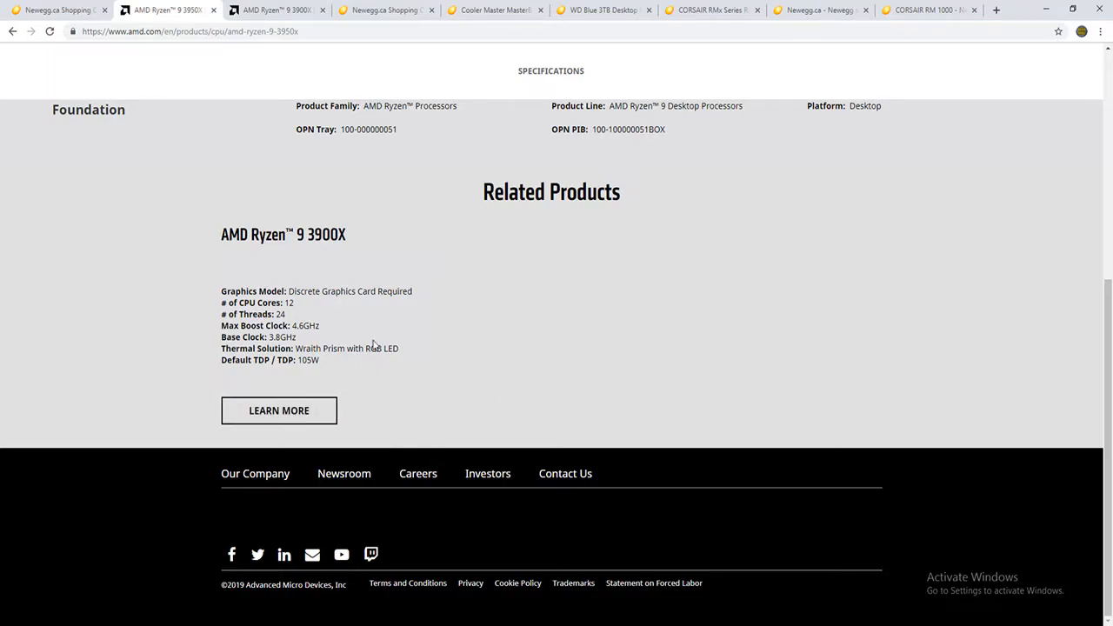
{"action": "left_click", "coordinate": [278, 410]}
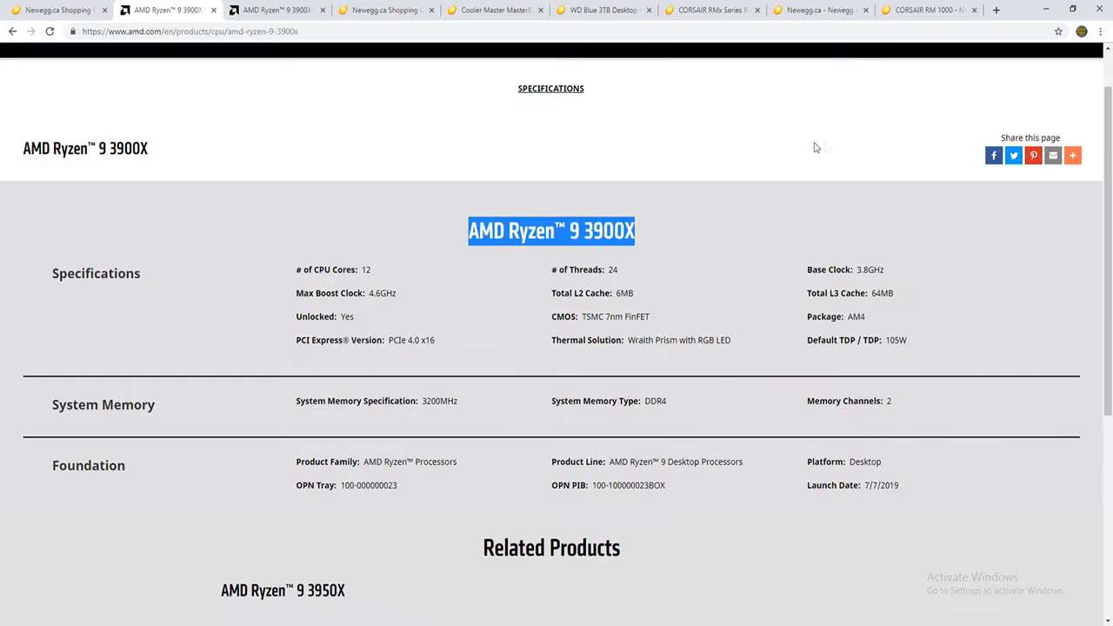
Step: Switch to the ASUS PRIME B350-PLUS tab and scroll down through its Overview features
{"action": "left_click", "coordinate": [995, 11]}
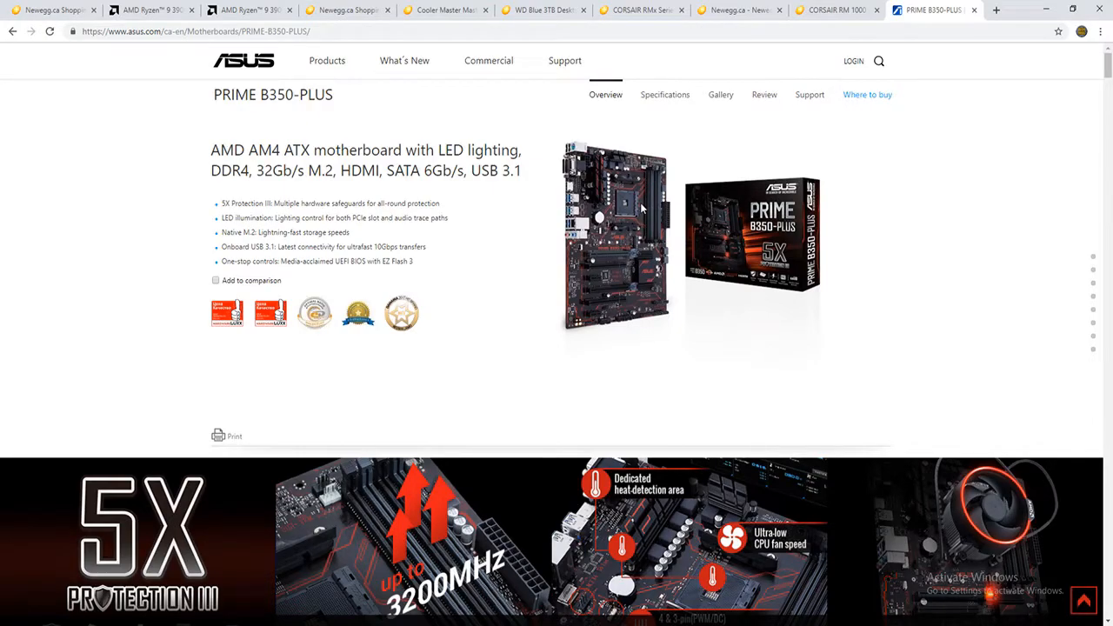
{"action": "mouse_move", "coordinate": [754, 307]}
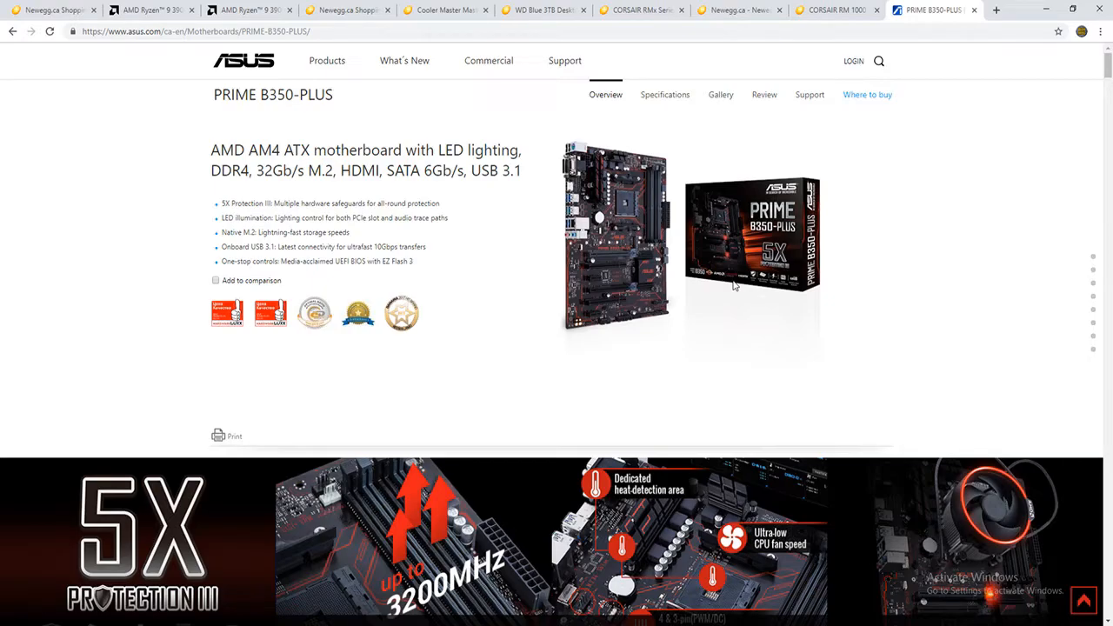
{"action": "scroll", "scroll_direction": "down", "scroll_amount": 3}
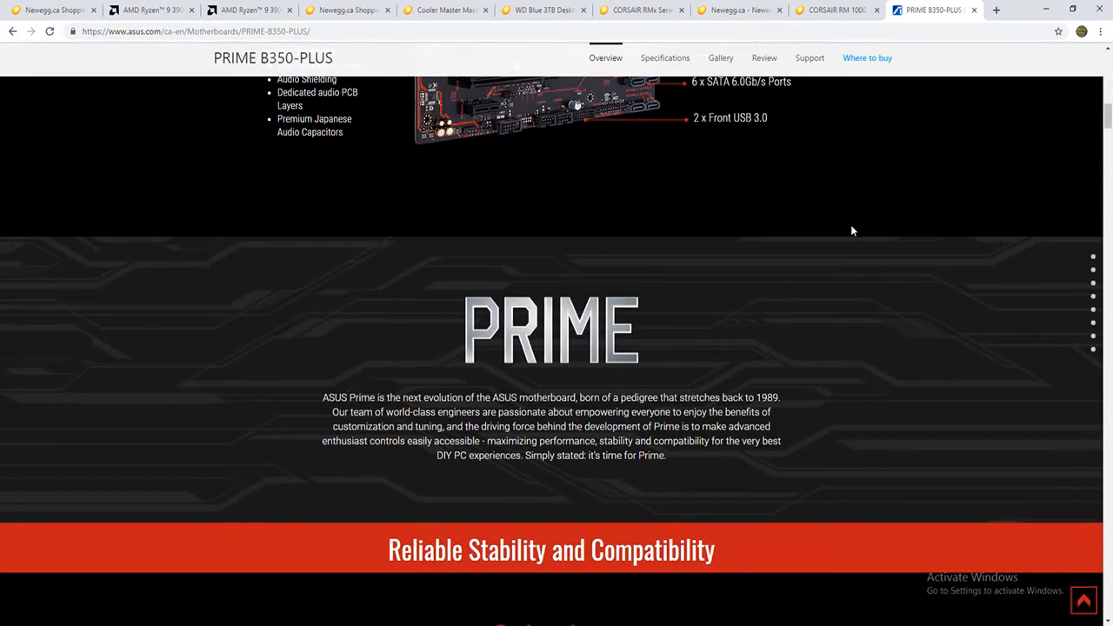
{"action": "scroll", "scroll_direction": "down", "scroll_amount": 3}
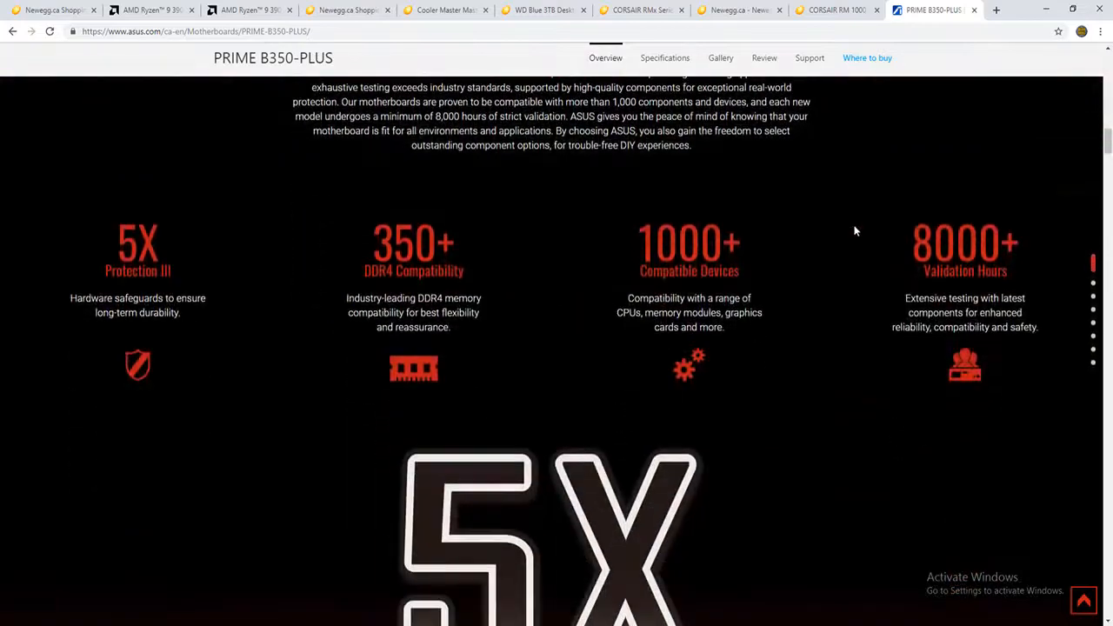
{"action": "scroll", "scroll_direction": "down", "scroll_amount": 3}
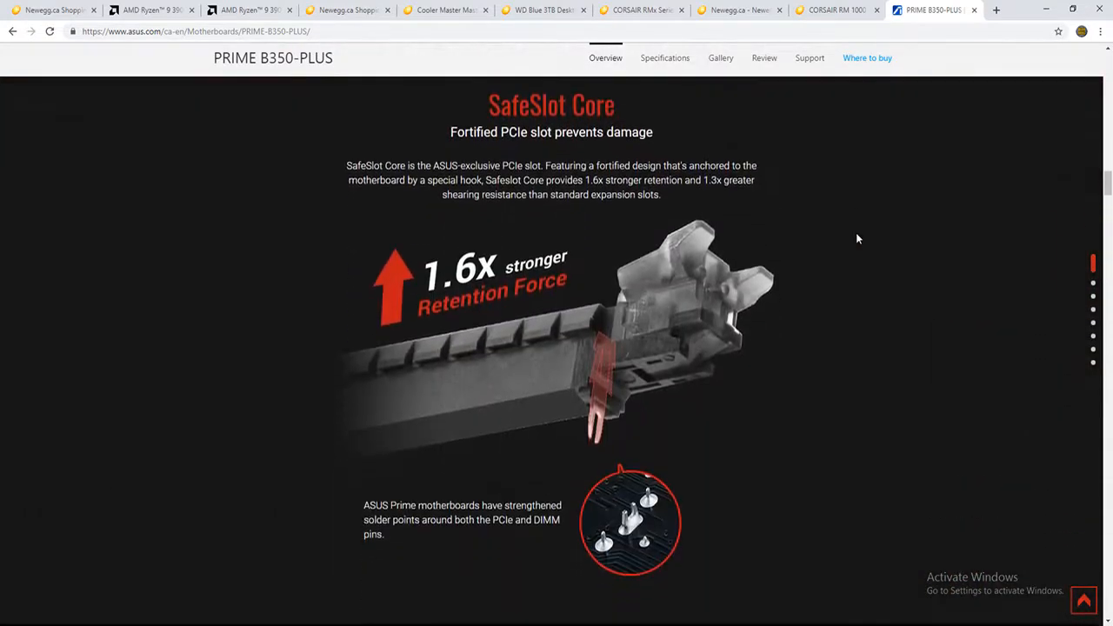
{"action": "scroll", "scroll_direction": "down", "scroll_amount": 3}
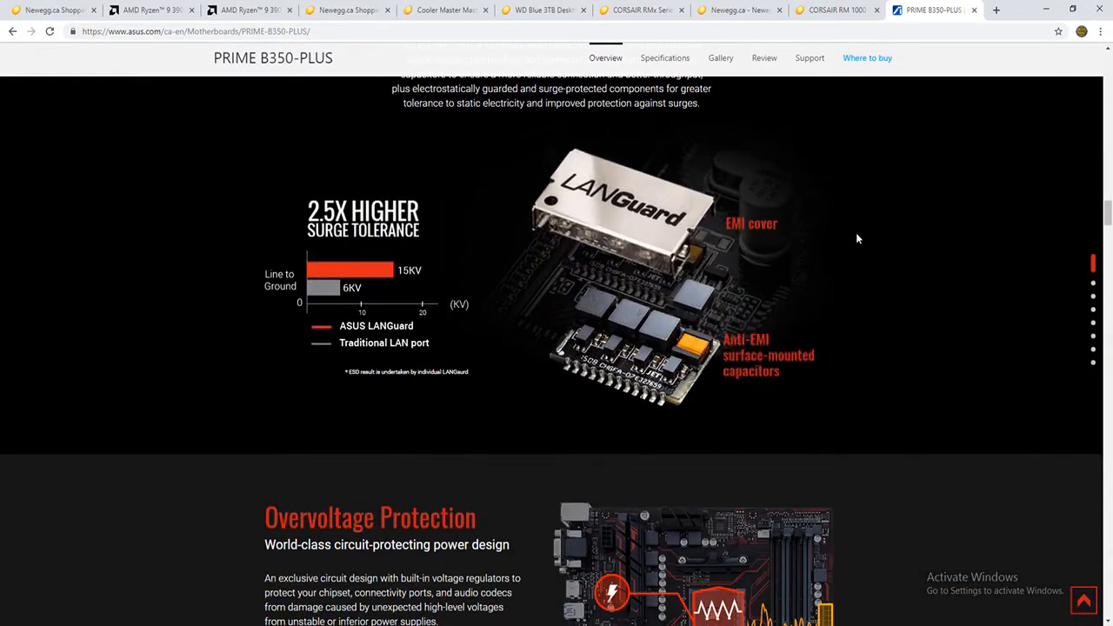
{"action": "scroll", "scroll_direction": "down", "scroll_amount": 3}
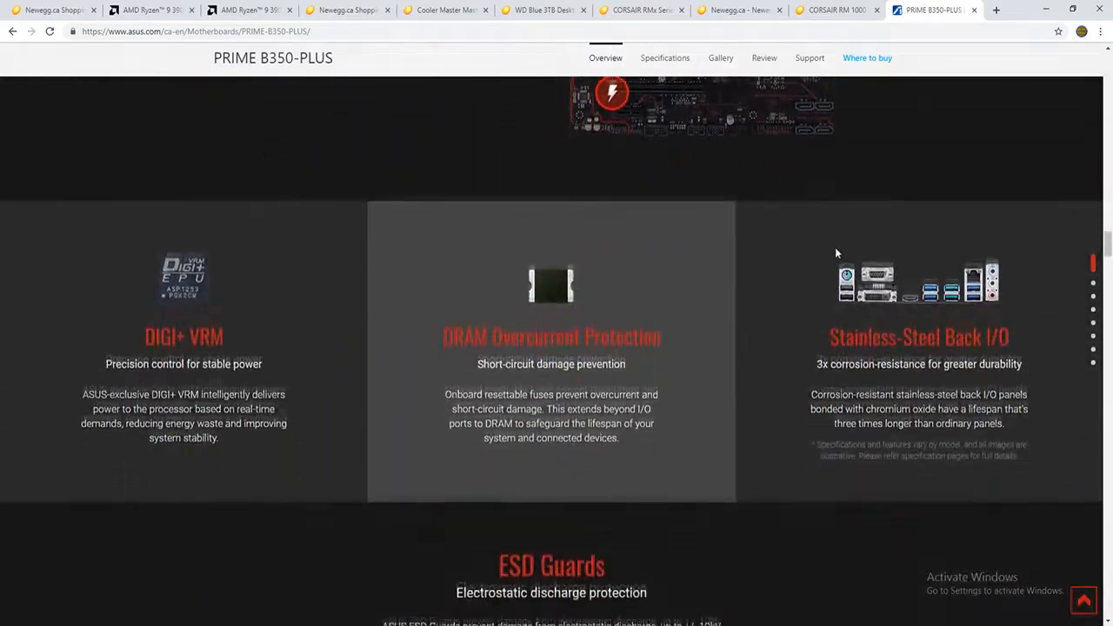
{"action": "scroll", "scroll_direction": "down", "scroll_amount": 3}
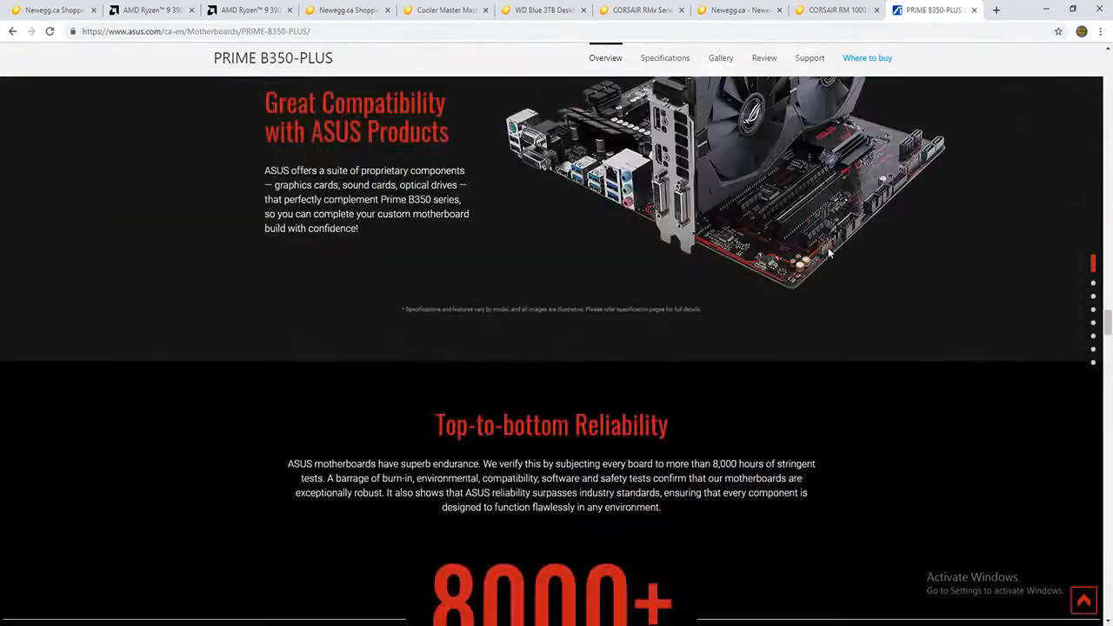
{"action": "scroll", "scroll_direction": "down", "scroll_amount": 3}
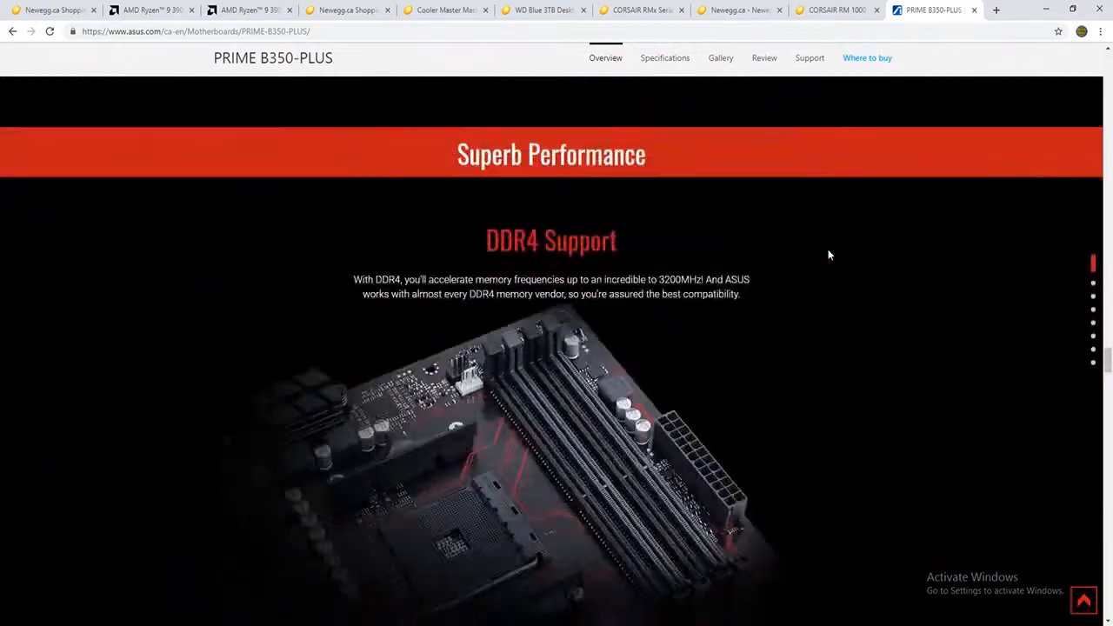
{"action": "scroll", "scroll_direction": "down", "scroll_amount": 3}
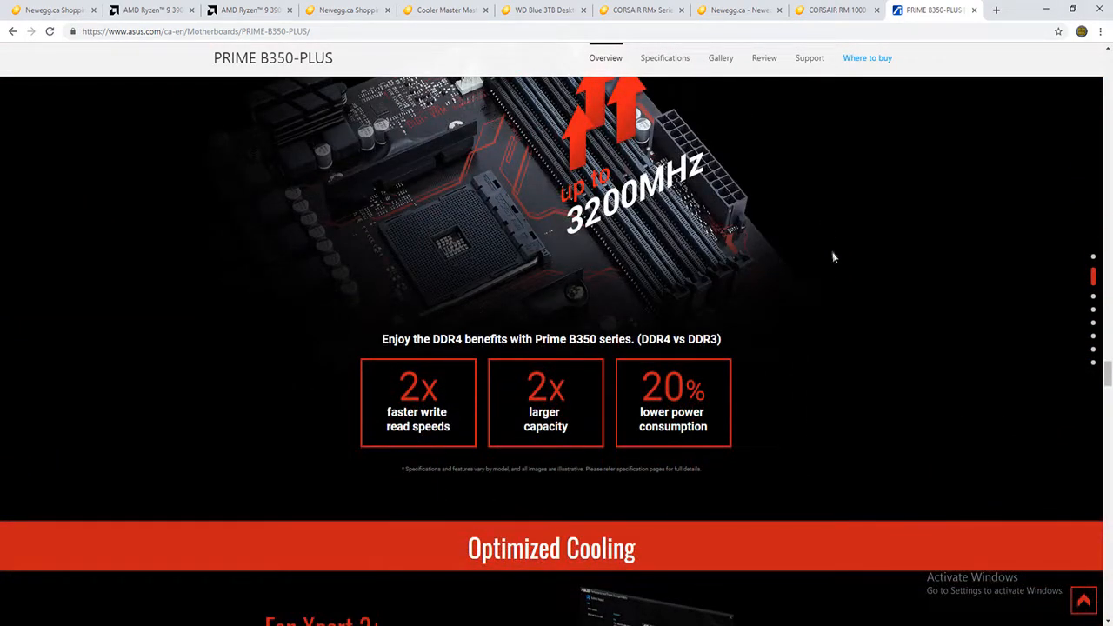
Step: Read the remaining overview sections such as DDR4-3200 support and Fan Xpert 2+, then return to the Newegg cart
{"action": "scroll", "scroll_direction": "down", "scroll_amount": 3}
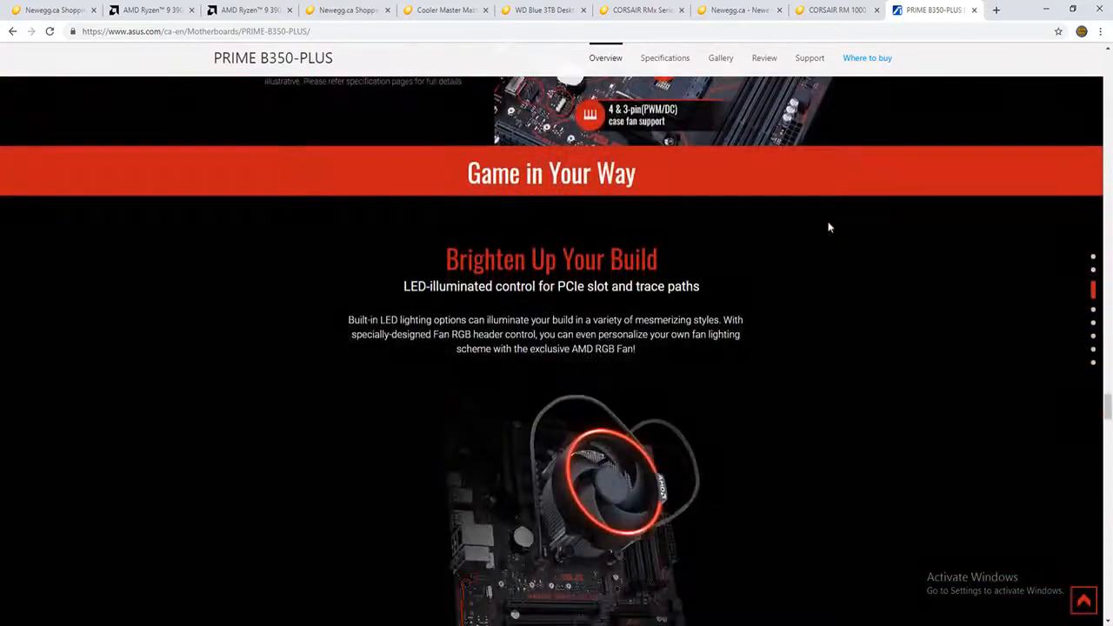
{"action": "scroll", "scroll_direction": "down", "scroll_amount": 3}
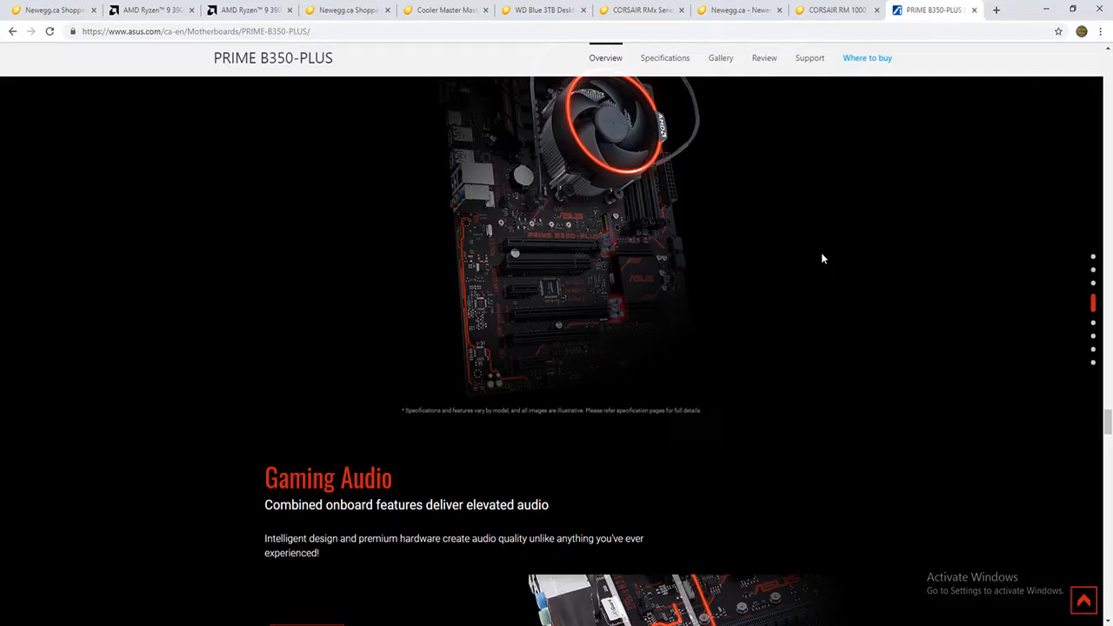
{"action": "scroll", "scroll_direction": "down", "scroll_amount": 3}
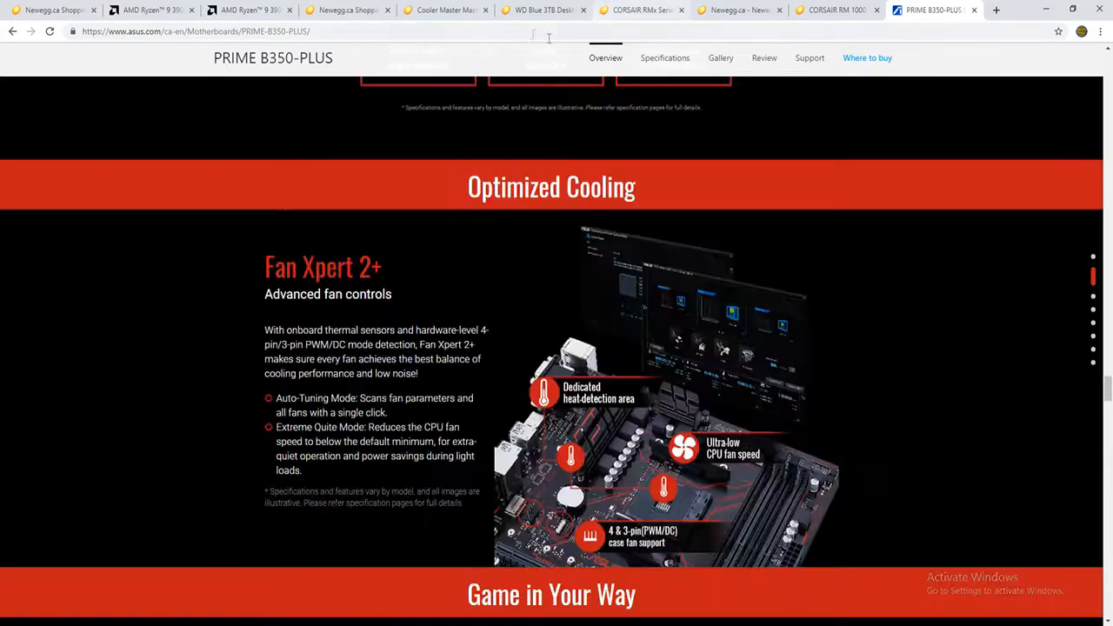
{"action": "scroll", "scroll_direction": "down", "scroll_amount": 3}
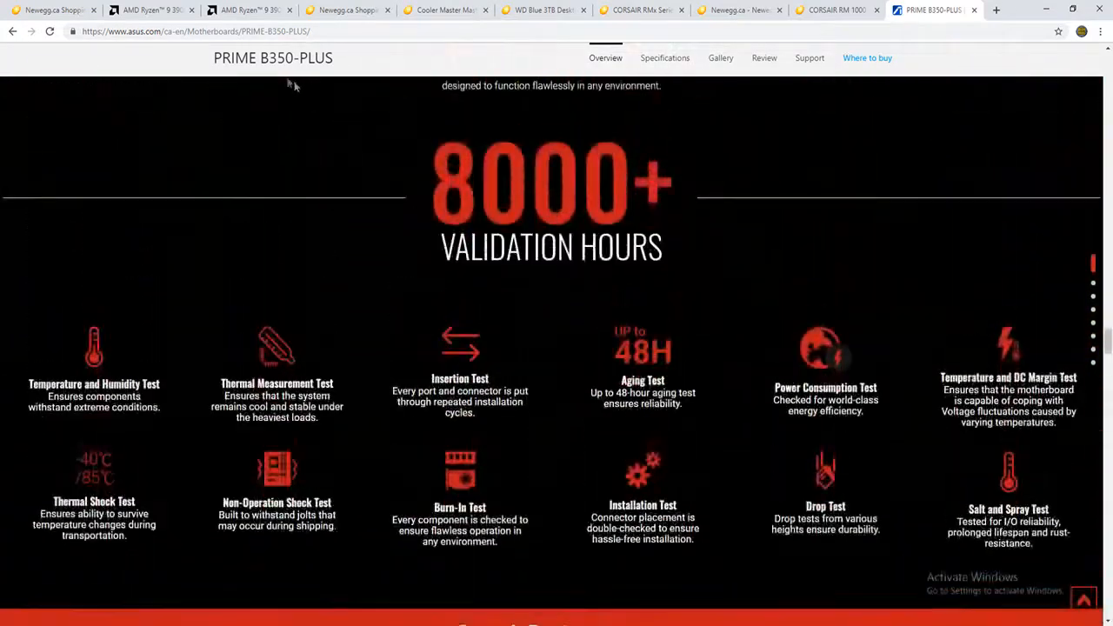
{"action": "scroll", "scroll_direction": "down", "scroll_amount": 3}
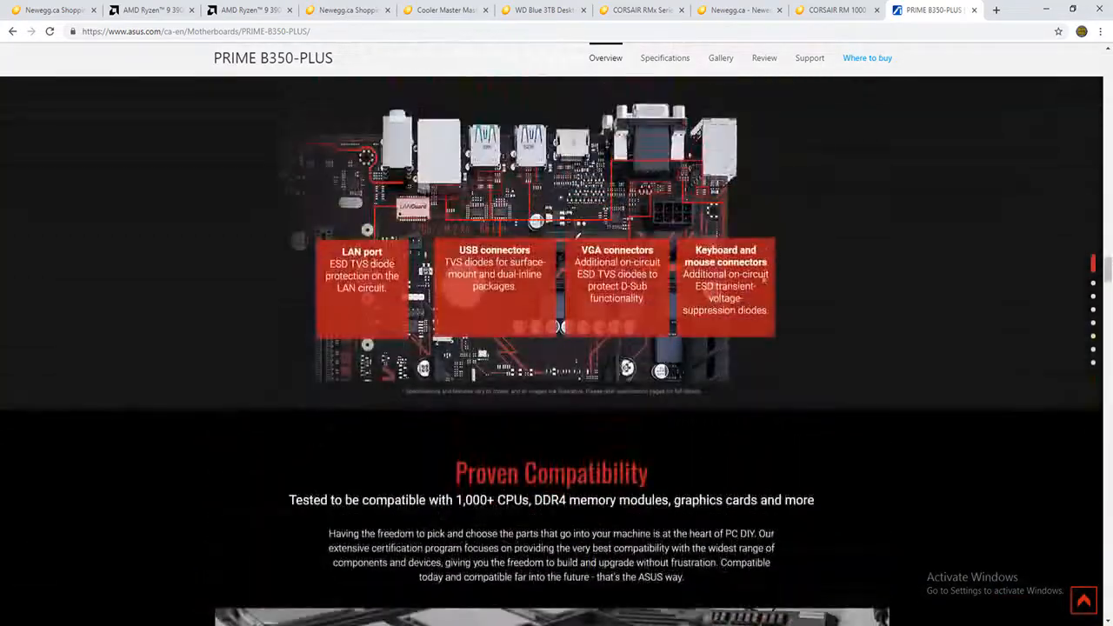
{"action": "left_click", "coordinate": [446, 10]}
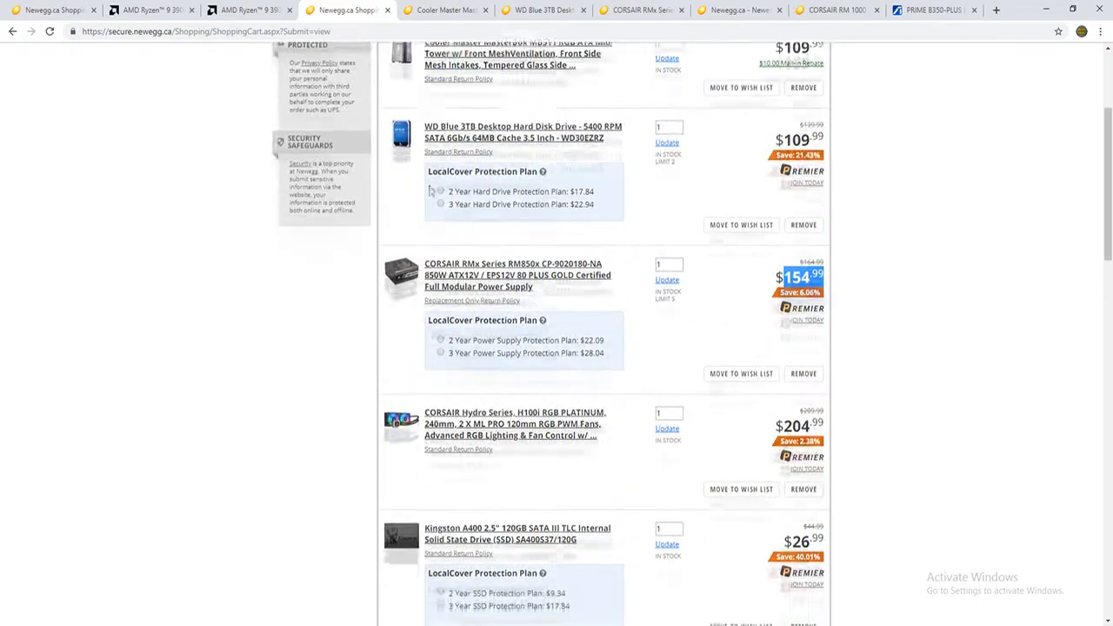
Step: Scroll the cart to its $1,755.93 grand total and open the AMD 2 Games for 50TH gift item page
{"action": "scroll", "scroll_direction": "down", "scroll_amount": 3}
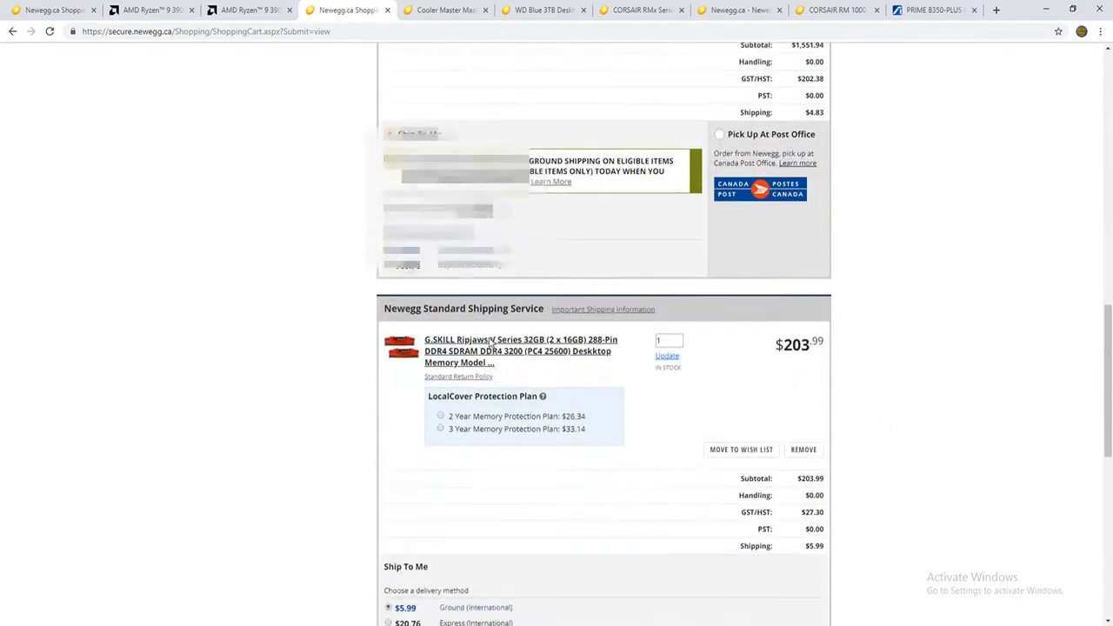
{"action": "scroll", "scroll_direction": "down", "scroll_amount": 3}
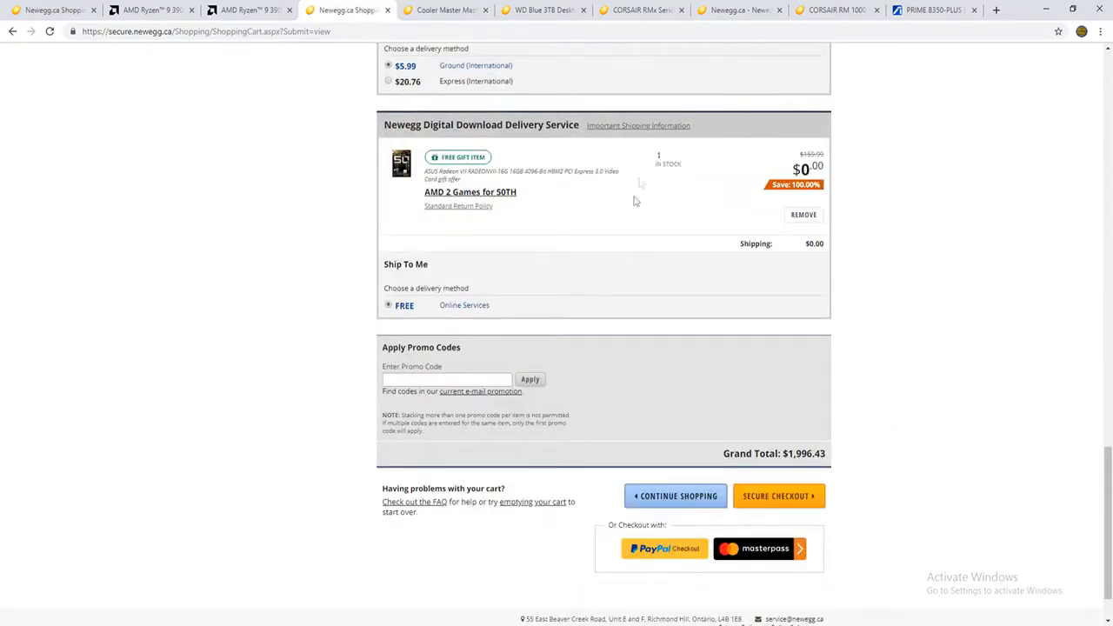
{"action": "scroll", "scroll_direction": "down", "scroll_amount": 3}
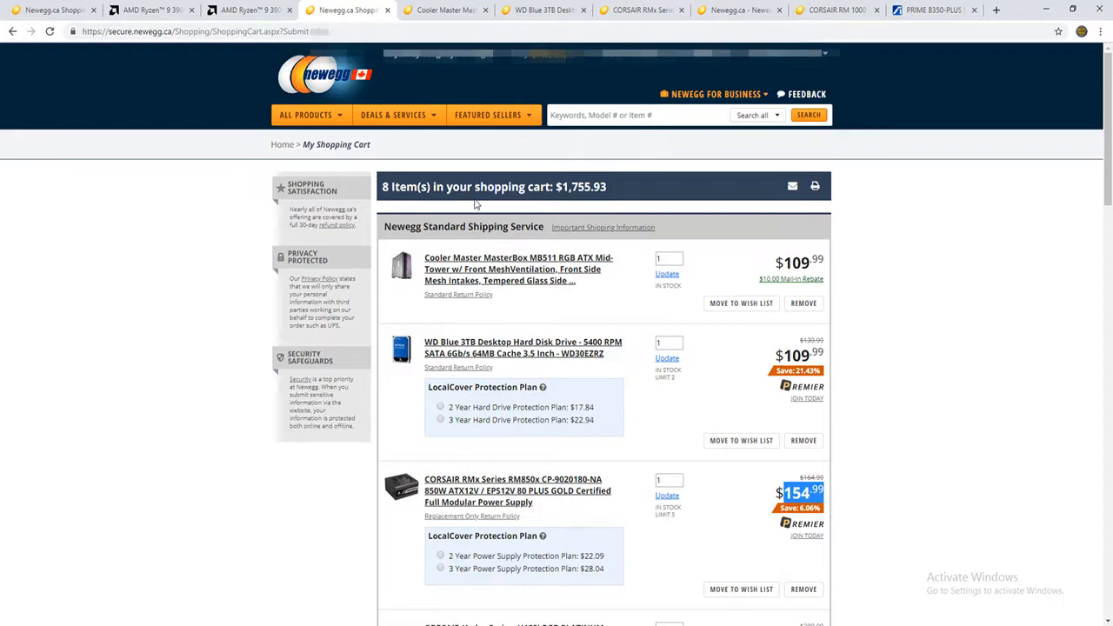
{"action": "scroll", "scroll_direction": "down", "scroll_amount": 3}
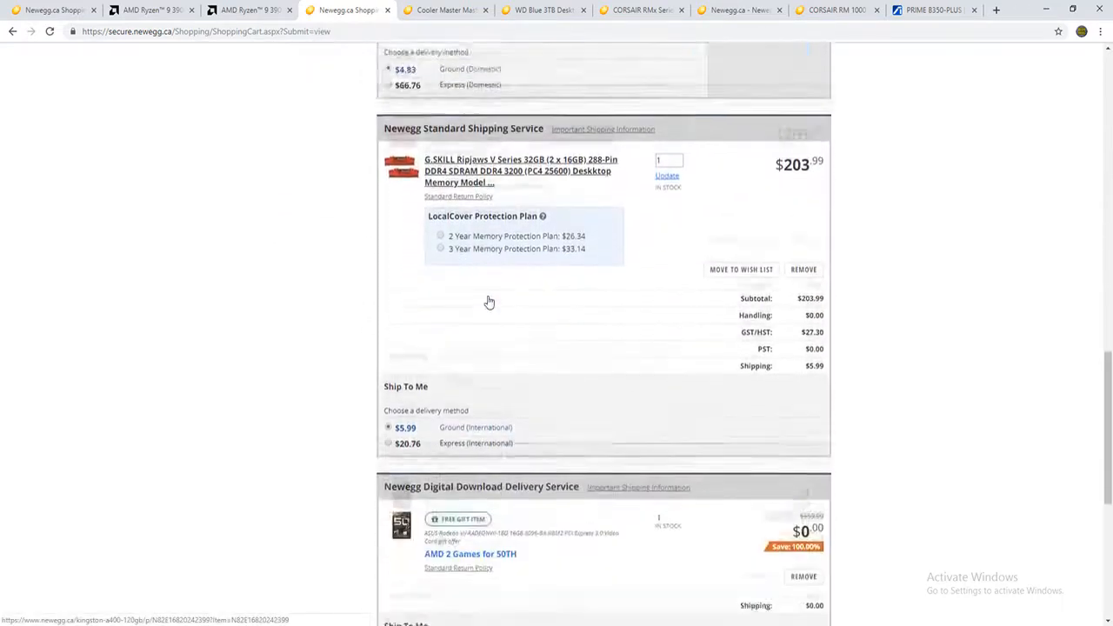
{"action": "scroll", "scroll_direction": "down", "scroll_amount": 3}
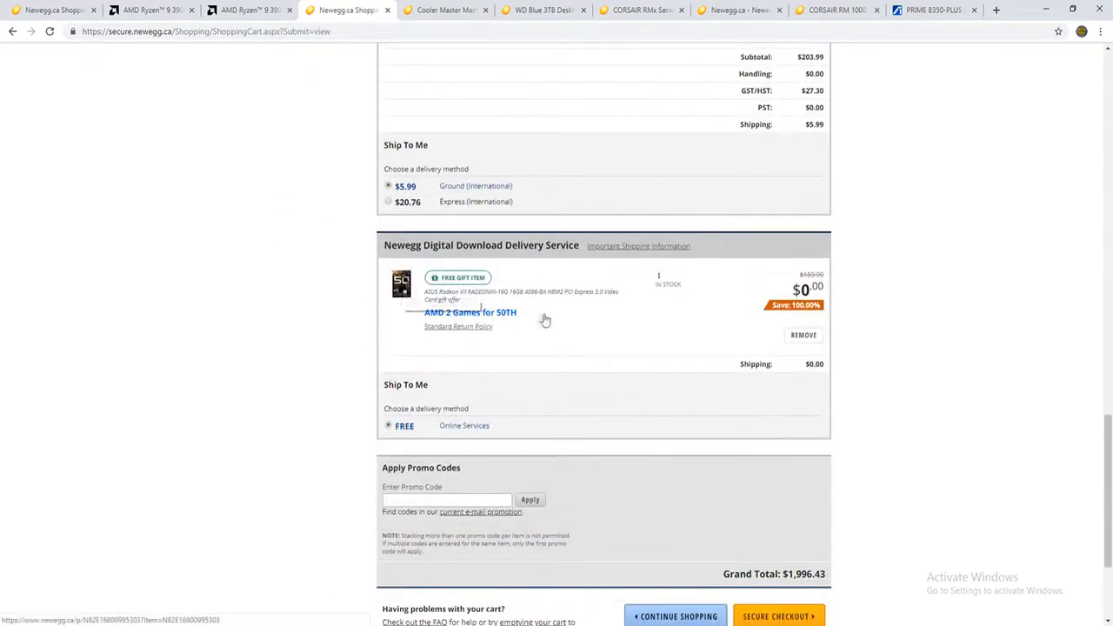
{"action": "left_click", "coordinate": [470, 314]}
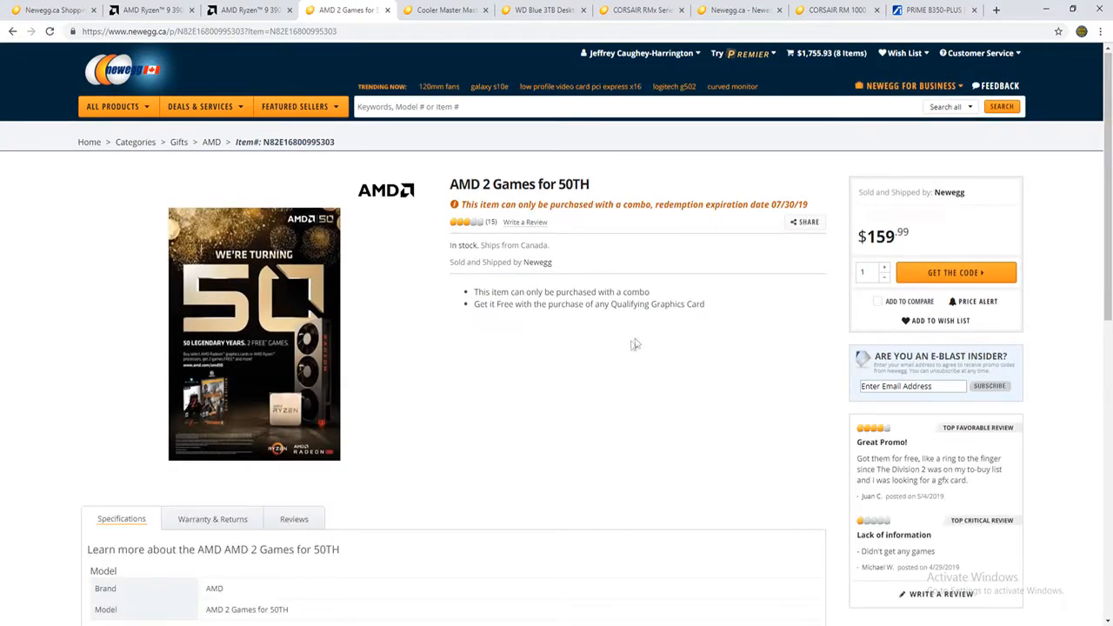
Step: View the gift item's Warranty & Returns info, then switch through the Corsair RMx results back to the AMD 3900X tab
{"action": "left_click", "coordinate": [212, 278]}
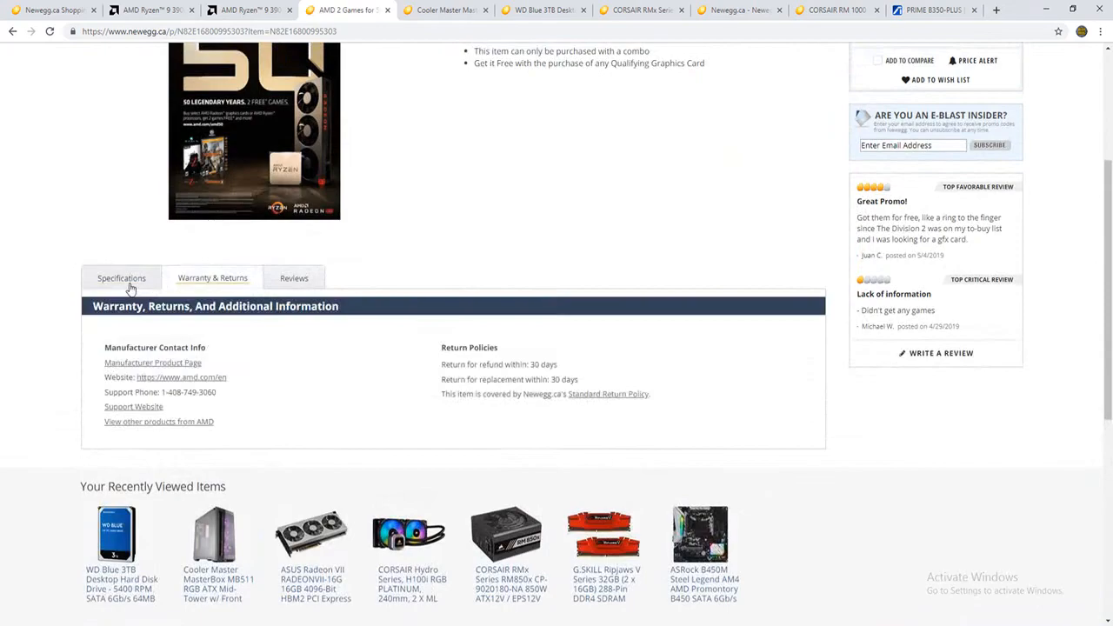
{"action": "left_click", "coordinate": [121, 278]}
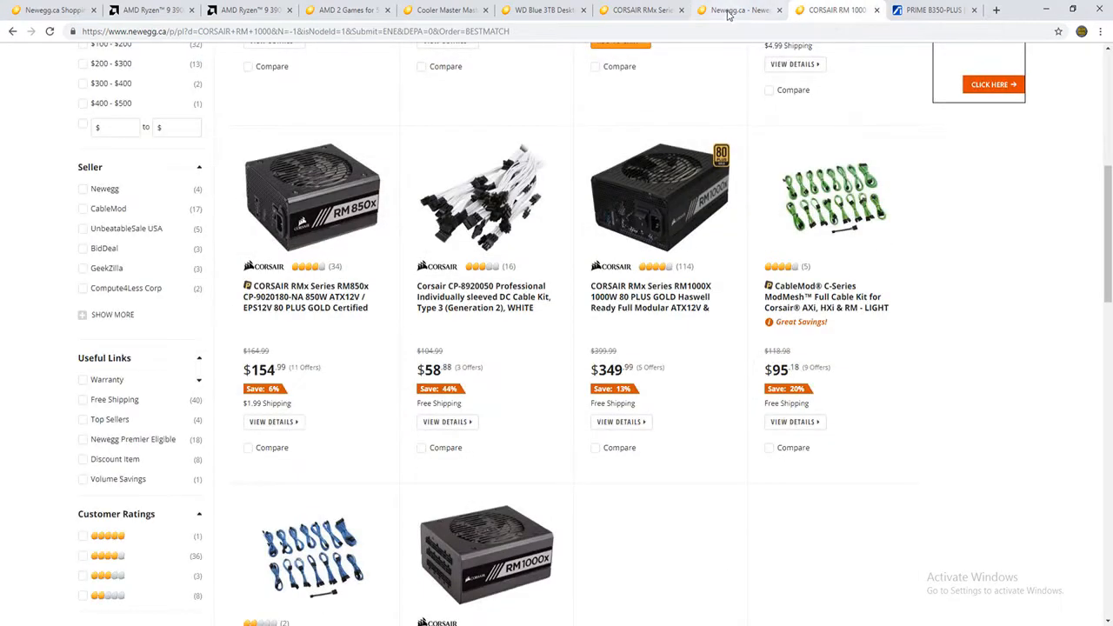
{"action": "left_click", "coordinate": [835, 10]}
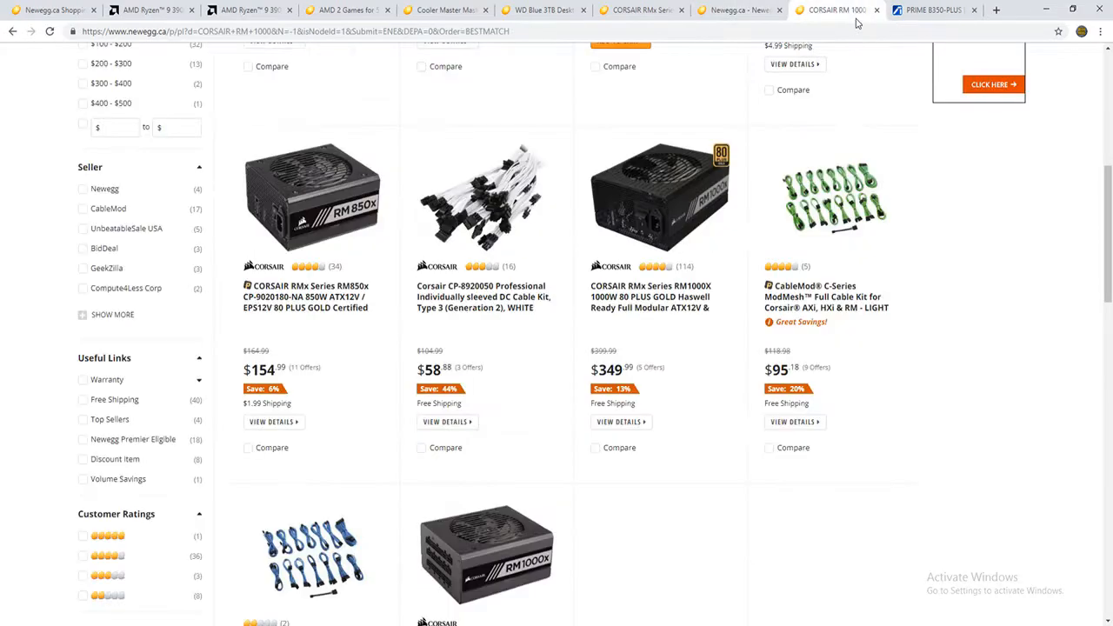
{"action": "left_click", "coordinate": [247, 10]}
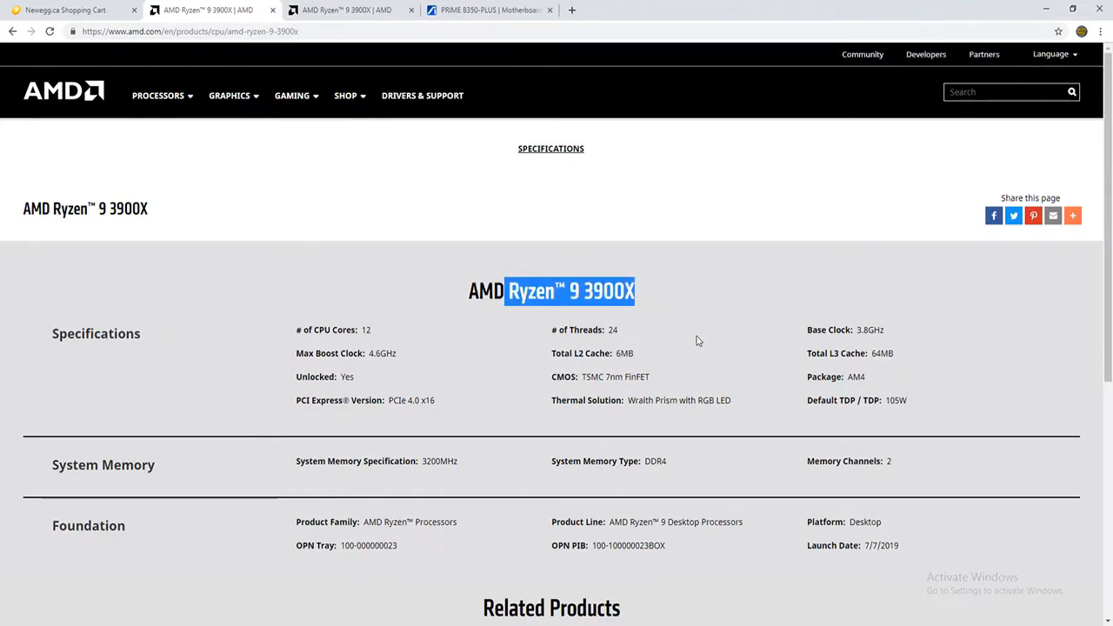
{"action": "mouse_move", "coordinate": [675, 344]}
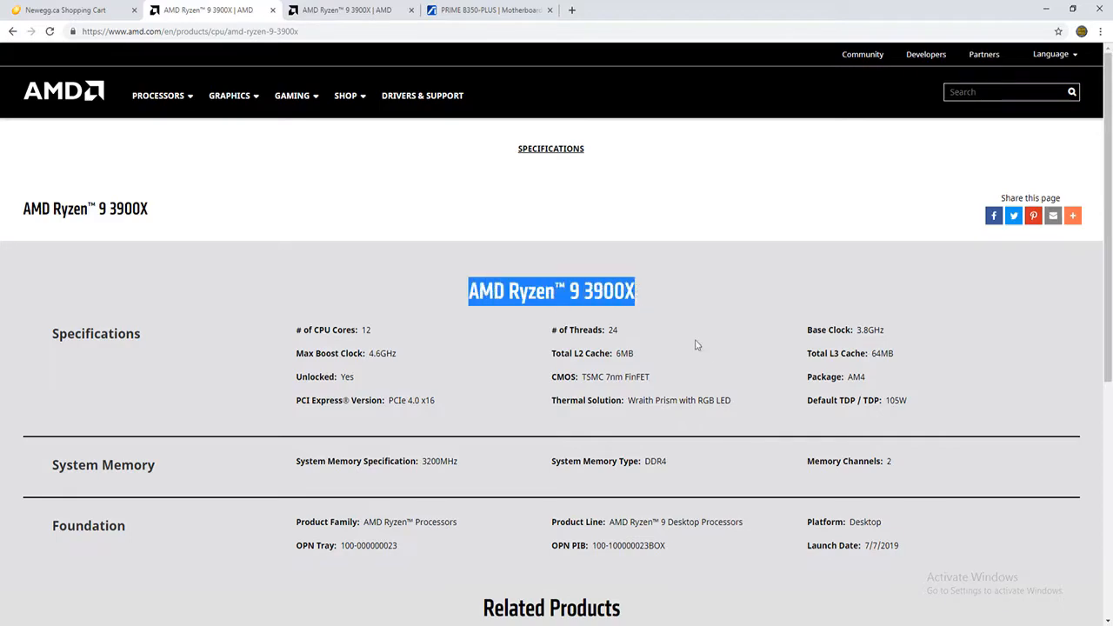
Step: Scroll the Ryzen 9 3900X page down to the Related Products section listing the 3950X
{"action": "scroll", "scroll_direction": "down", "scroll_amount": 3}
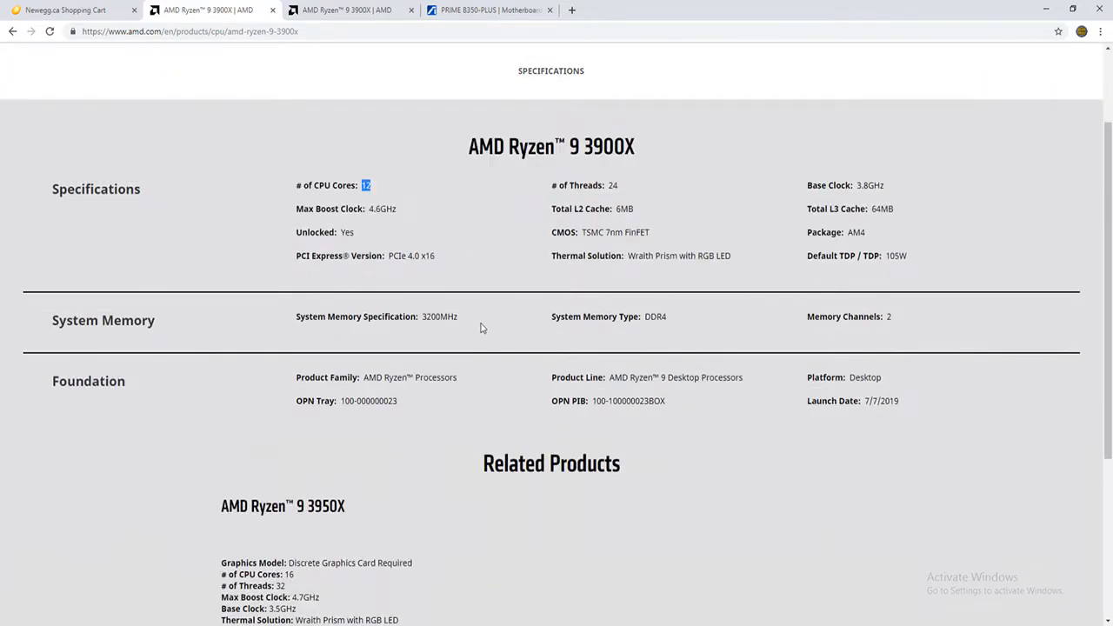
{"action": "scroll", "scroll_direction": "down", "scroll_amount": 3}
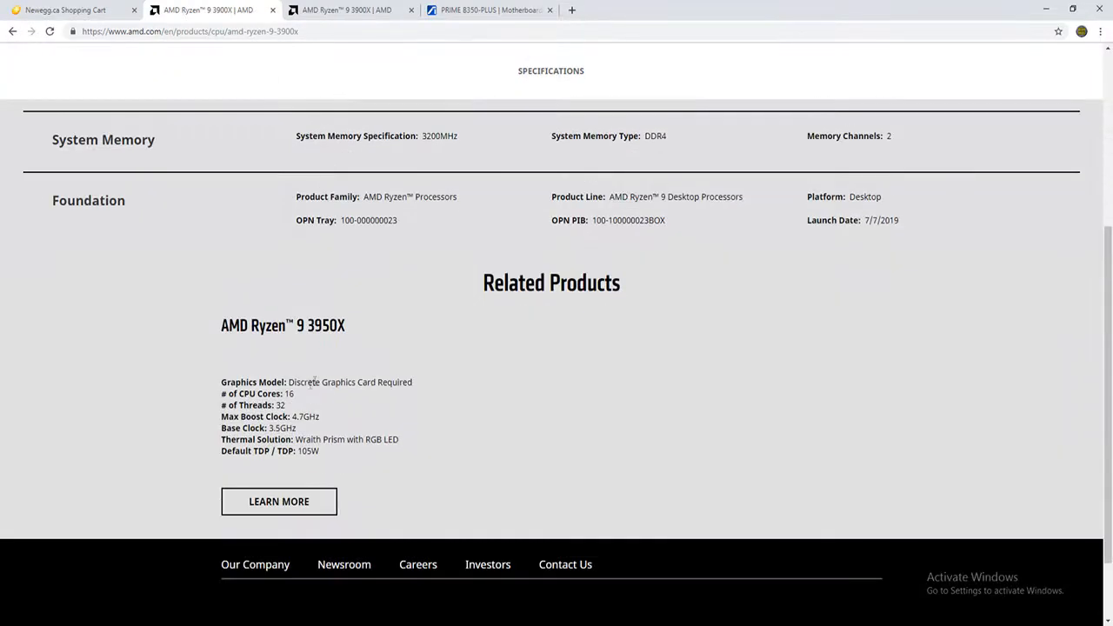
Step: Open the Ryzen 9 3950X specifications and highlight its 16 CPU cores
{"action": "left_click", "coordinate": [278, 501]}
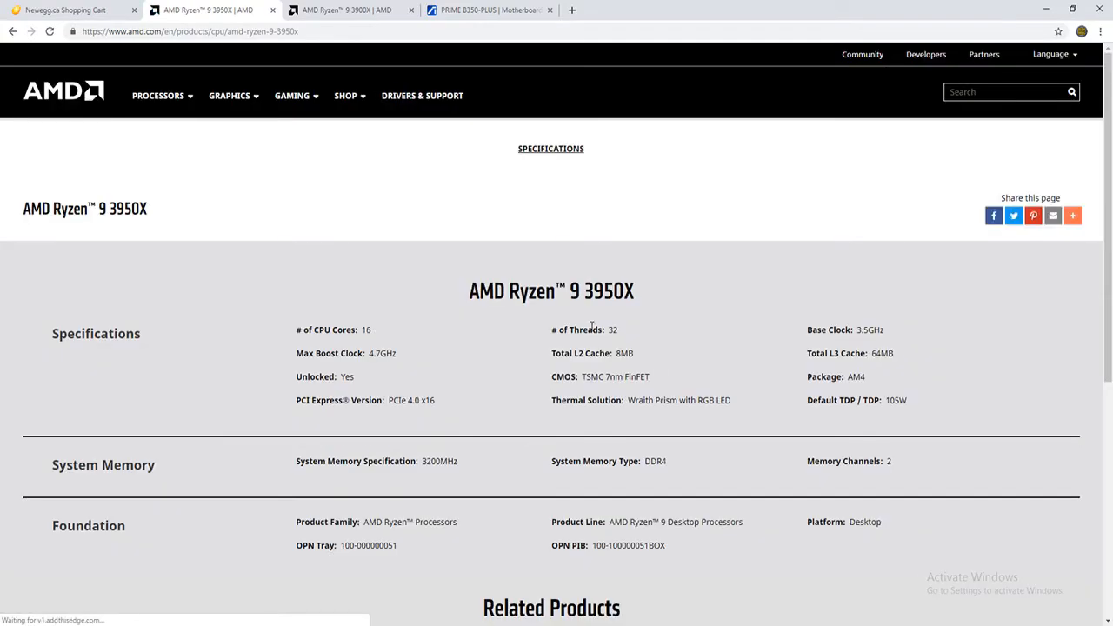
{"action": "scroll", "scroll_direction": "down", "scroll_amount": 3}
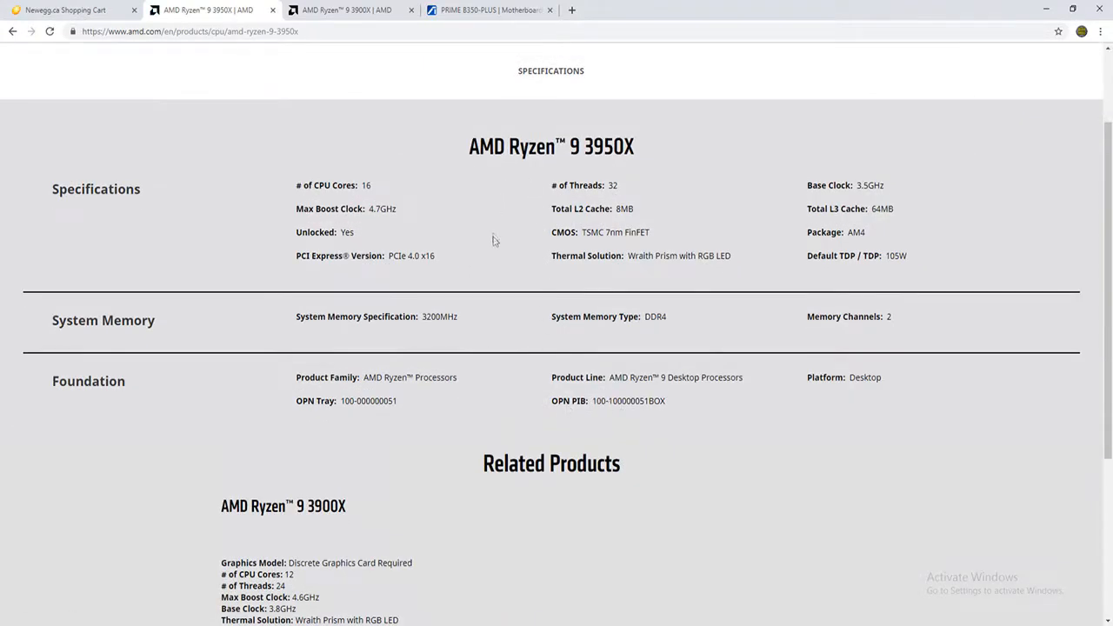
{"action": "double_click", "coordinate": [365, 184]}
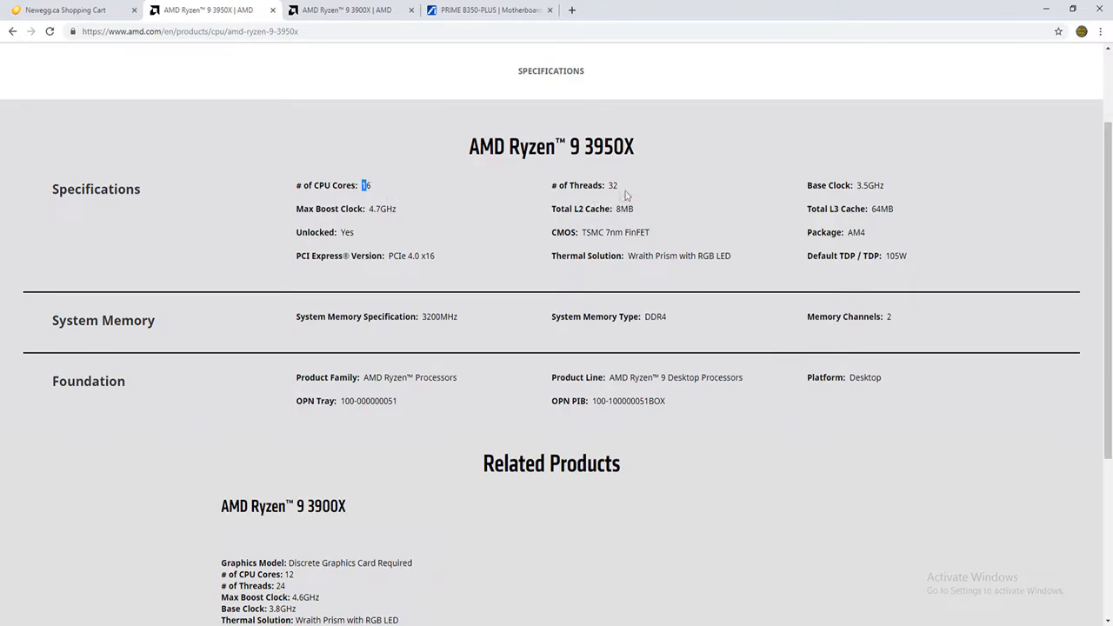
{"action": "scroll", "scroll_direction": "down", "scroll_amount": 3}
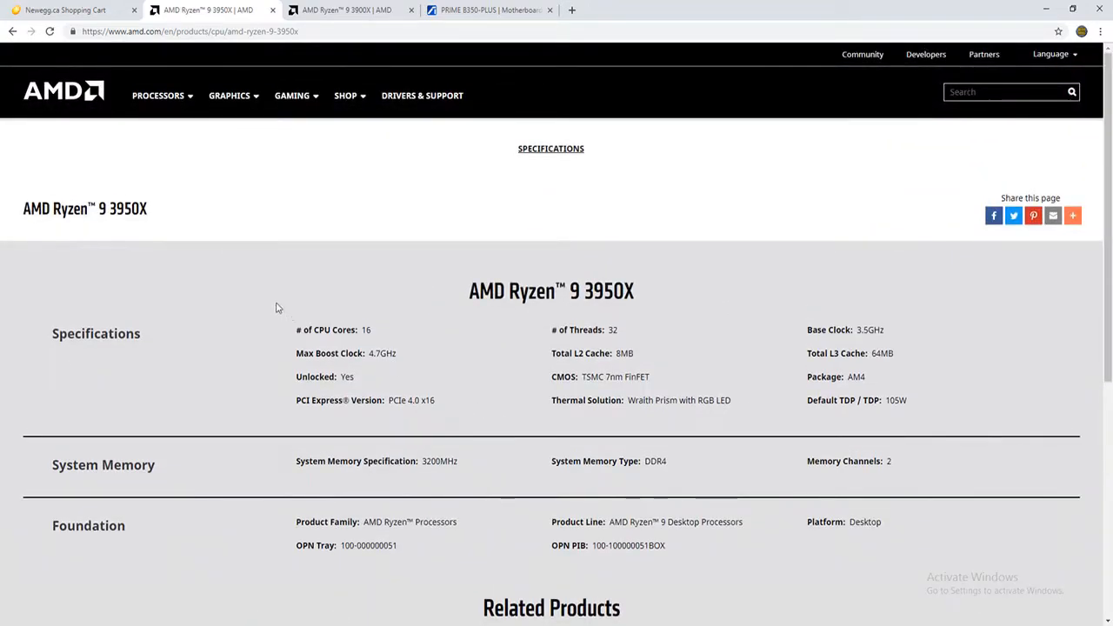
{"action": "scroll", "scroll_direction": "down", "scroll_amount": 3}
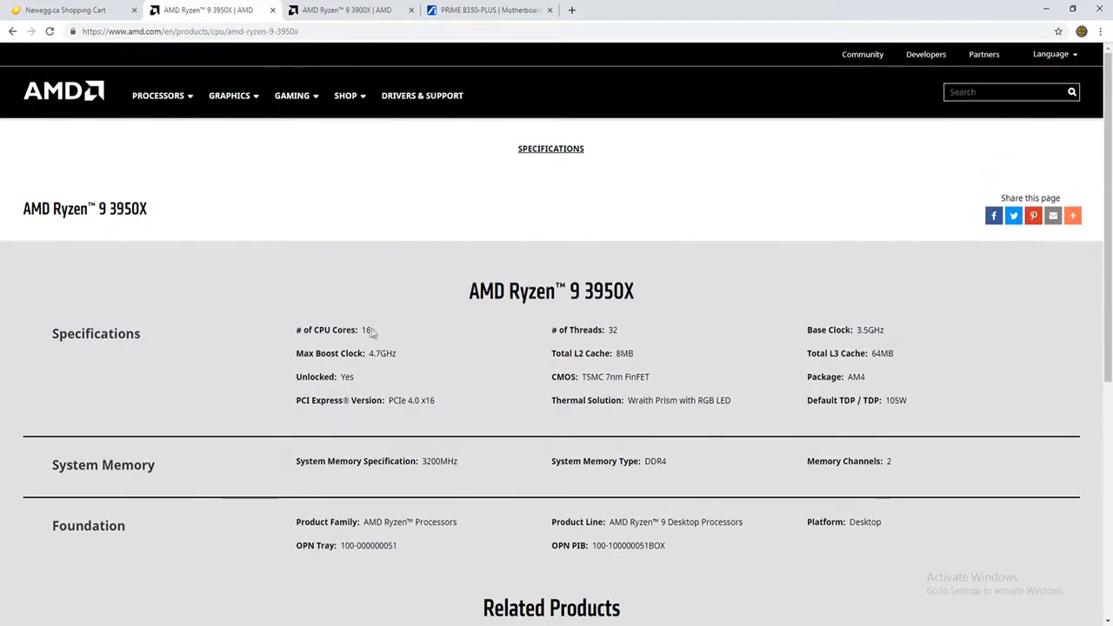
{"action": "double_click", "coordinate": [612, 331]}
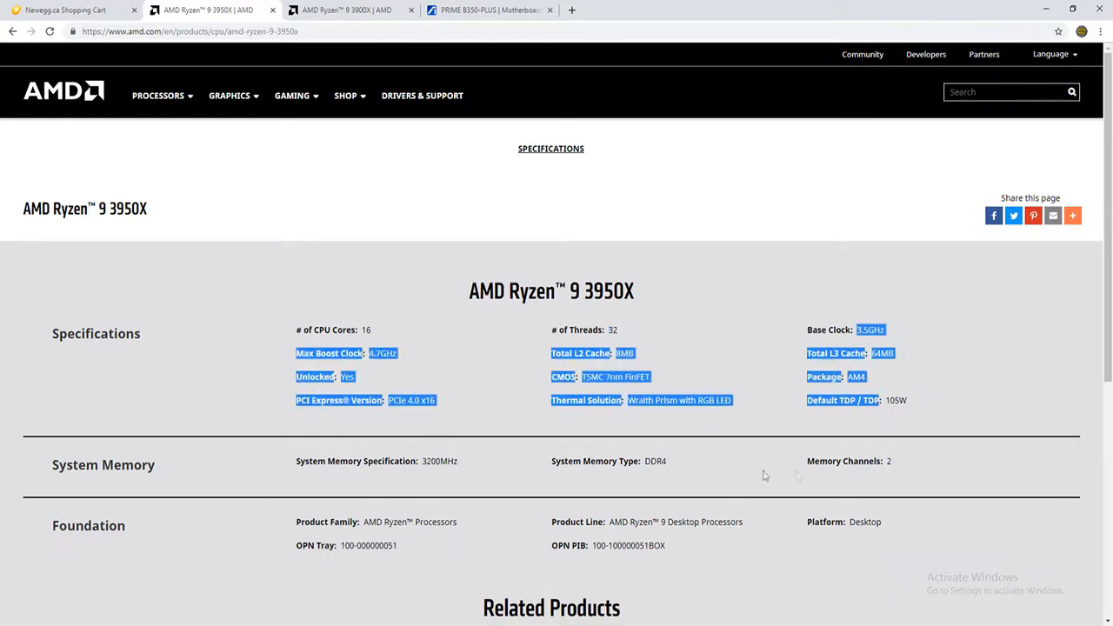
Step: Highlight the 3950X's DDR4 memory type, 4.7GHz max boost and 3.5GHz base clock
{"action": "scroll", "scroll_direction": "down", "scroll_amount": 3}
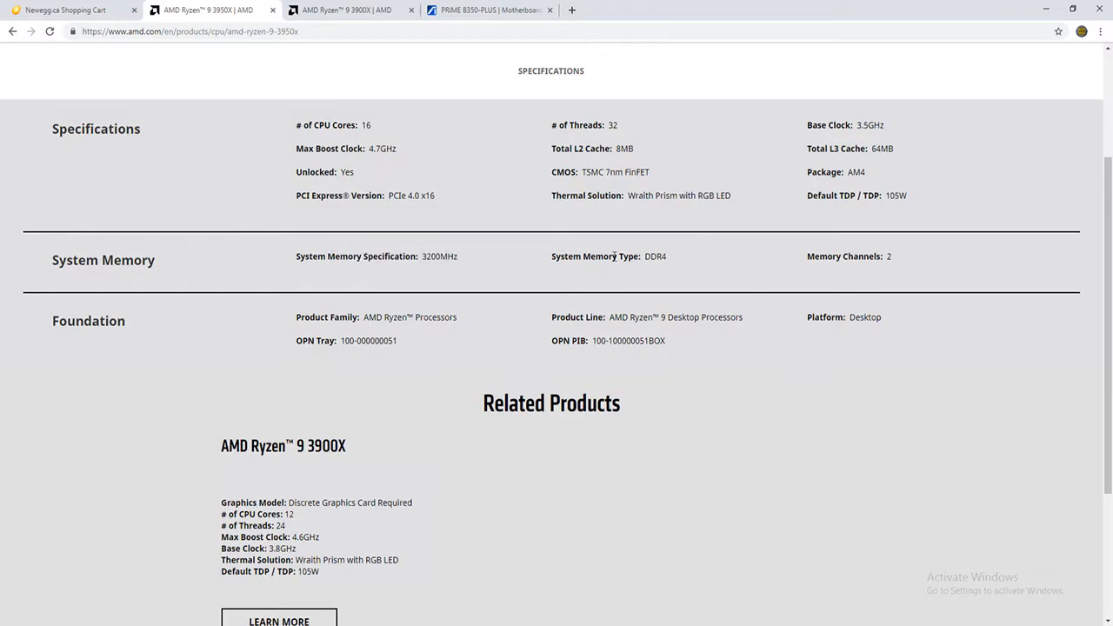
{"action": "left_click_drag", "start_coordinate": [591, 255], "coordinate": [668, 256]}
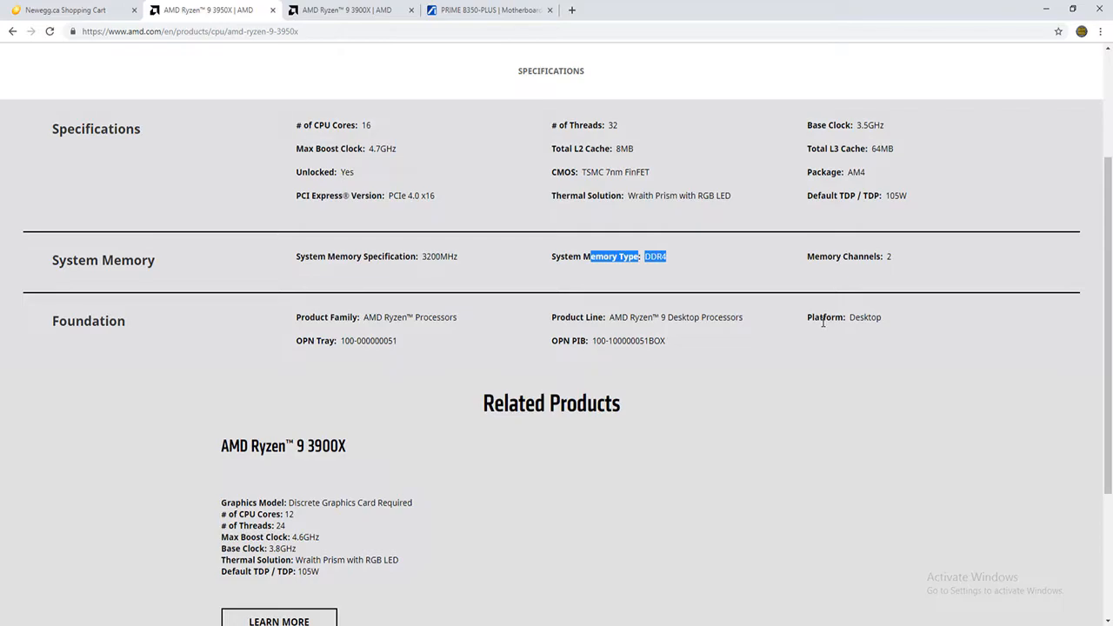
{"action": "scroll", "scroll_direction": "up", "scroll_amount": 3}
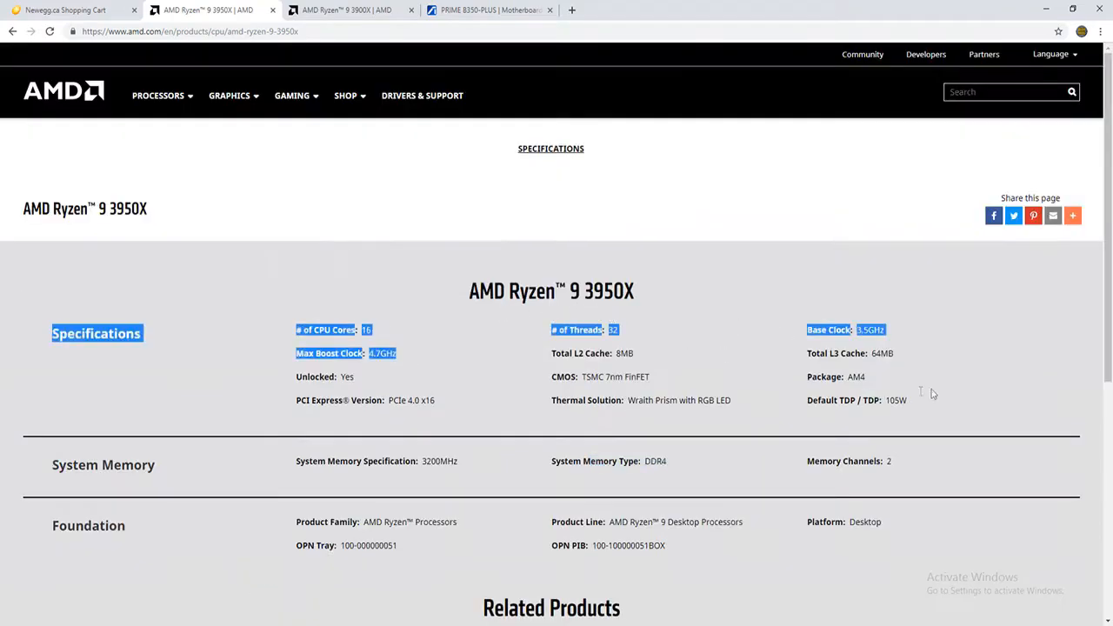
{"action": "scroll", "scroll_direction": "down", "scroll_amount": 3}
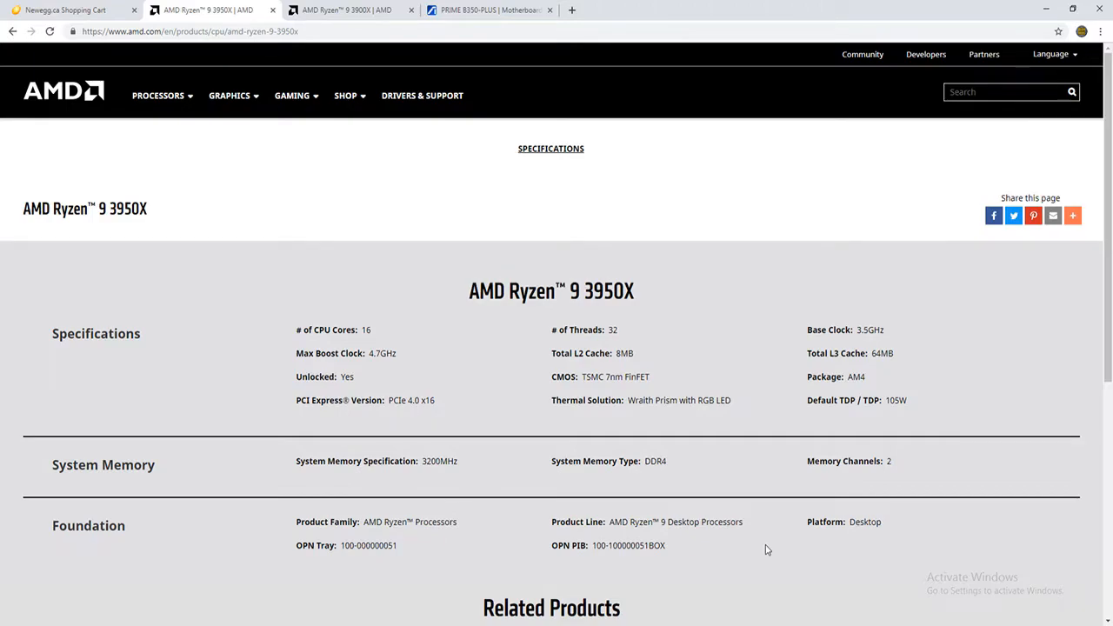
{"action": "double_click", "coordinate": [383, 353]}
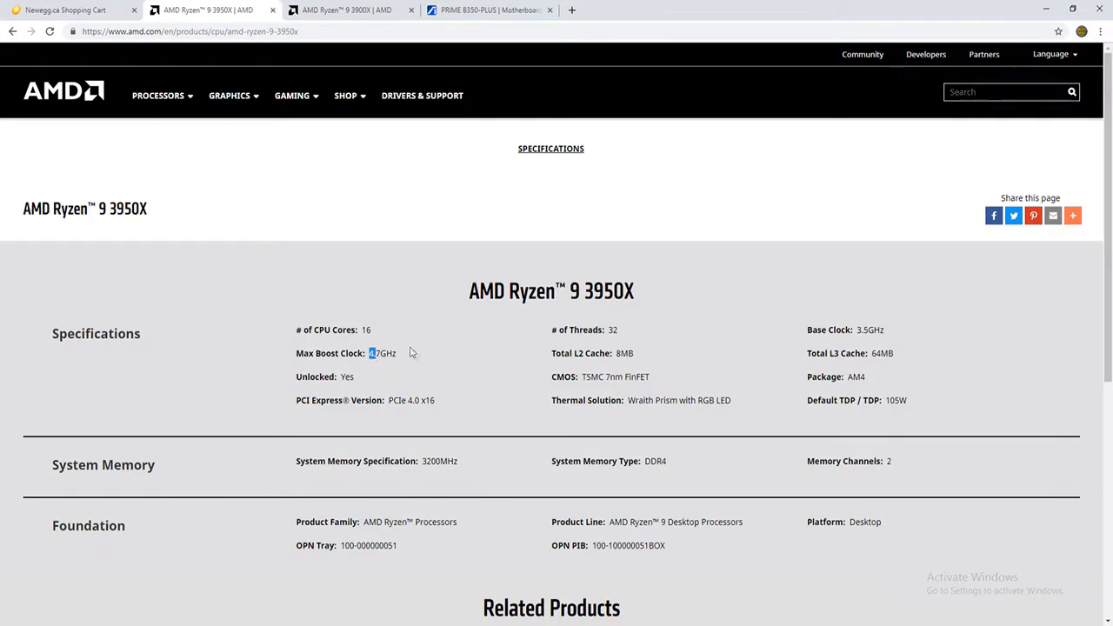
{"action": "double_click", "coordinate": [382, 353]}
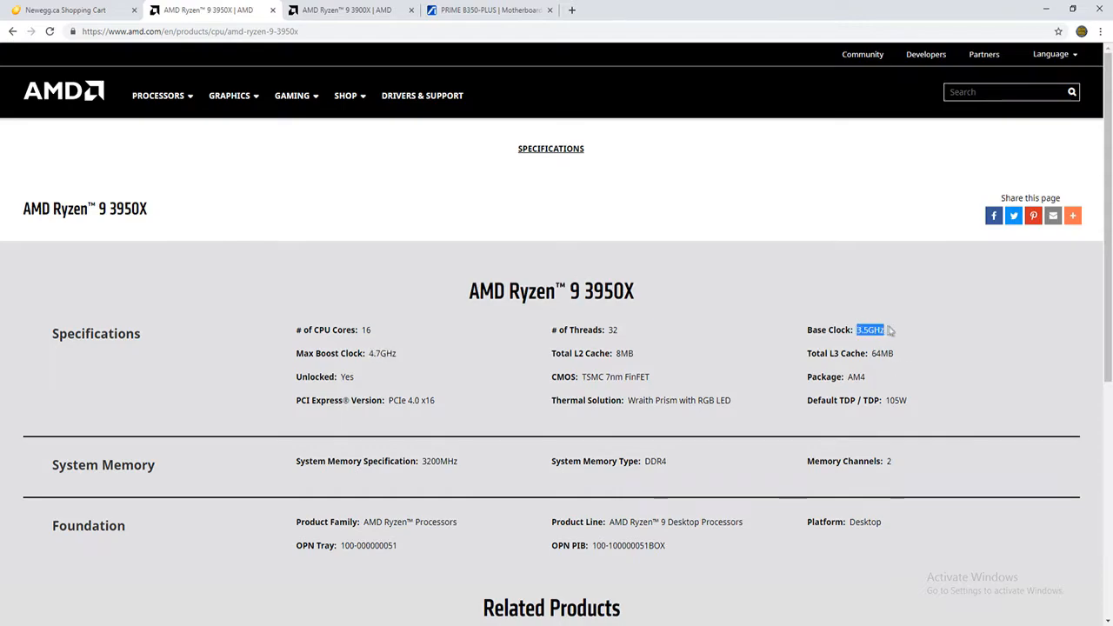
{"action": "mouse_move", "coordinate": [874, 371]}
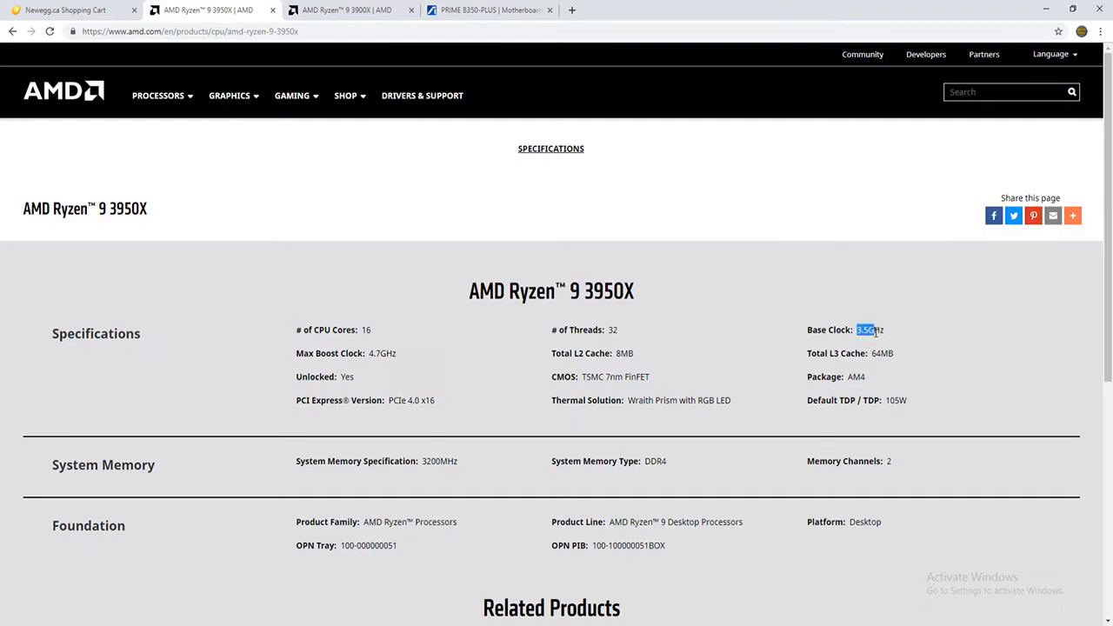
{"action": "double_click", "coordinate": [870, 330]}
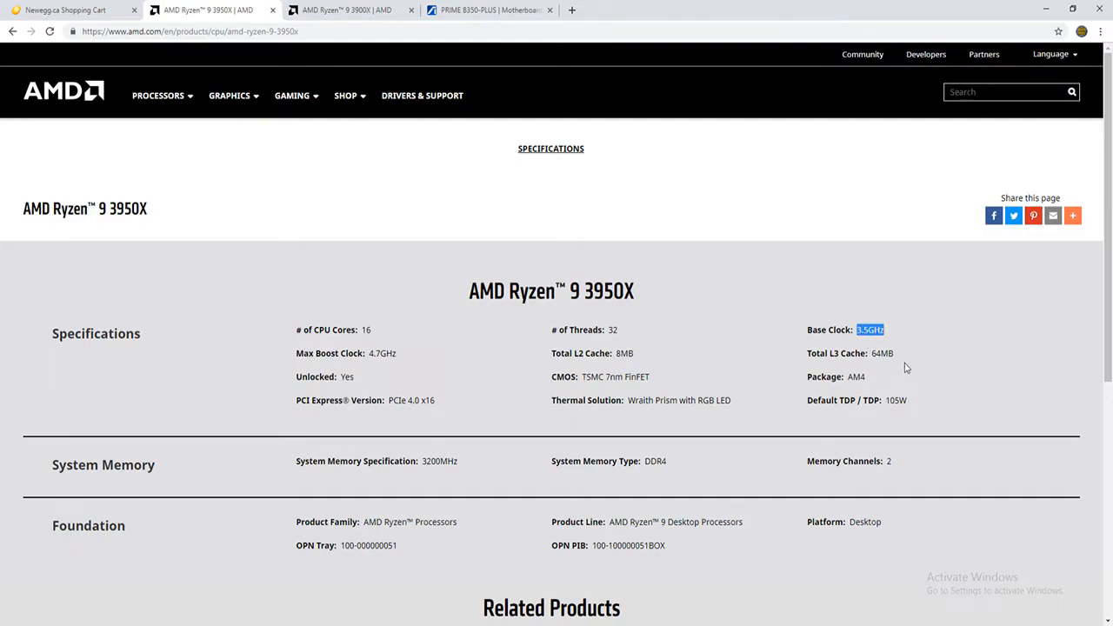
{"action": "mouse_move", "coordinate": [946, 410]}
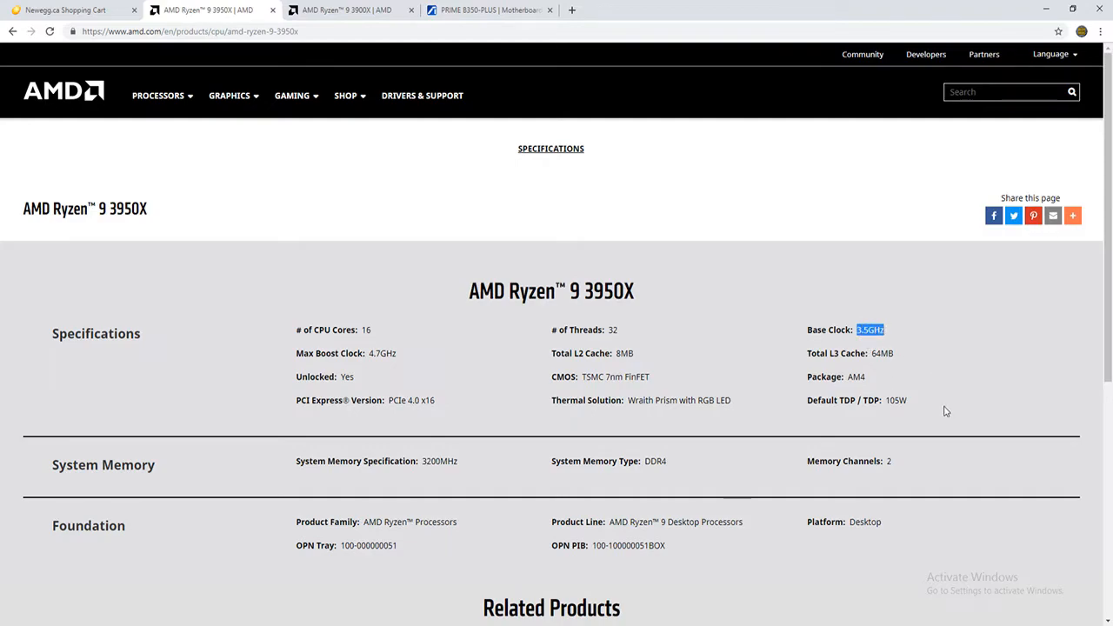
{"action": "mouse_move", "coordinate": [682, 389]}
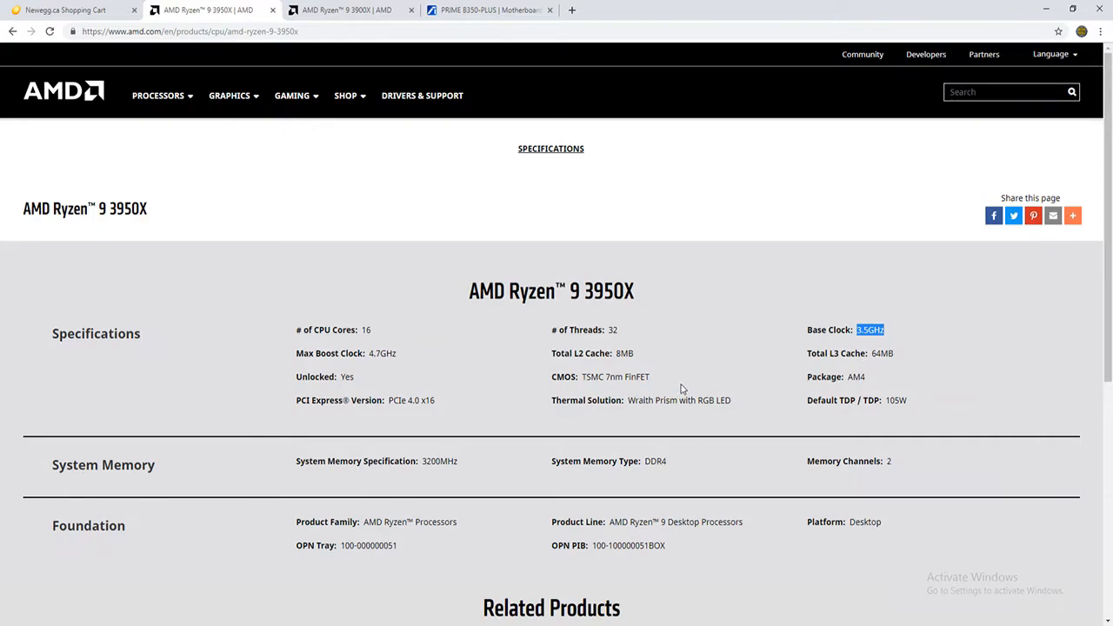
{"action": "mouse_move", "coordinate": [485, 386]}
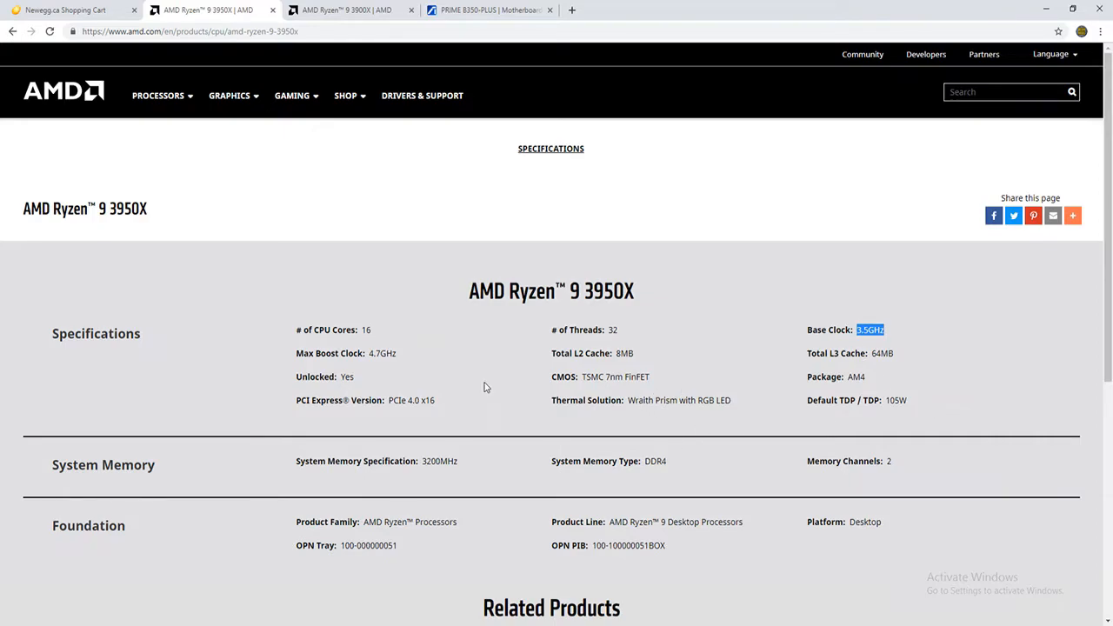
{"action": "mouse_move", "coordinate": [538, 367]}
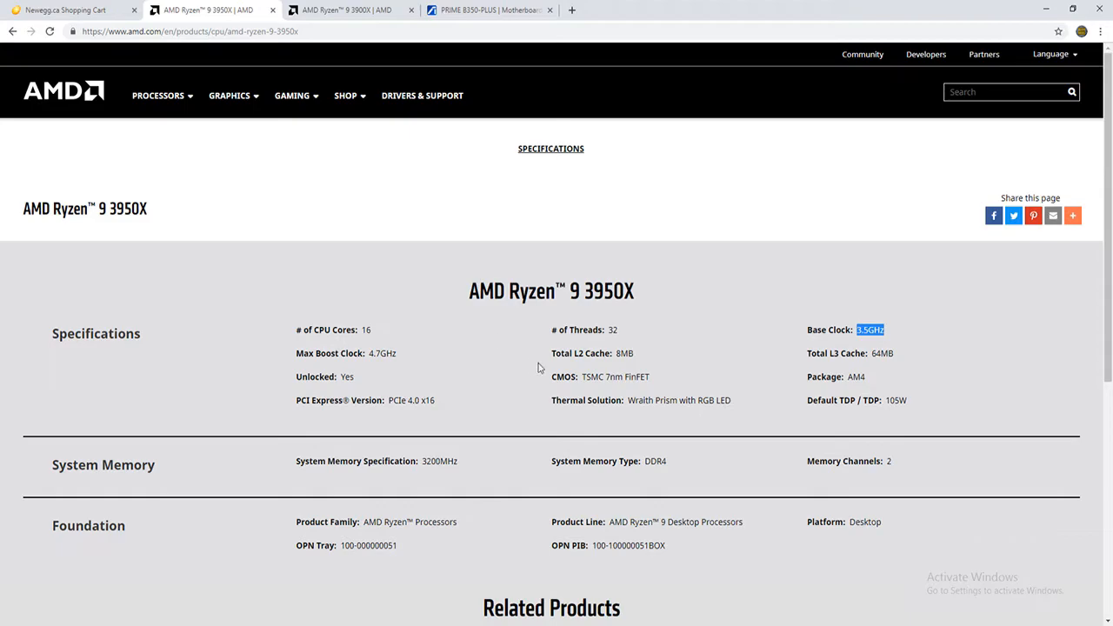